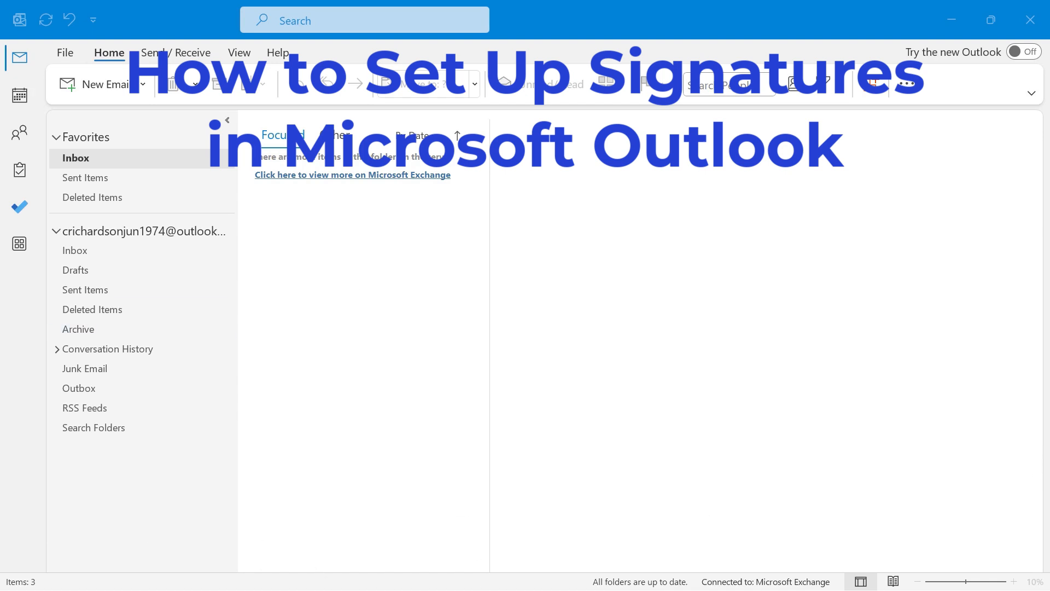
mouse_move(544, 584)
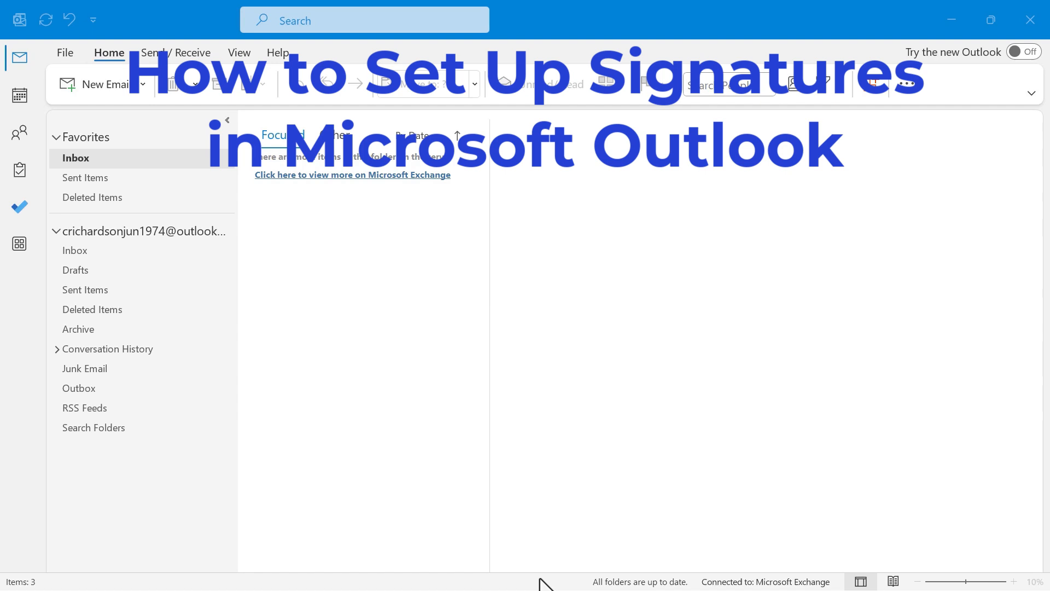
mouse_move(368, 415)
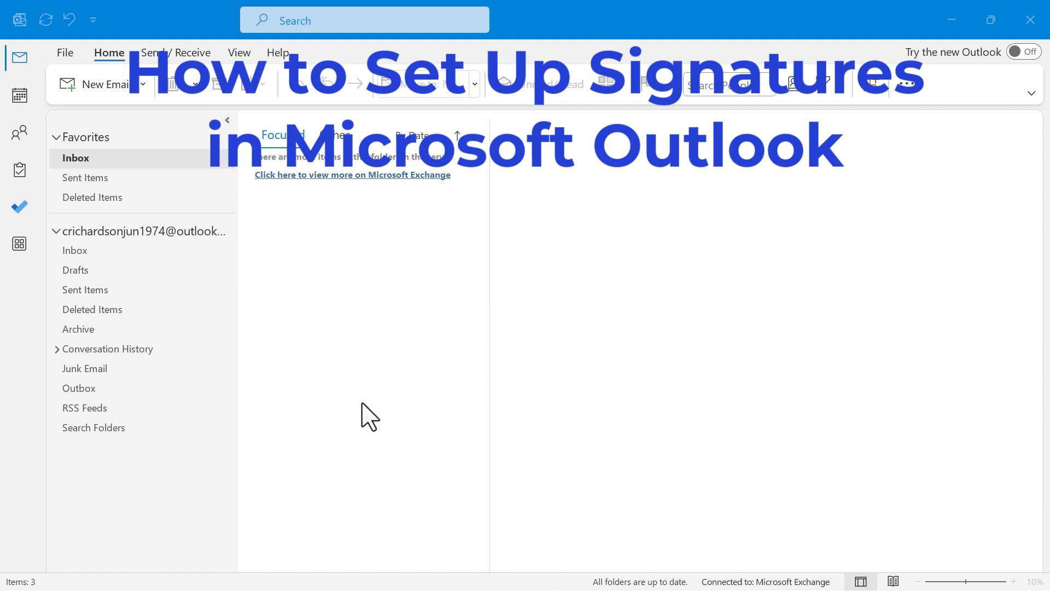
mouse_move(472, 363)
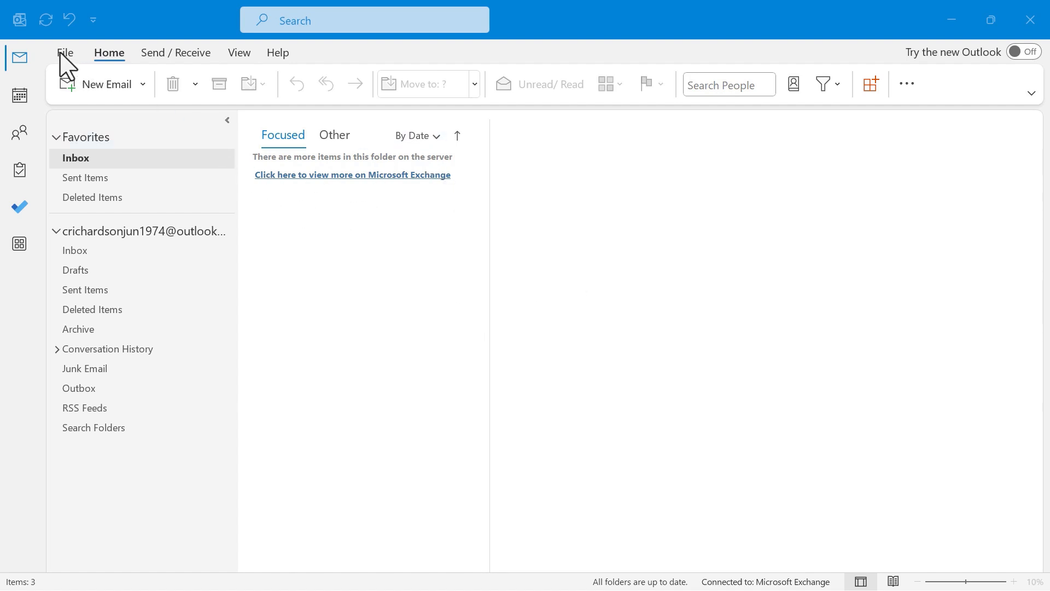
- Reach the Mail category of Outlook Options via File > Options
left_click(65, 53)
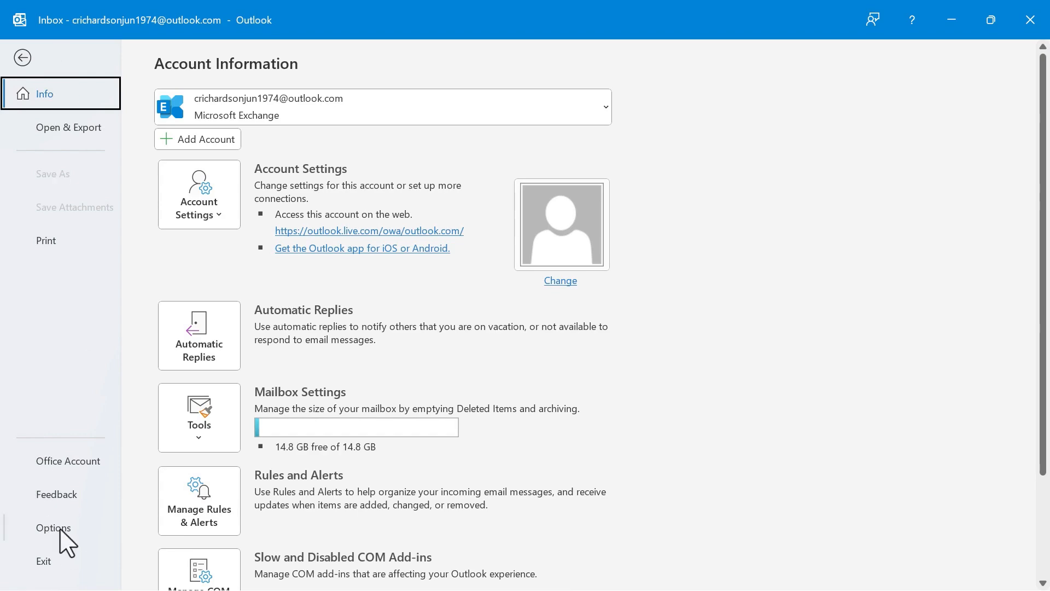
left_click(53, 527)
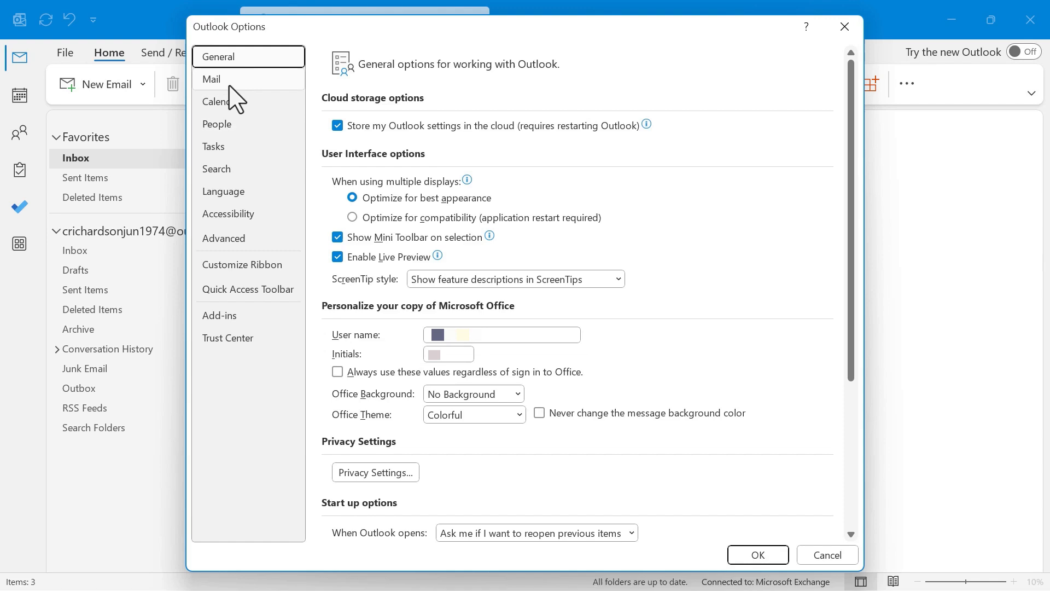
left_click(213, 78)
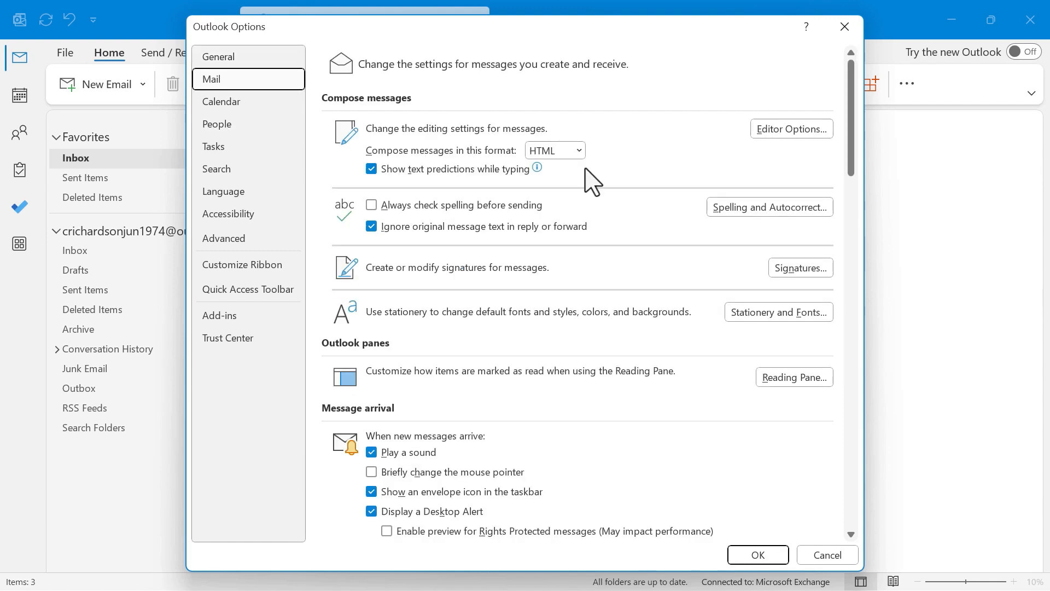
mouse_move(404, 289)
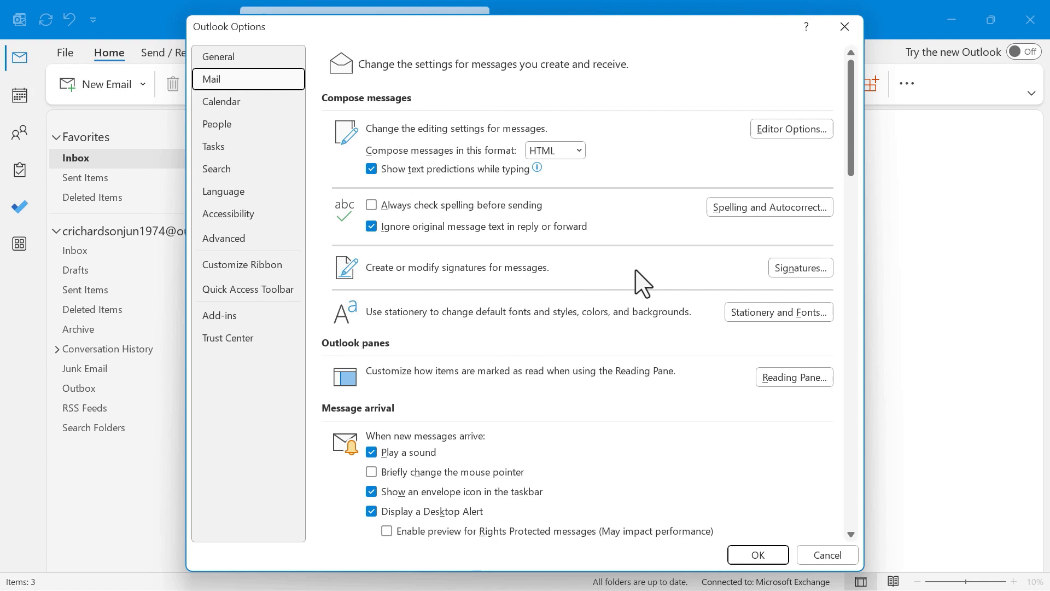
- Create a new signature named 'Standard' in Signatures and Stationery
left_click(799, 267)
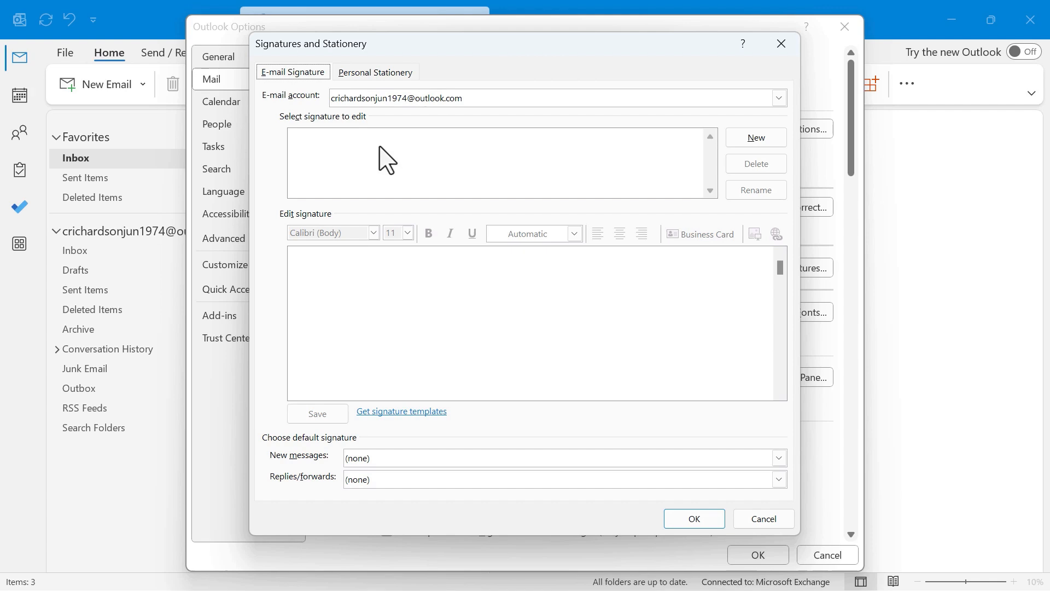
mouse_move(326, 169)
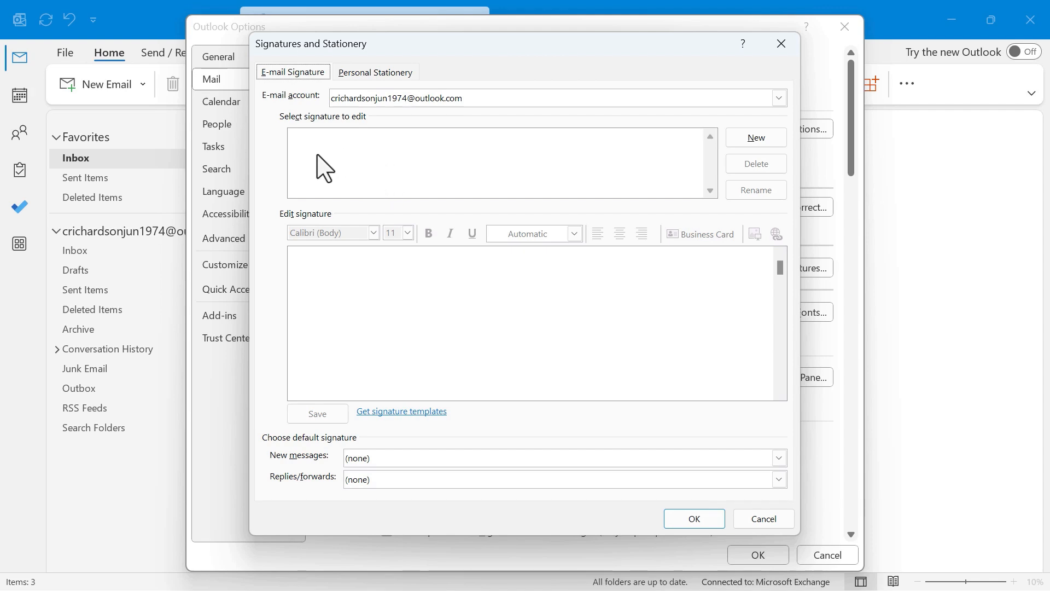
mouse_move(367, 154)
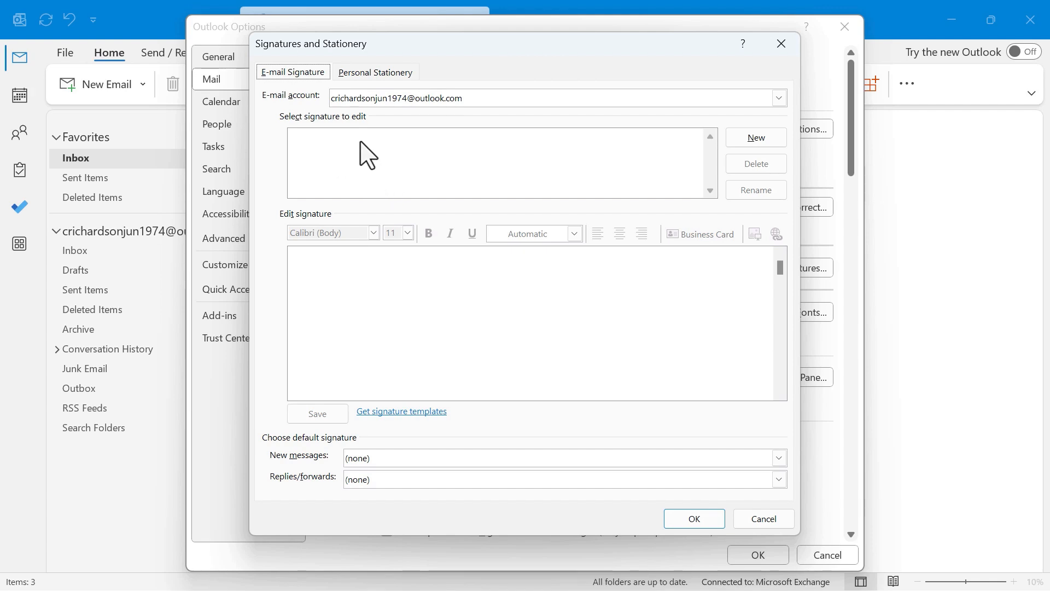
mouse_move(738, 133)
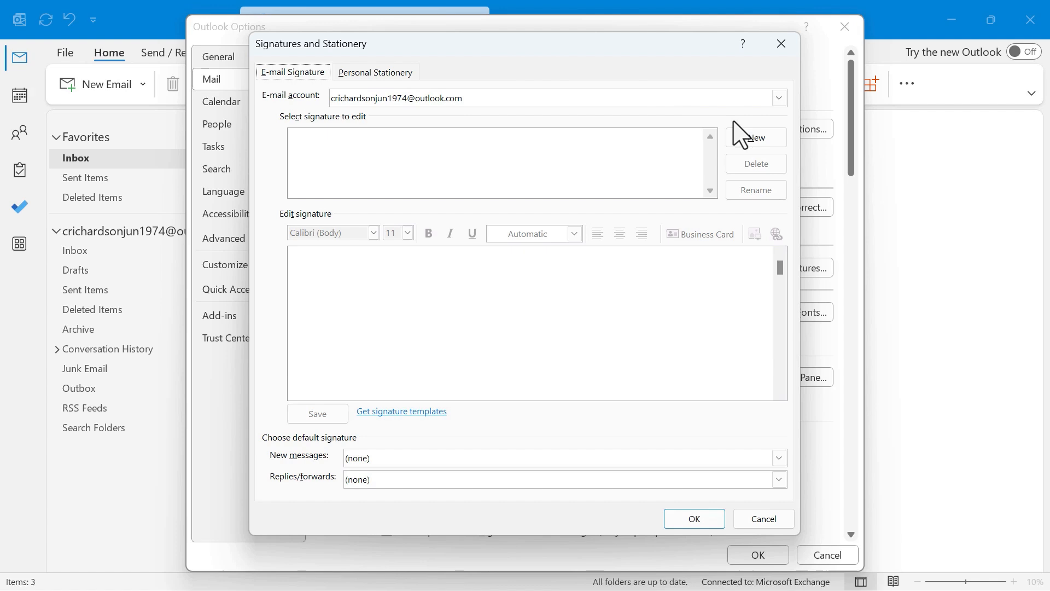
left_click(755, 138)
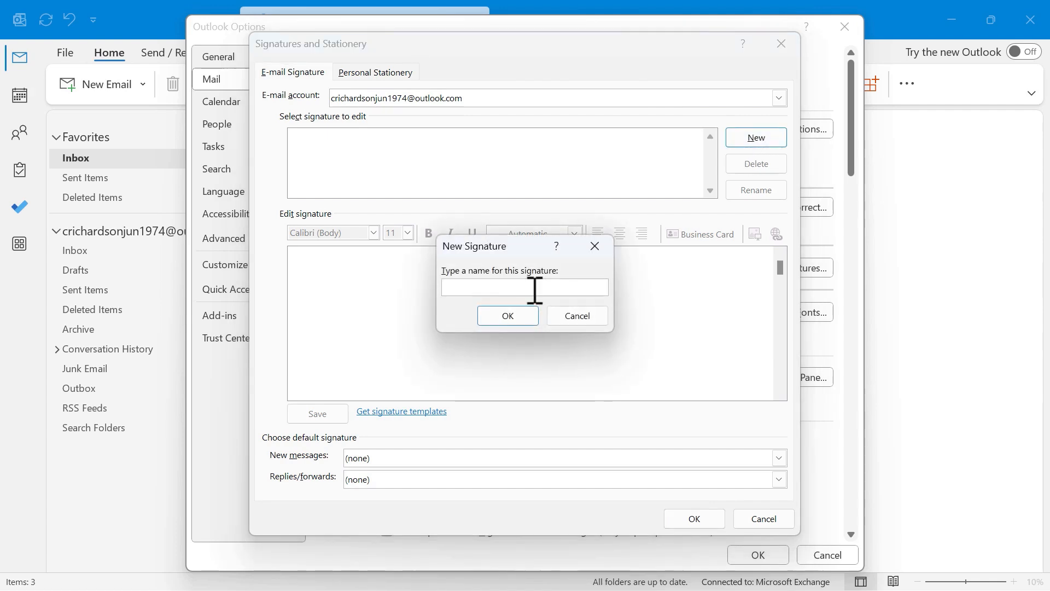
type("Standard")
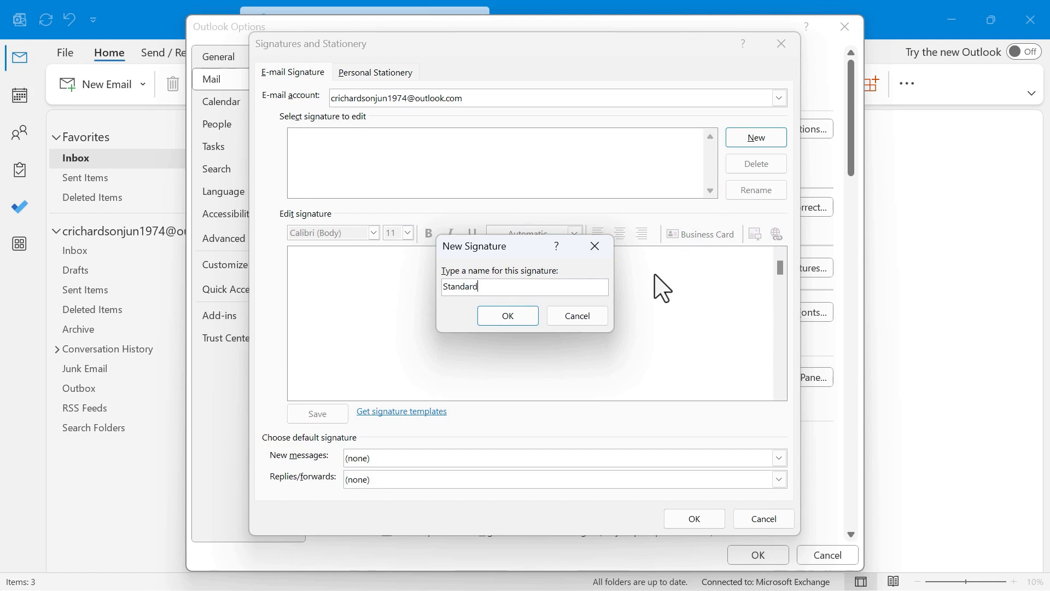
left_click(506, 315)
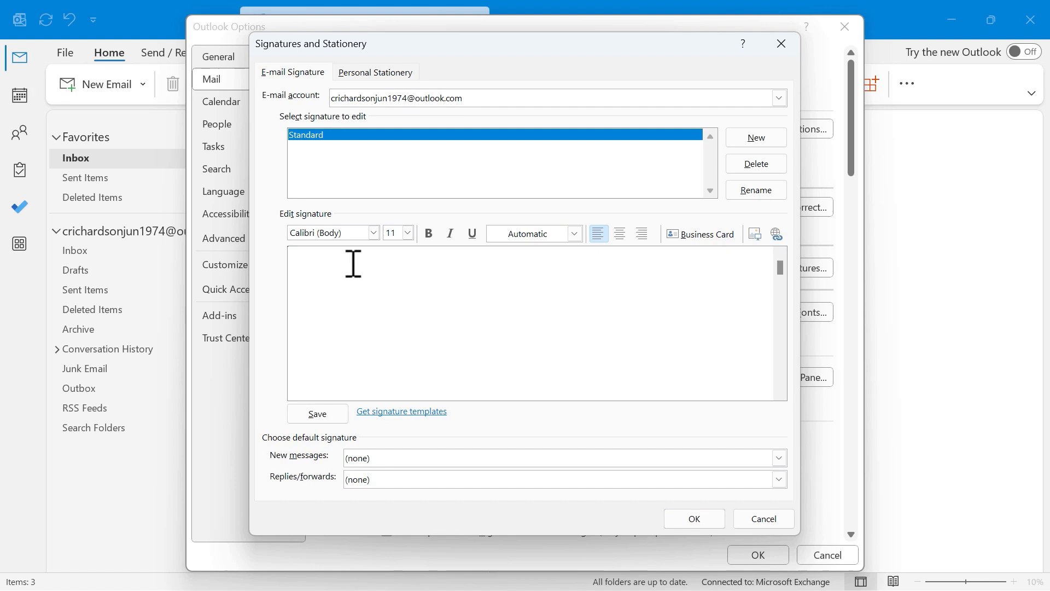
type("Charles Richardson")
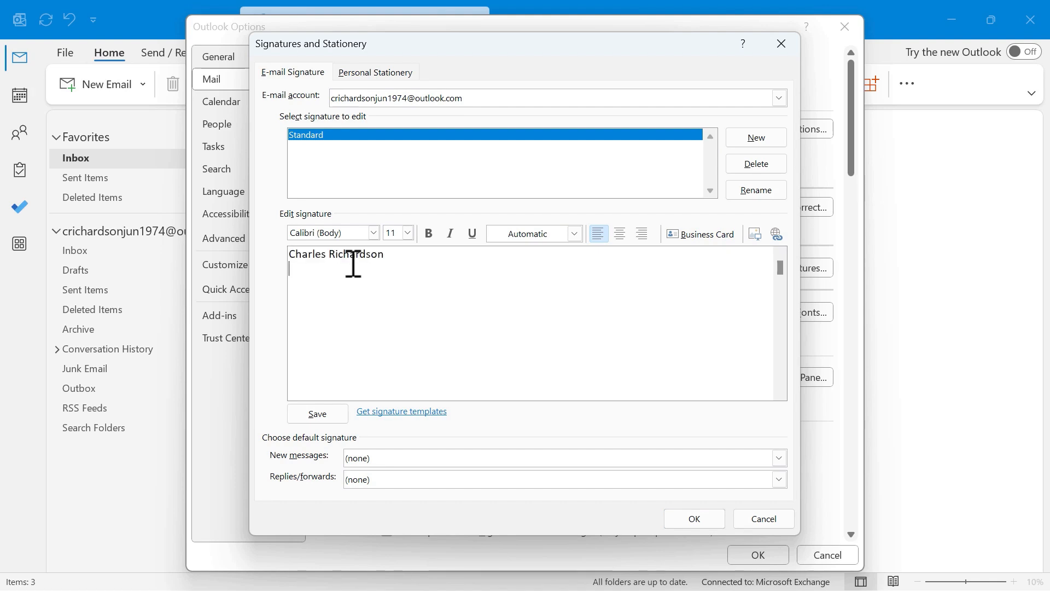
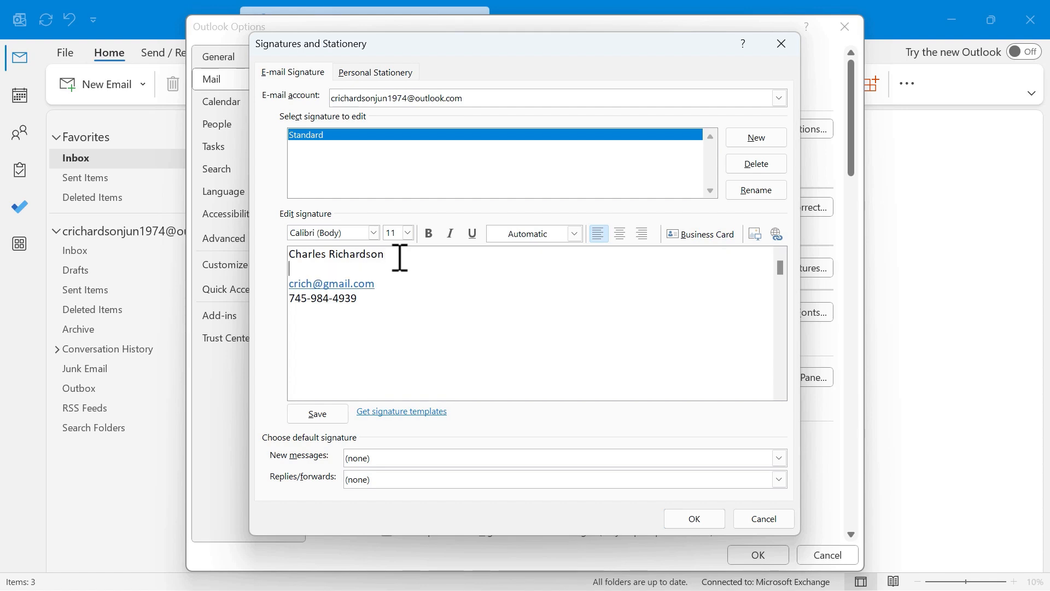
type("YouTube Super Nerd")
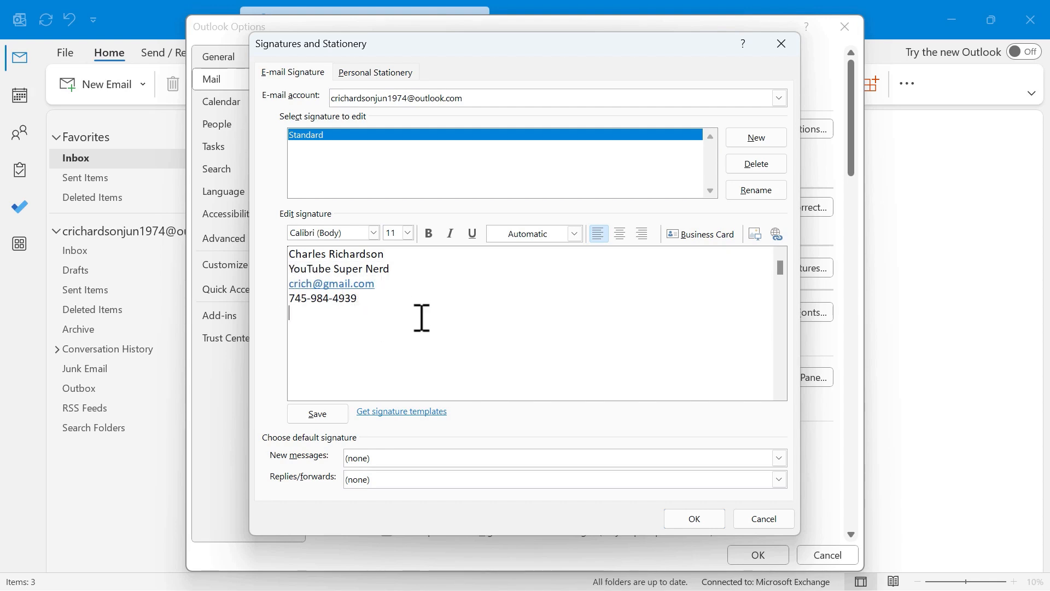
mouse_move(549, 241)
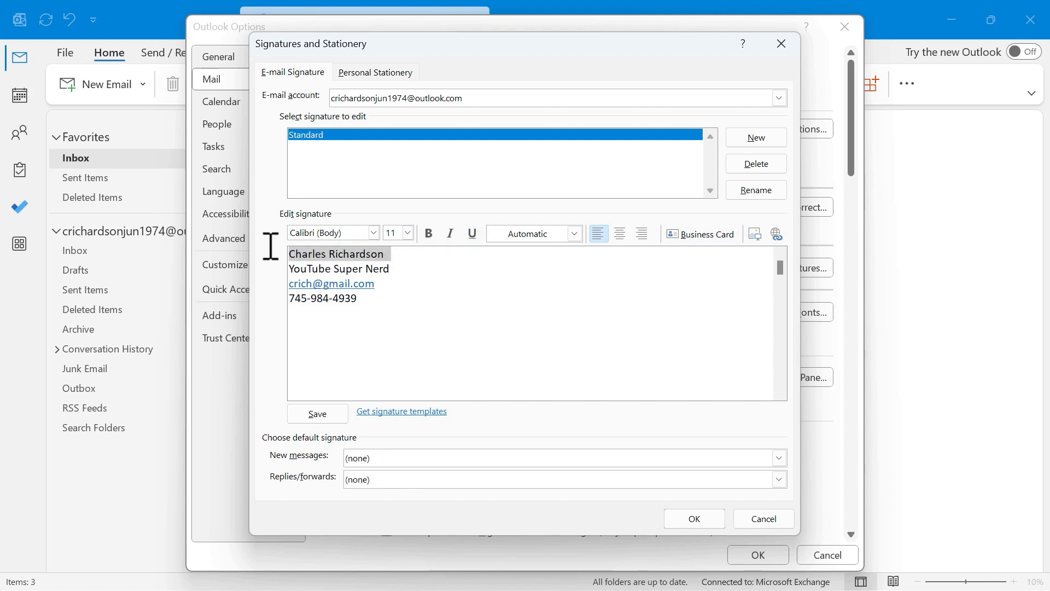
- Make the name bold and the title italic, keeping the signature left-aligned
left_click(429, 233)
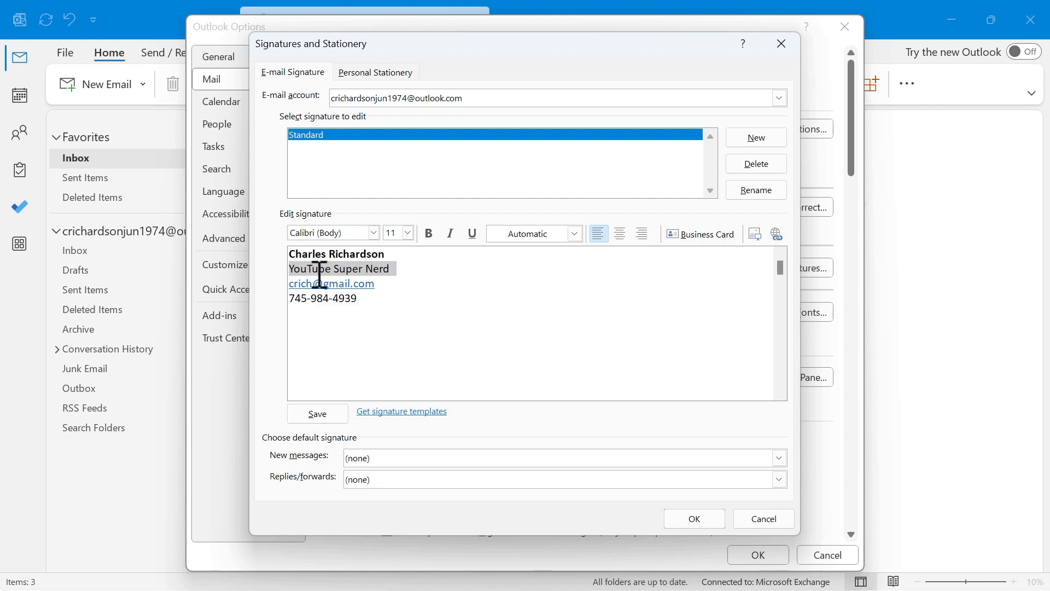
left_click(452, 233)
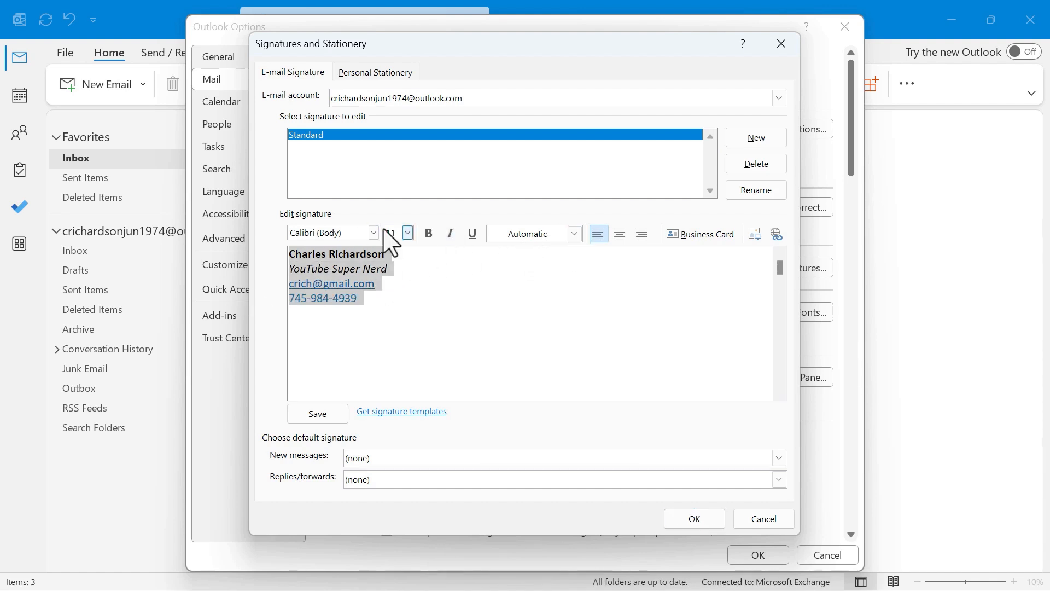
left_click(619, 233)
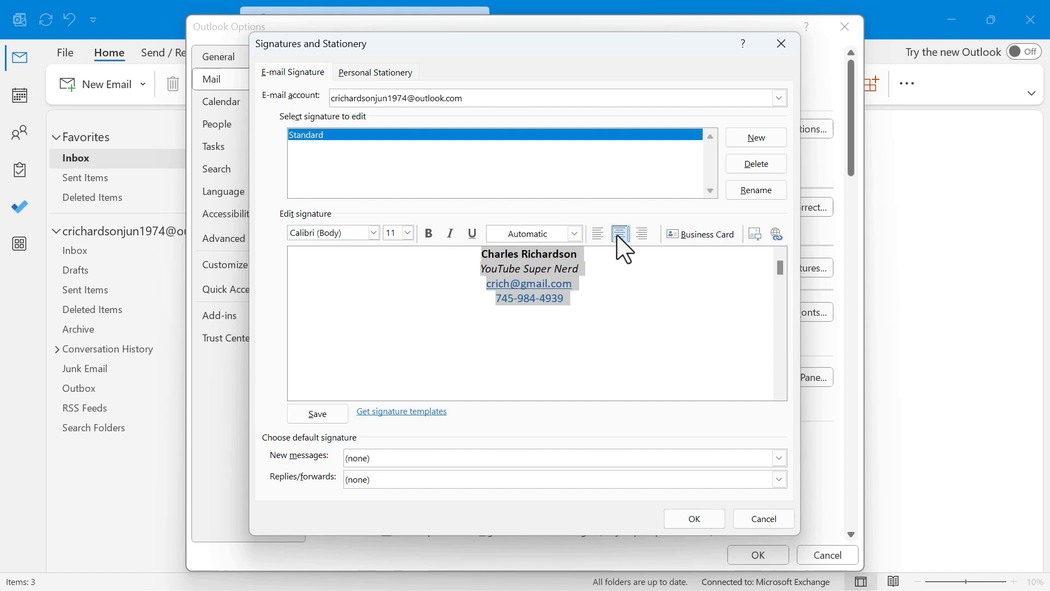
left_click(597, 234)
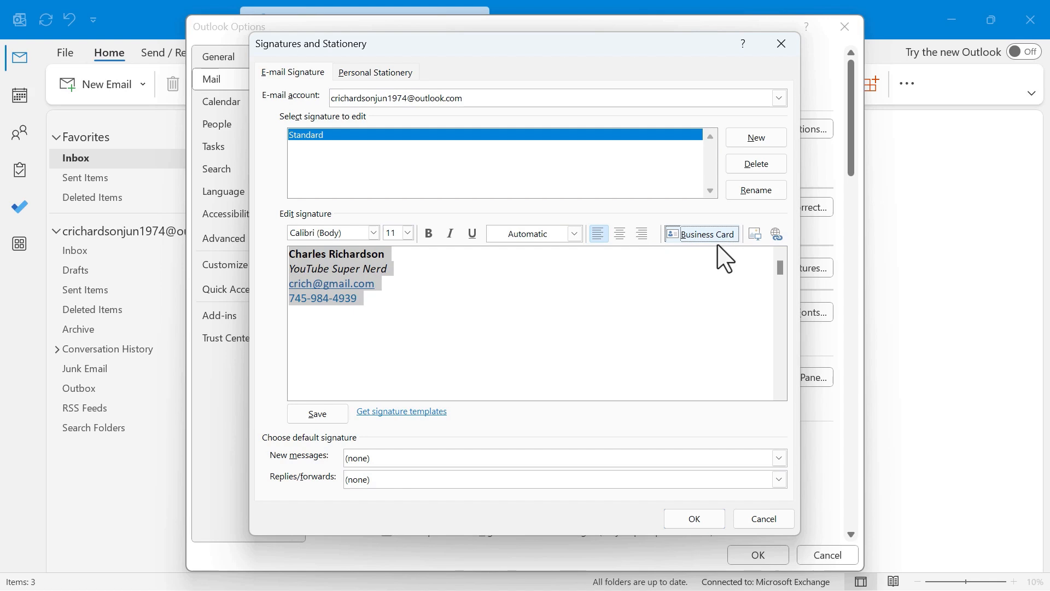
mouse_move(757, 262)
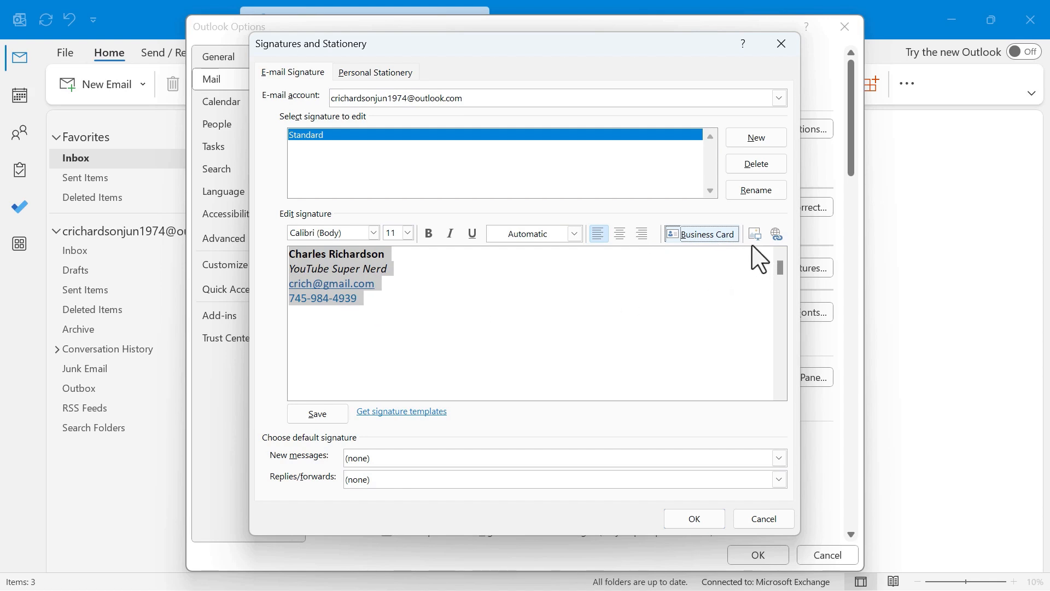
left_click(397, 314)
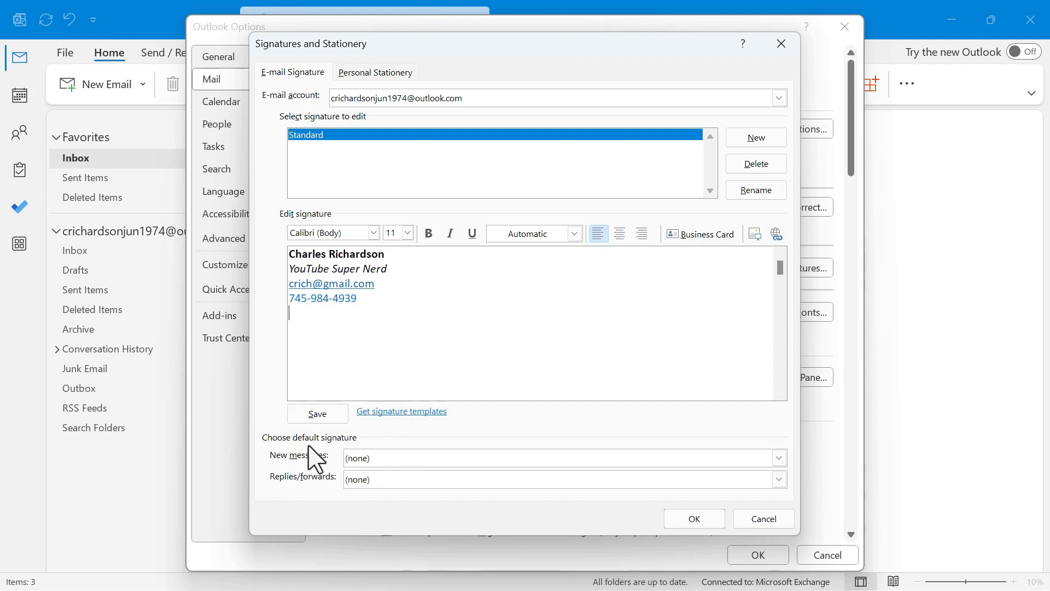
mouse_move(282, 479)
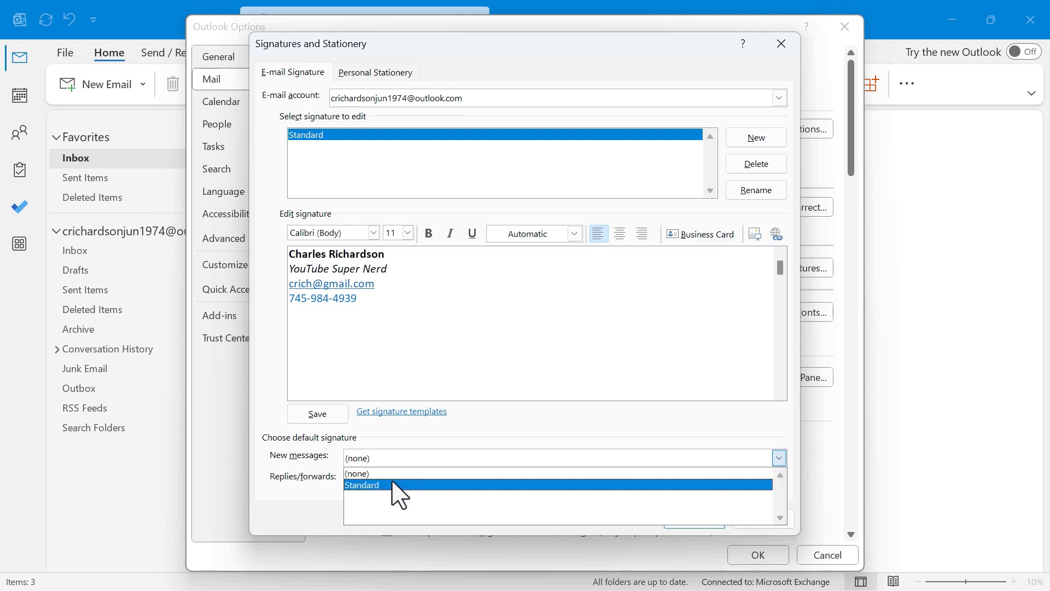
- Set New messages to Standard and Replies/forwards to (none), then confirm
left_click(362, 485)
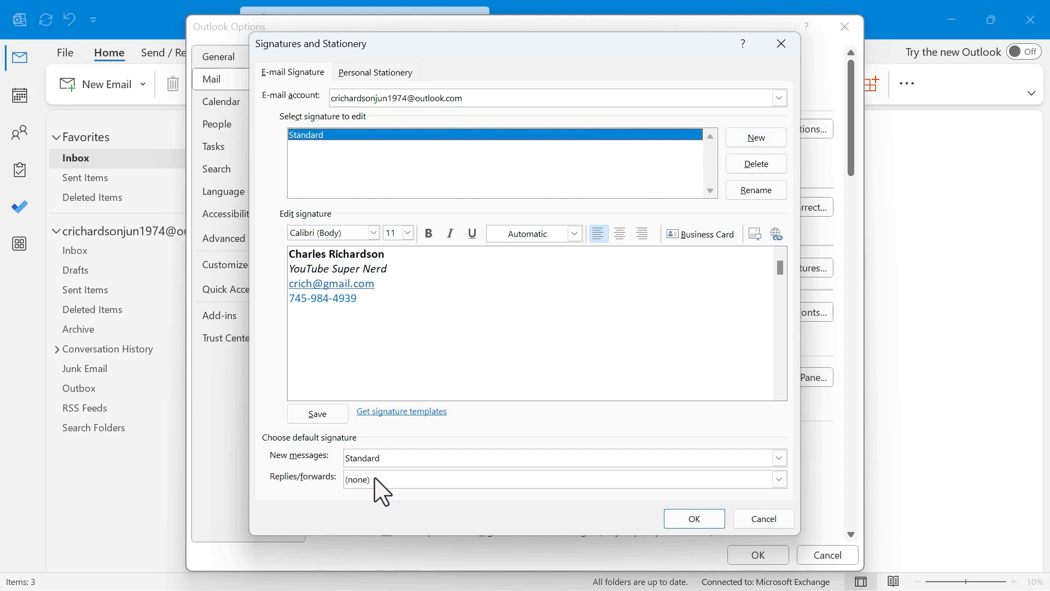
mouse_move(395, 495)
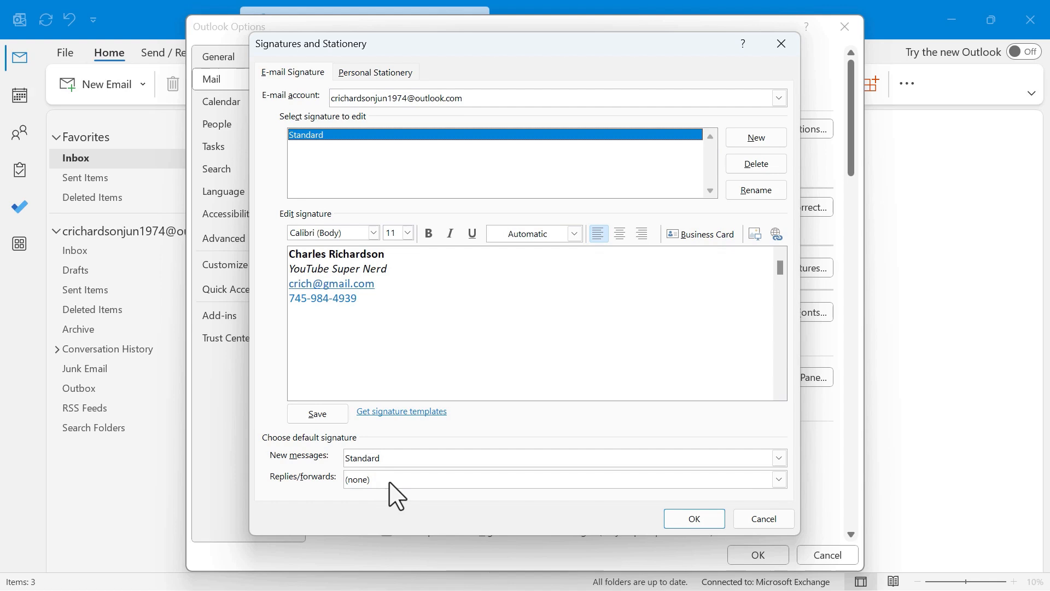
left_click(778, 479)
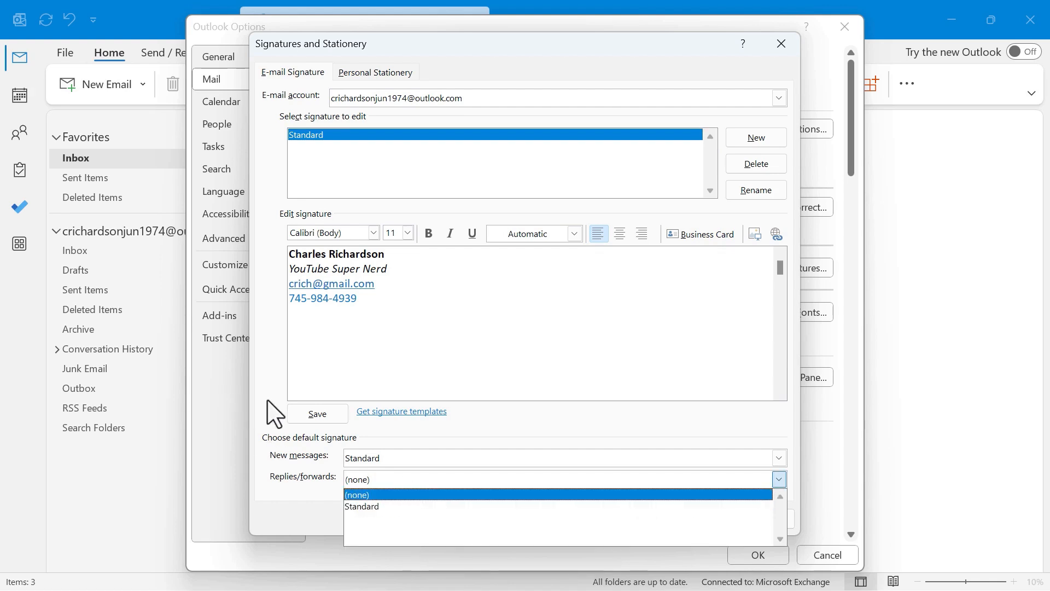
left_click(356, 494)
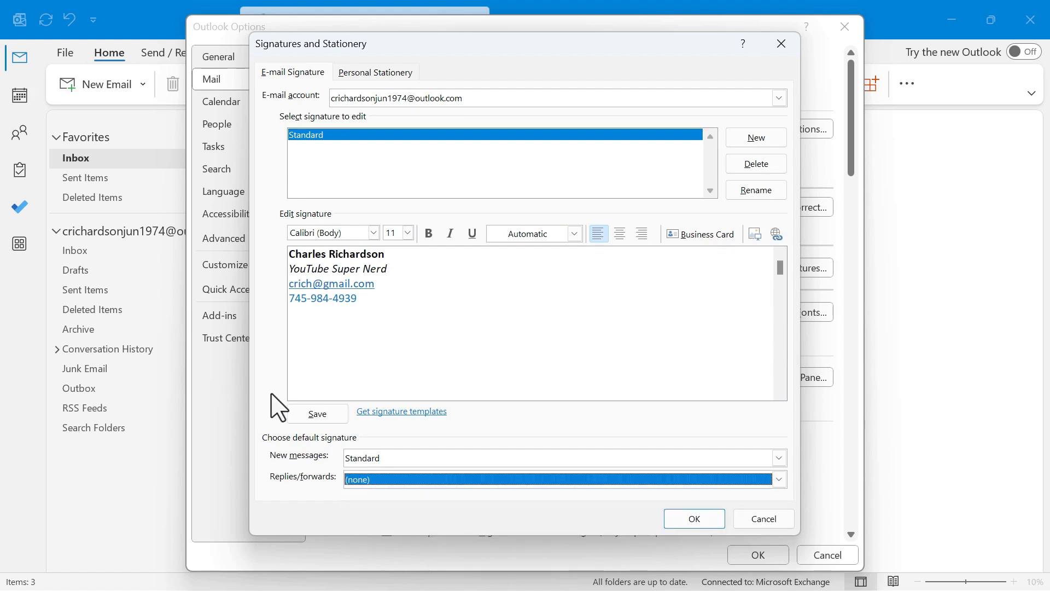
left_click(317, 414)
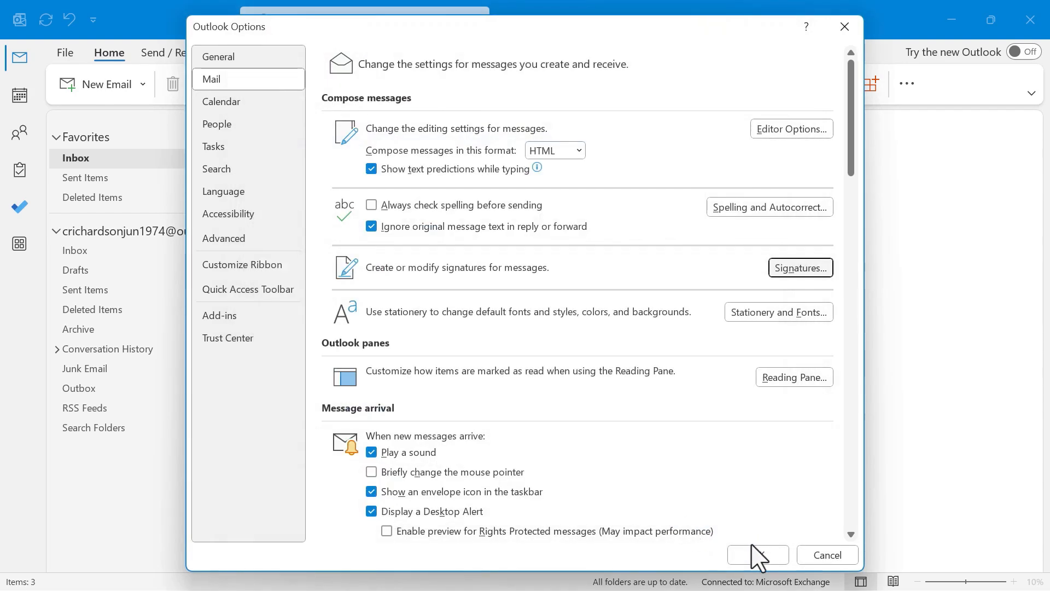
- Close Options, check a new test email shows the Standard signature, then discard it unsaved
left_click(756, 554)
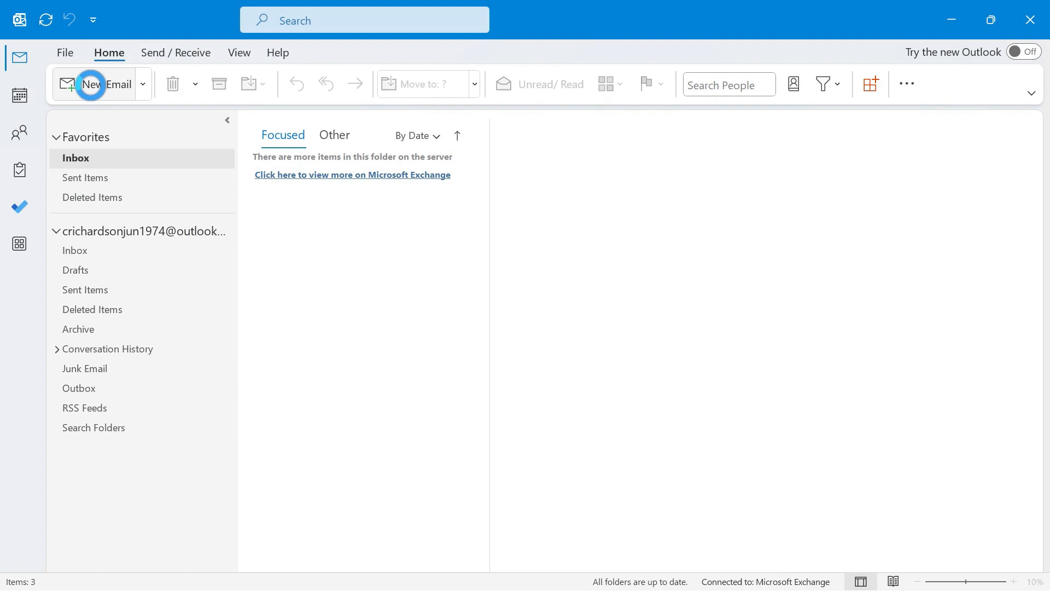
left_click(104, 84)
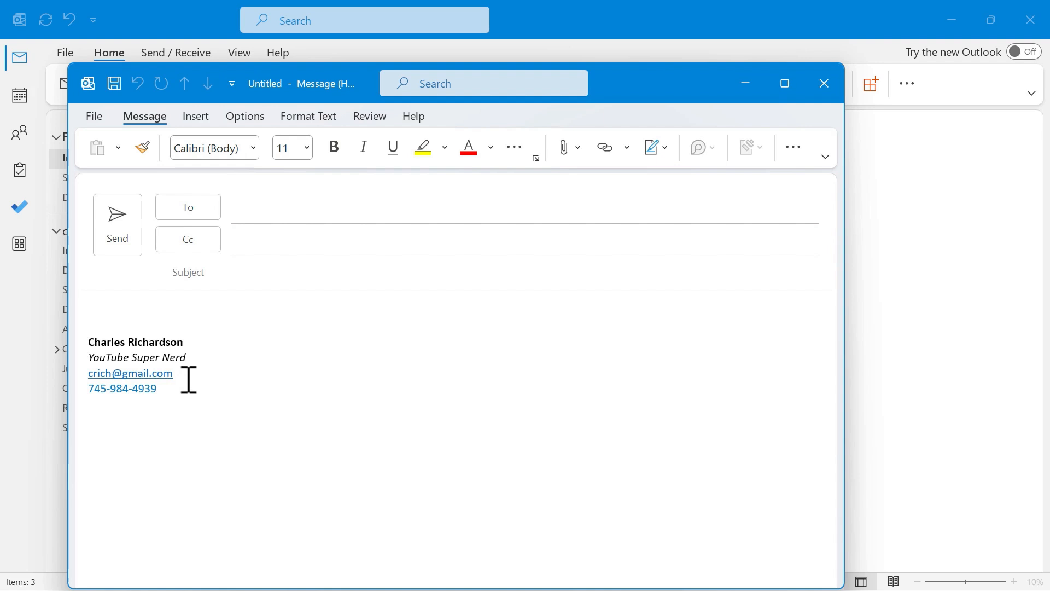
type("kljaskldjfklasjdfkl;")
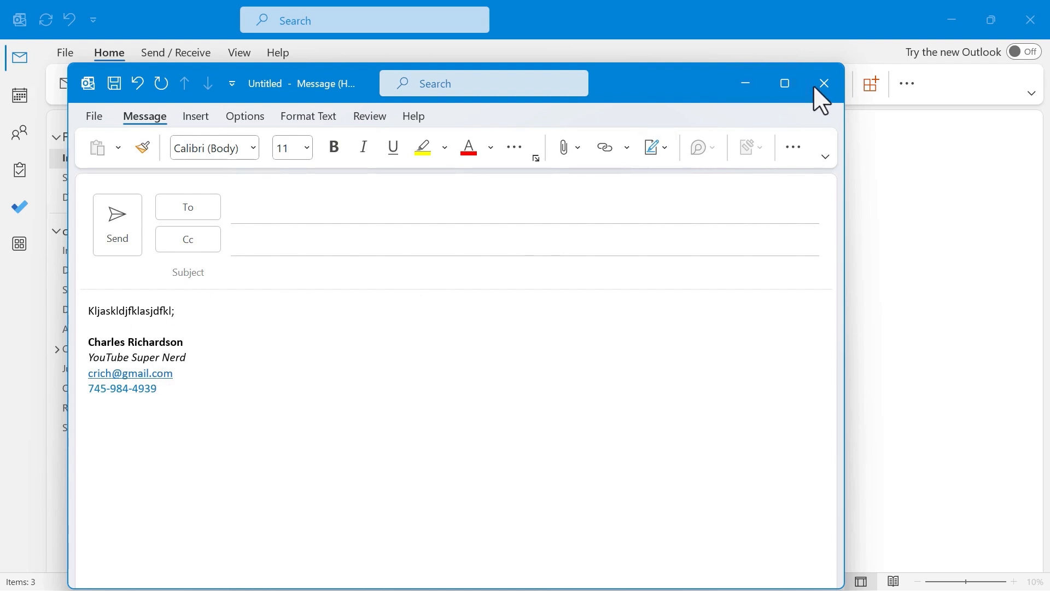
left_click(823, 83)
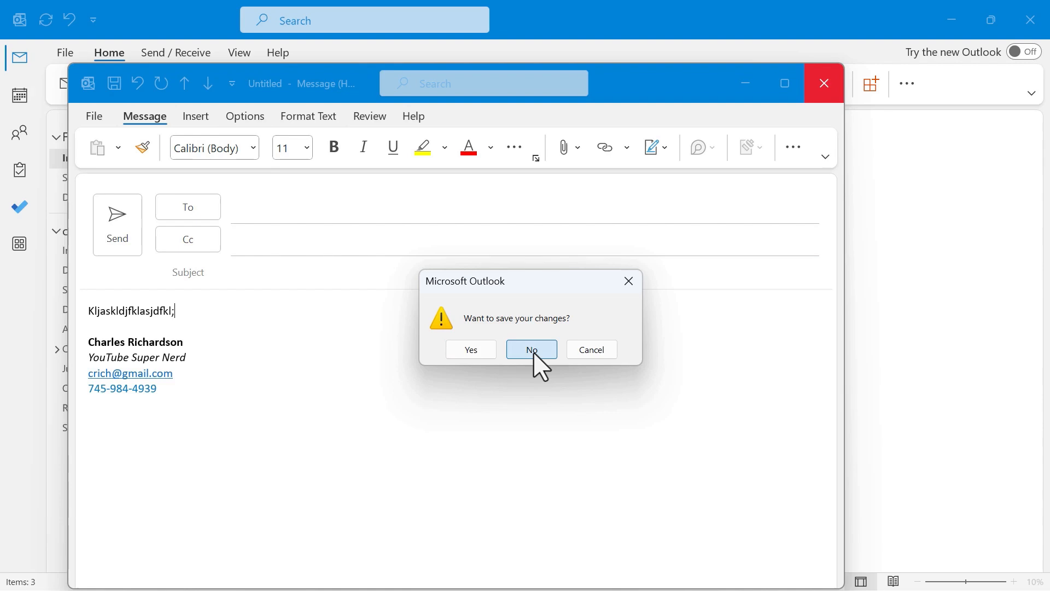
left_click(531, 349)
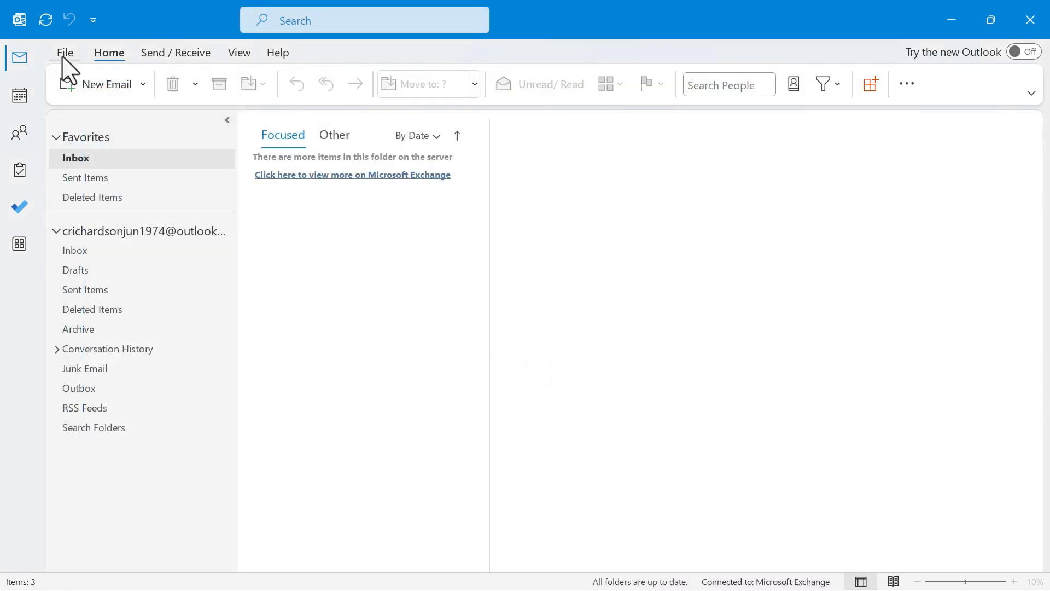
- Set the default signature for new messages back to (none) and close Options
left_click(65, 53)
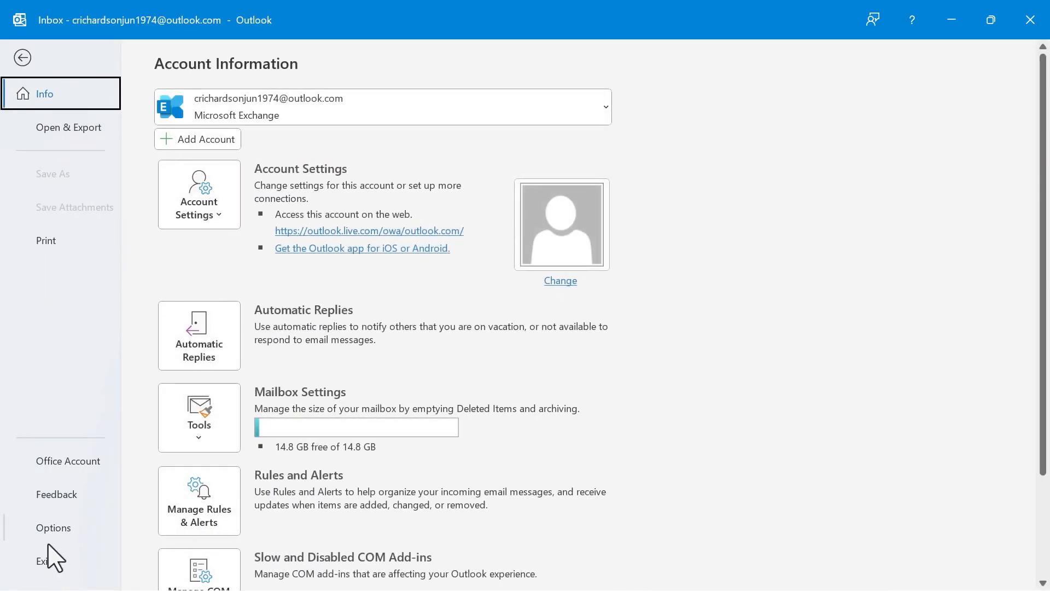
left_click(53, 527)
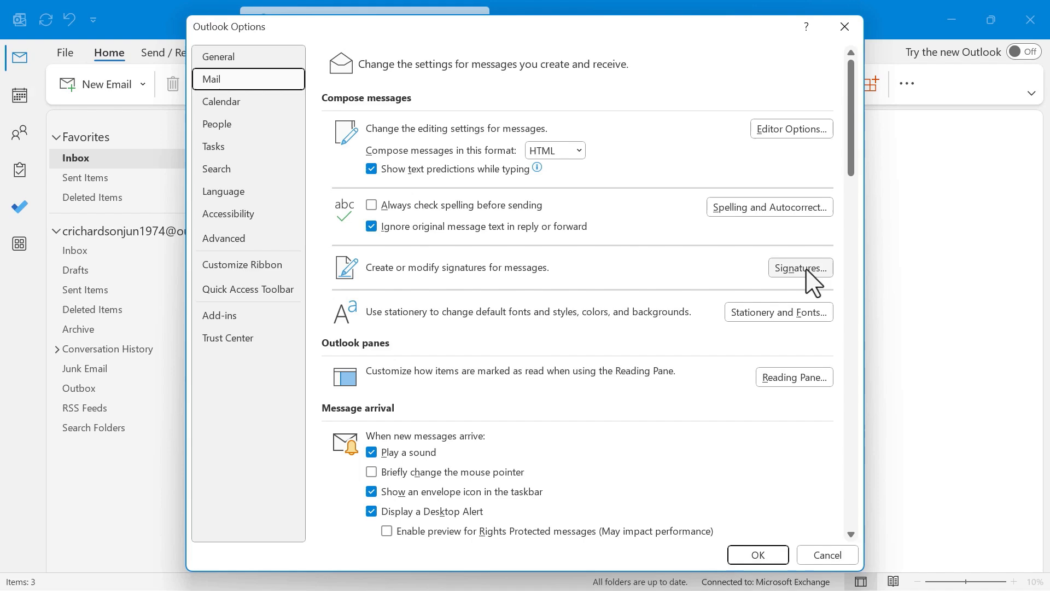
left_click(798, 267)
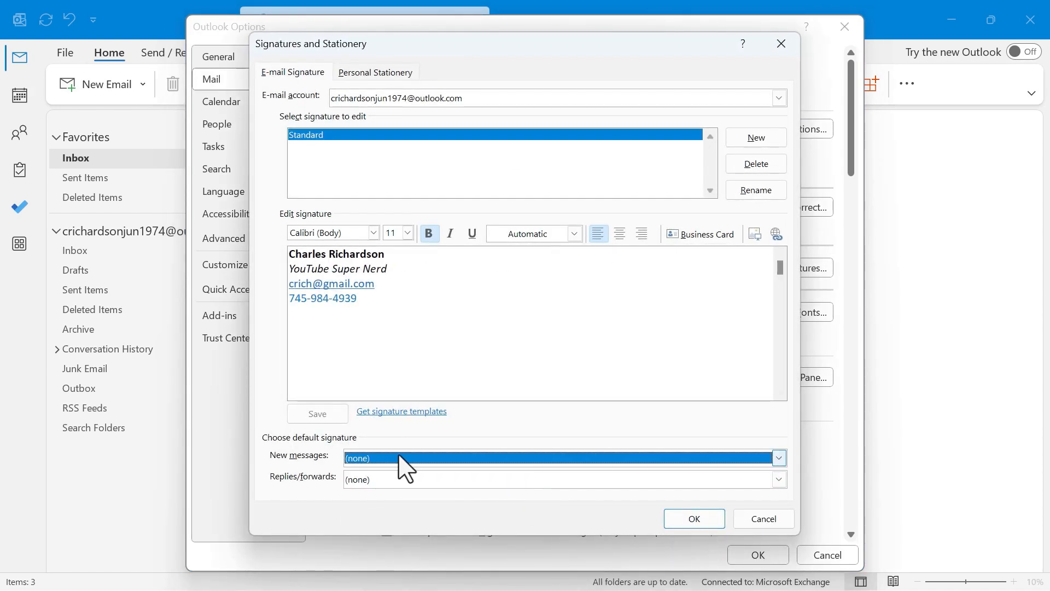
left_click(693, 517)
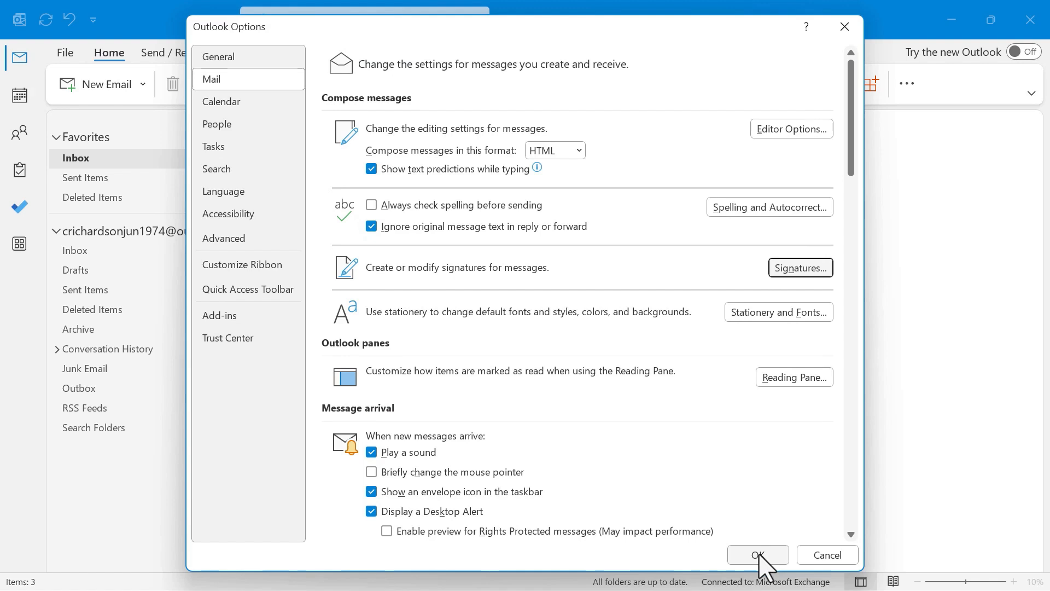
left_click(757, 554)
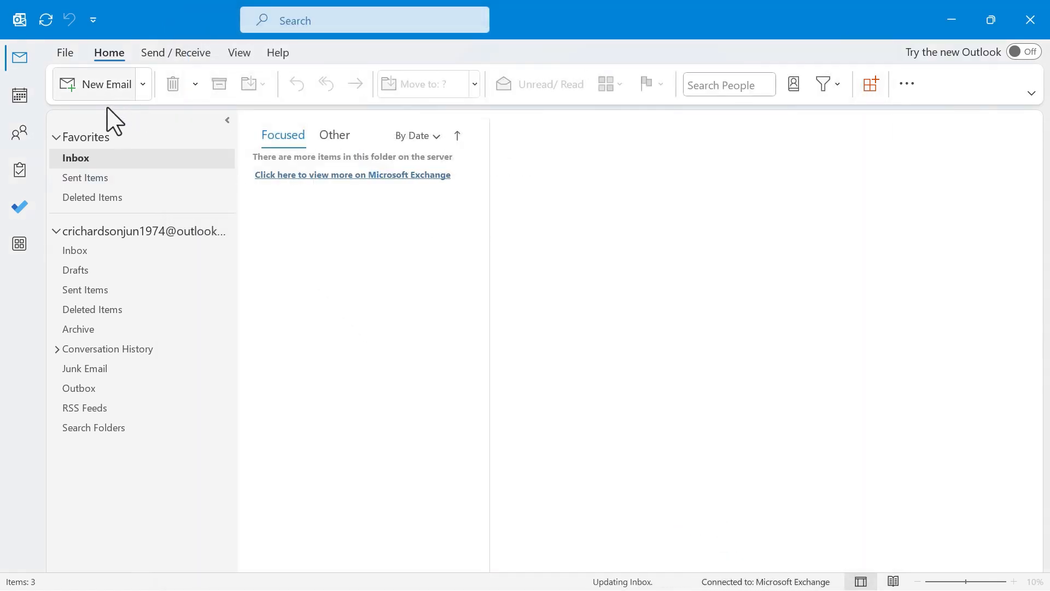
- Insert the Standard signature manually into a new test email via Insert > Signature, then close it
left_click(96, 84)
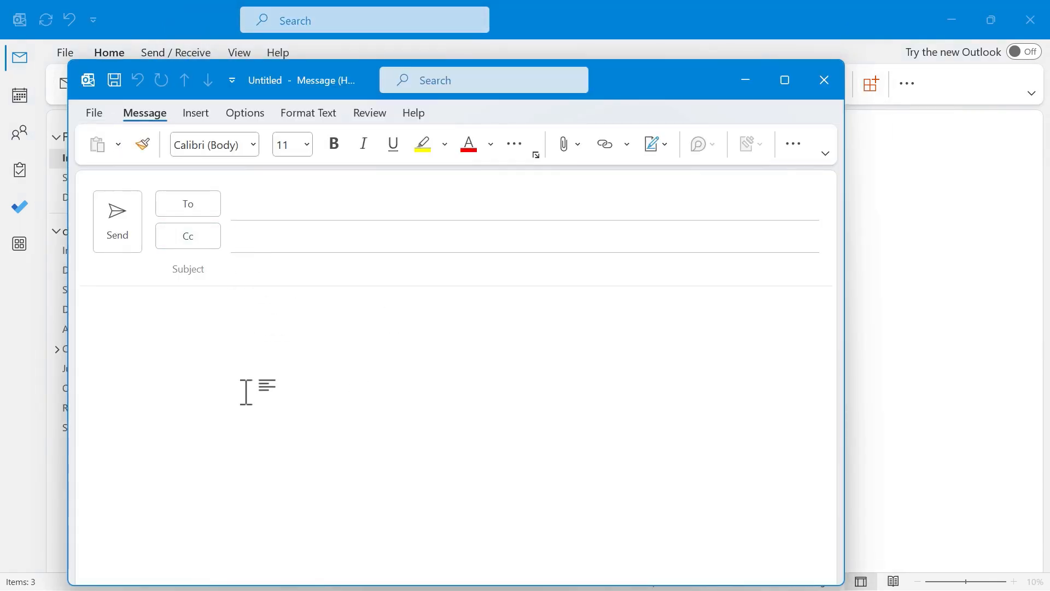
type("Kja;skdlfl;aks'dlflasdflkaldsf")
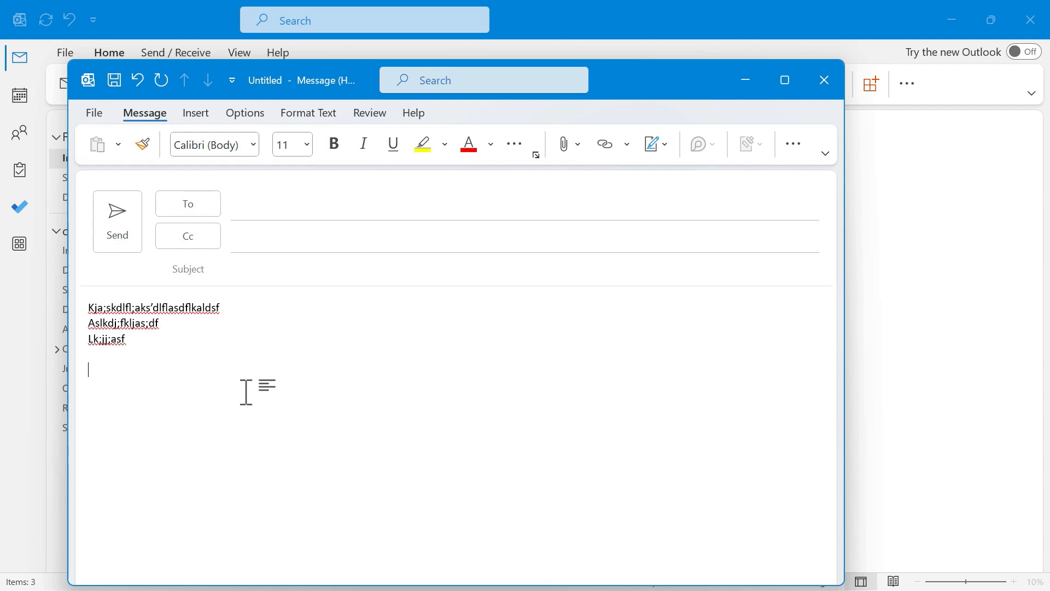
left_click(195, 113)
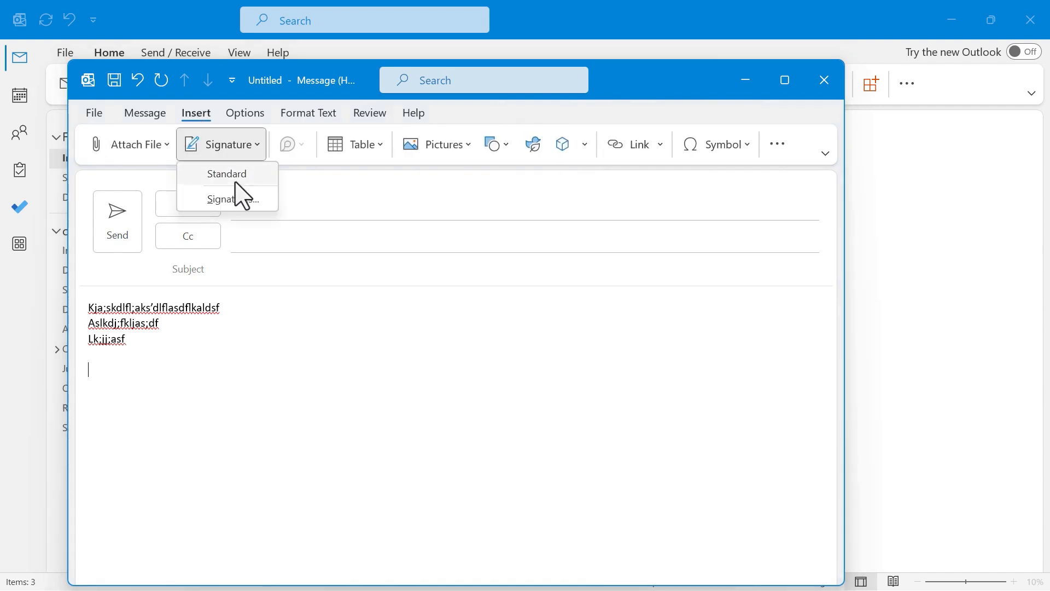
left_click(226, 173)
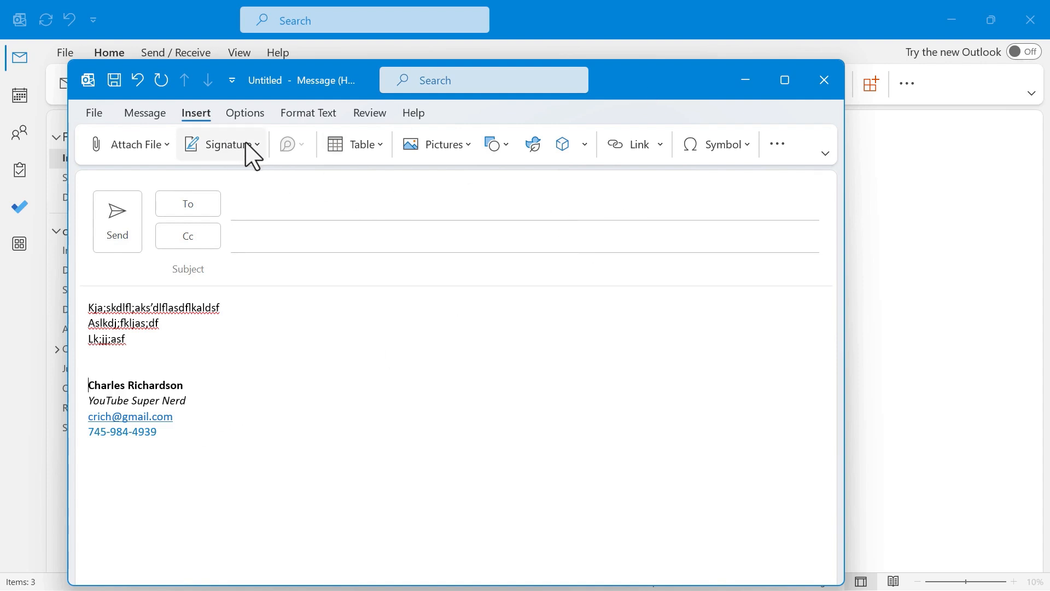
left_click(221, 144)
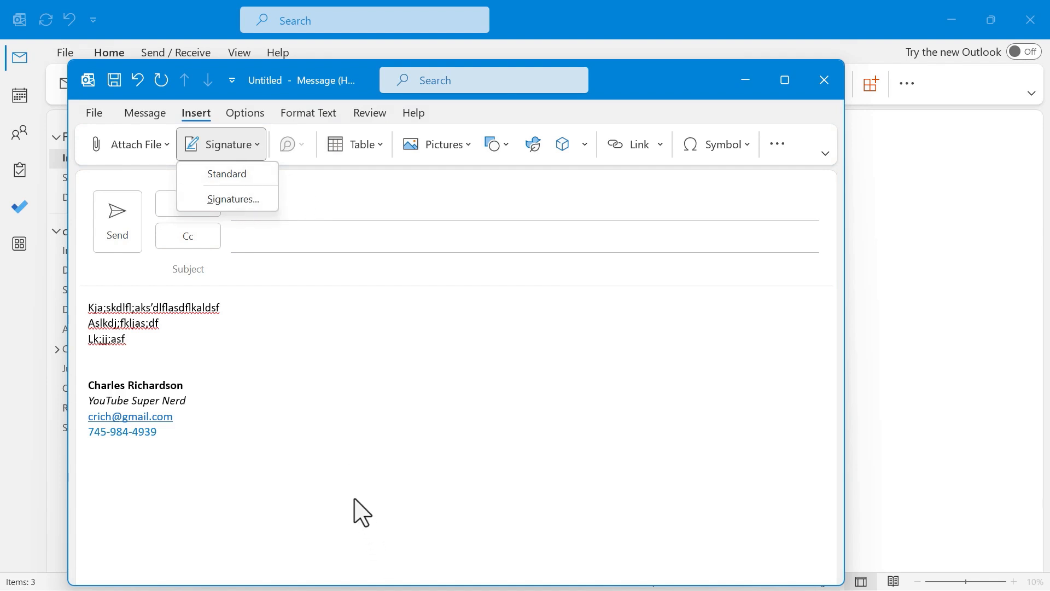
left_click(823, 79)
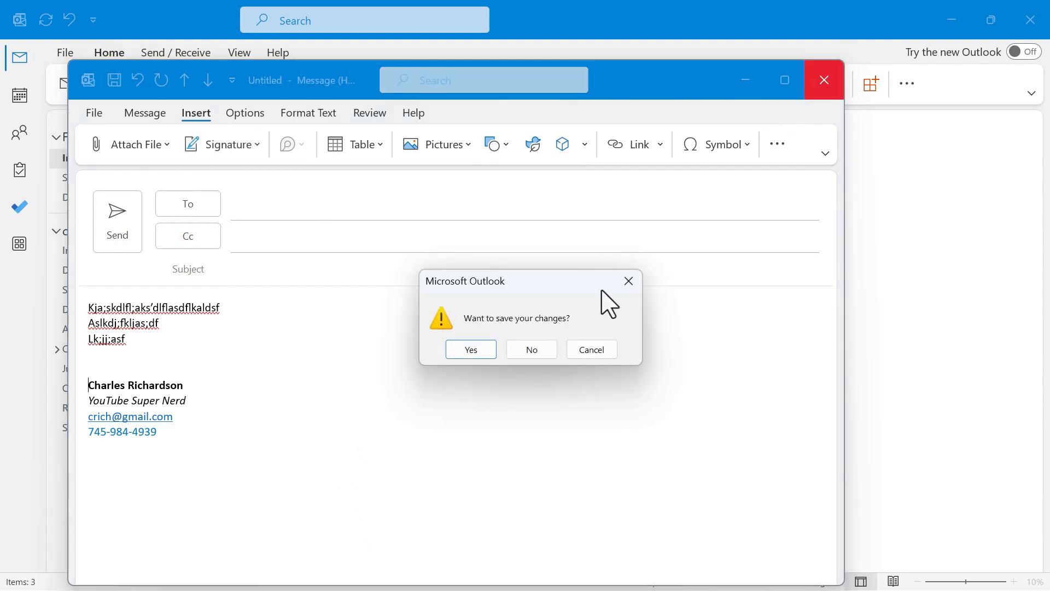
- Discard the draft and follow the Get signature templates link from the signature settings
left_click(530, 348)
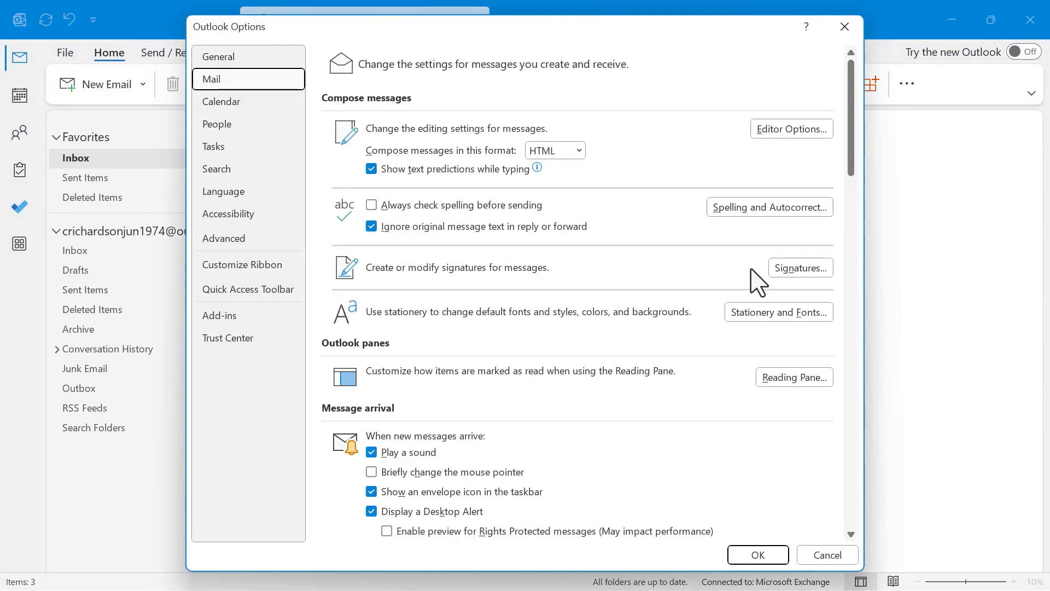
left_click(797, 267)
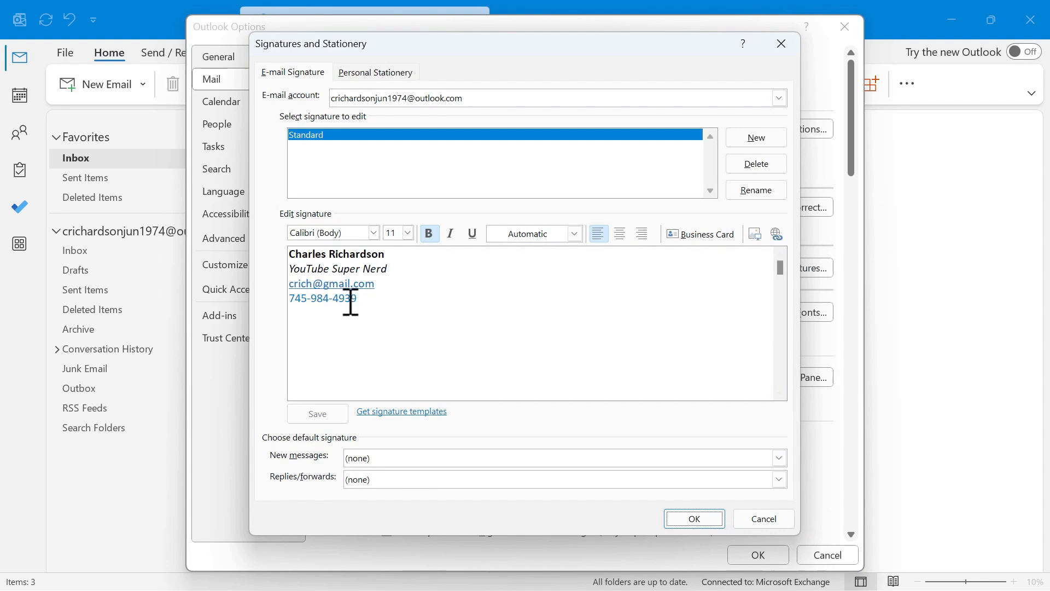
mouse_move(445, 322)
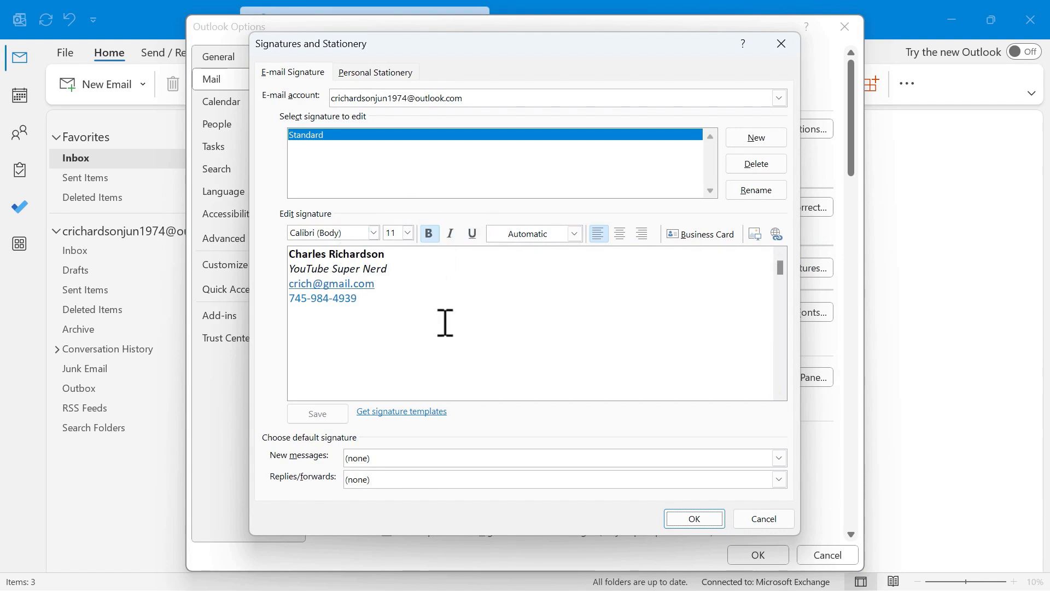
mouse_move(399, 428)
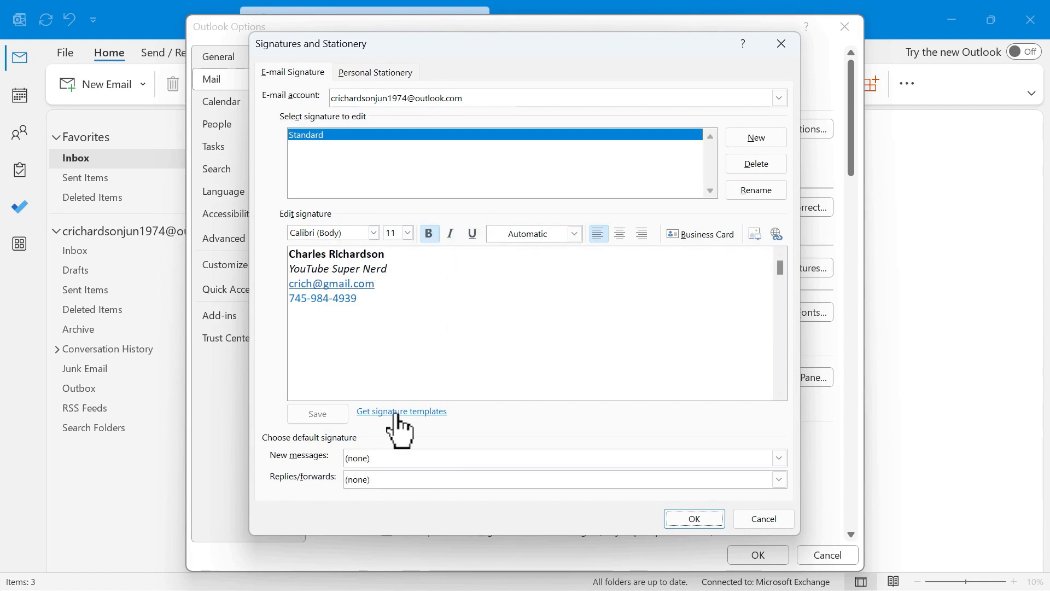
left_click(401, 410)
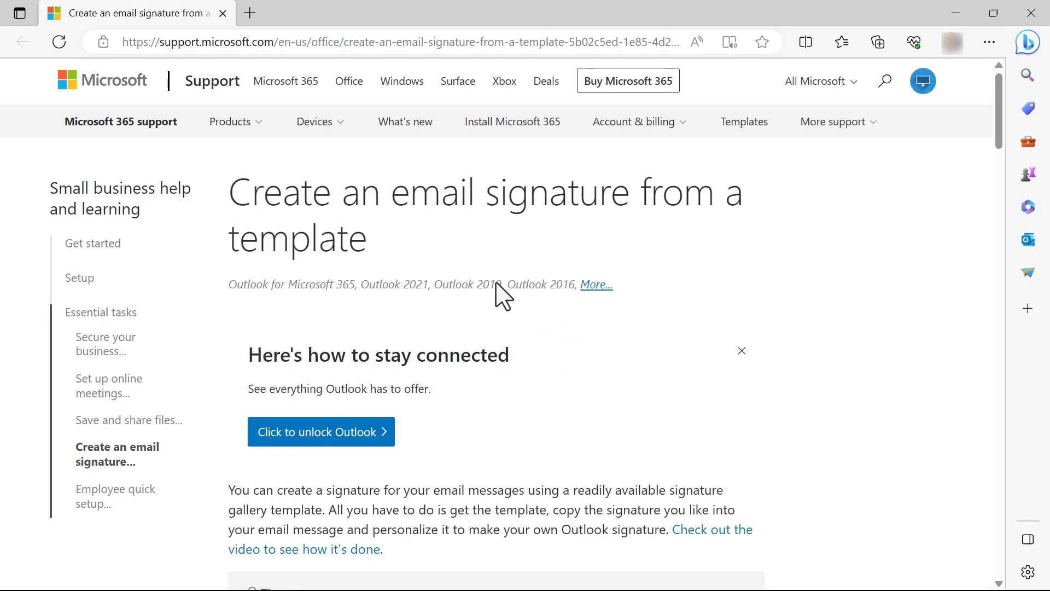
- Download Email signature gallery.docx from the support page and open it in Word
scroll("down", 3)
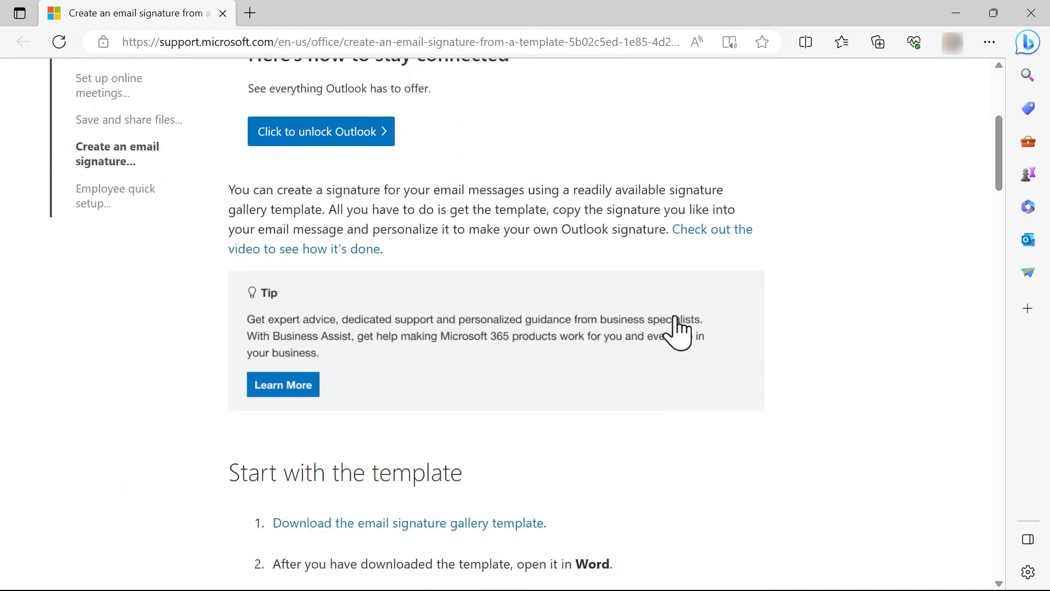
scroll("down", 3)
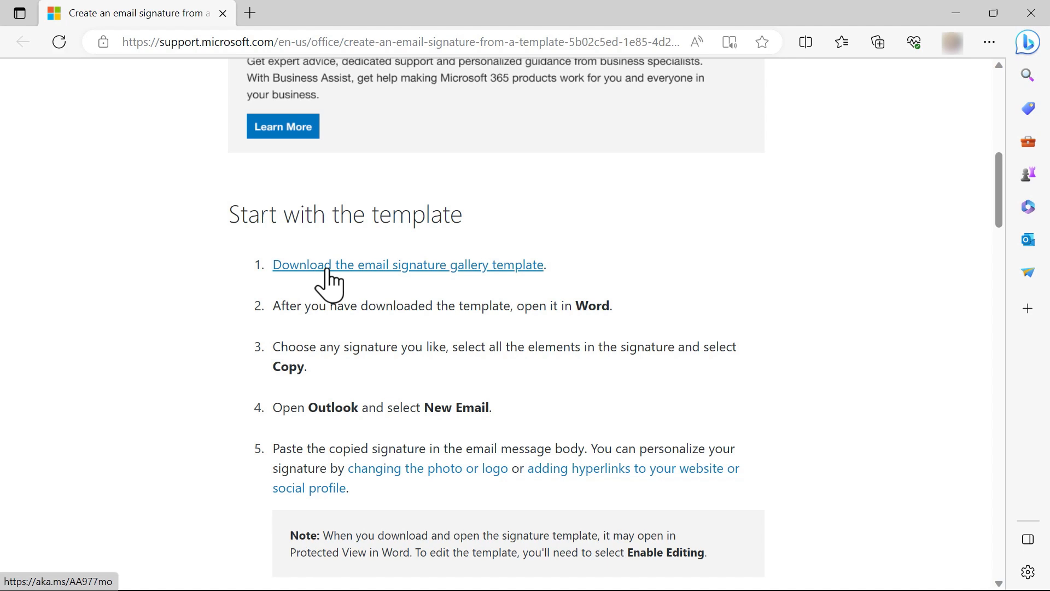
left_click(408, 264)
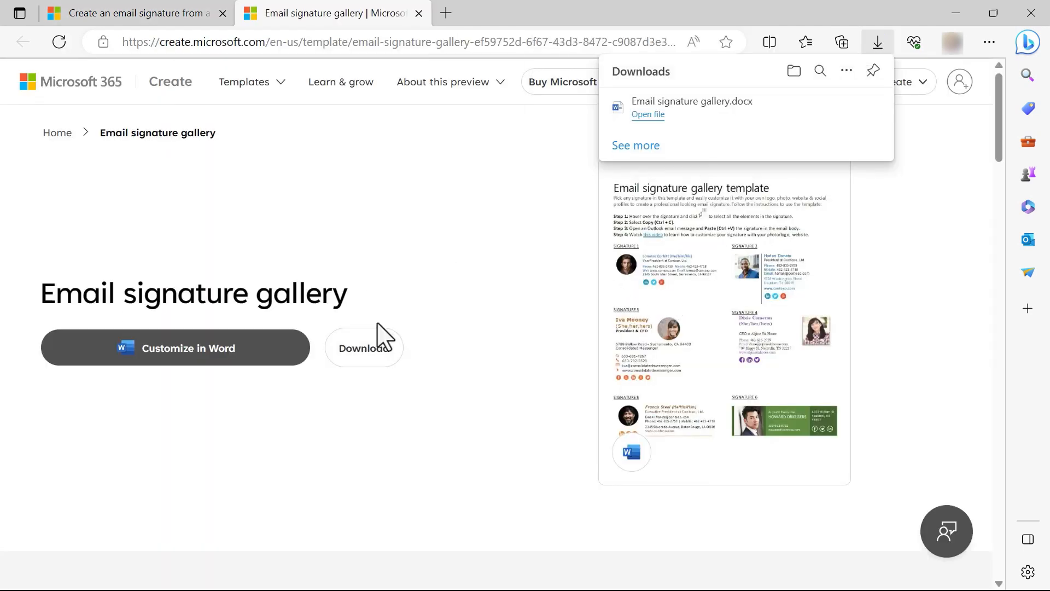
left_click(647, 115)
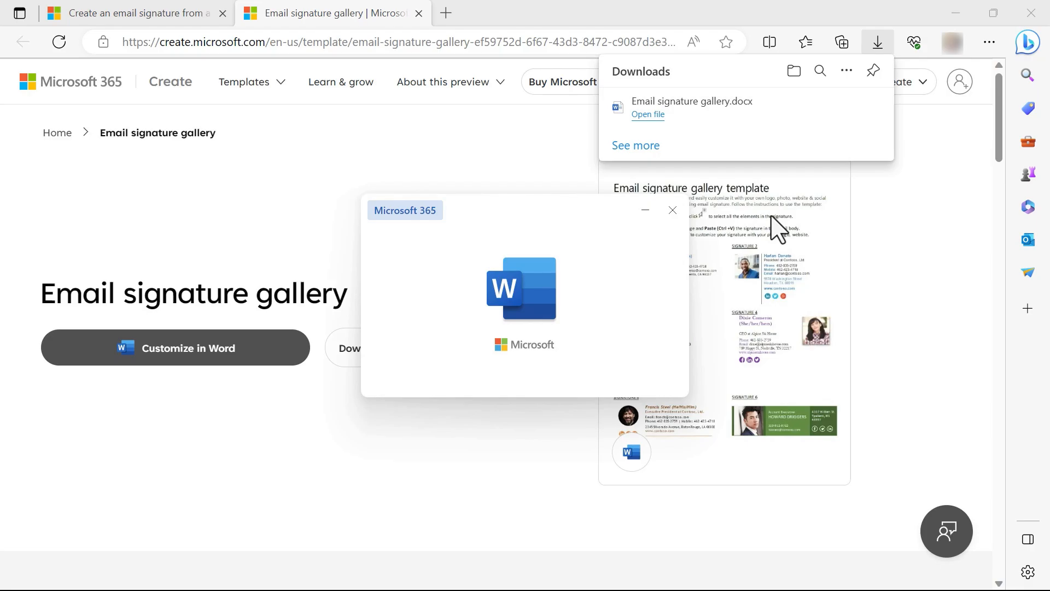
- Copy signature 2 from the Word gallery template and switch back to the Outlook mailbox
left_click(646, 113)
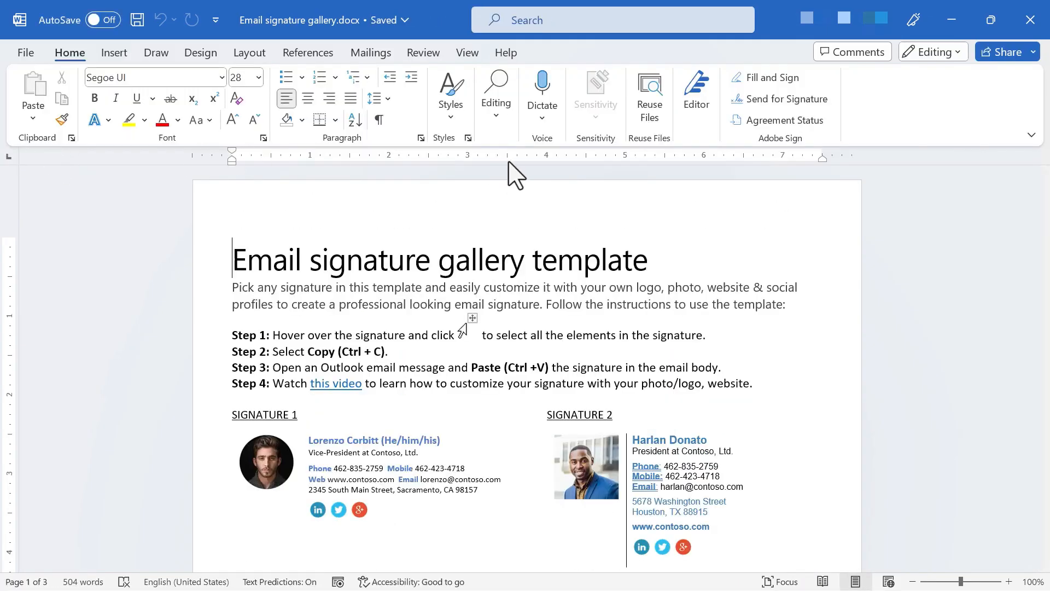
mouse_move(651, 194)
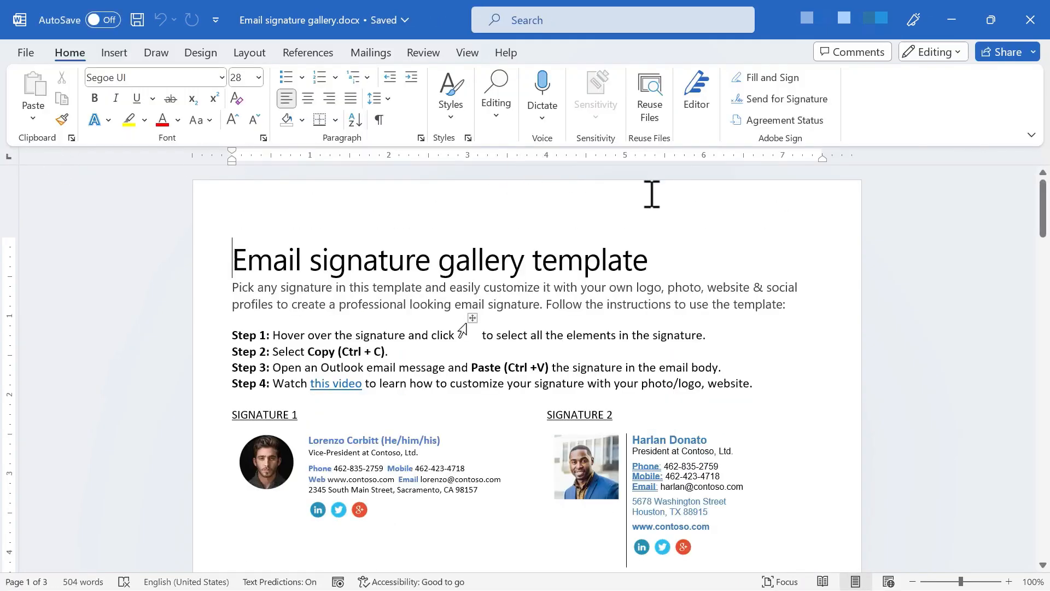
scroll("down", 3)
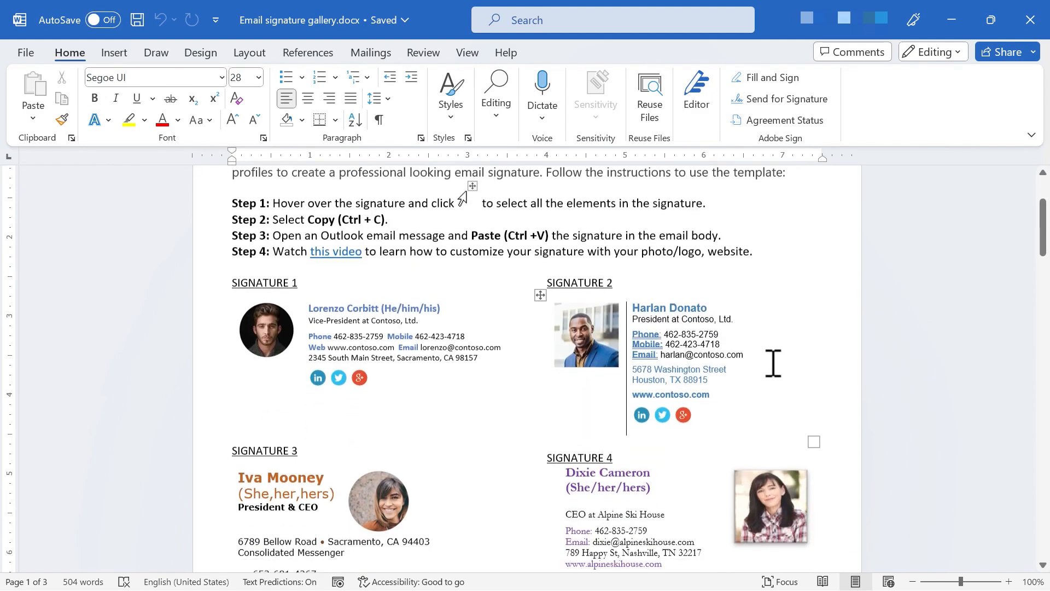
scroll("down", 3)
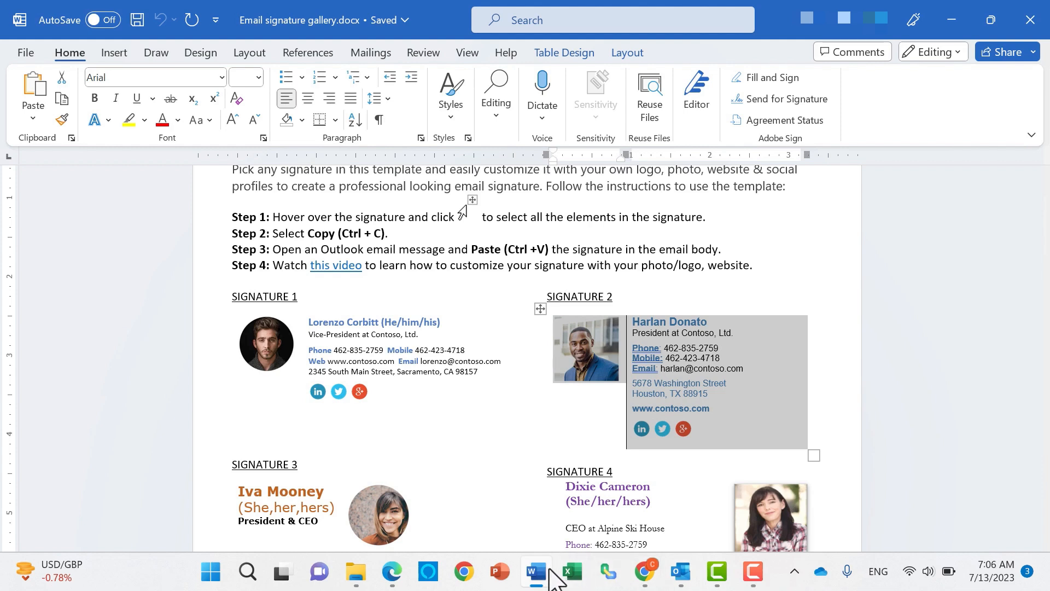
left_click(678, 572)
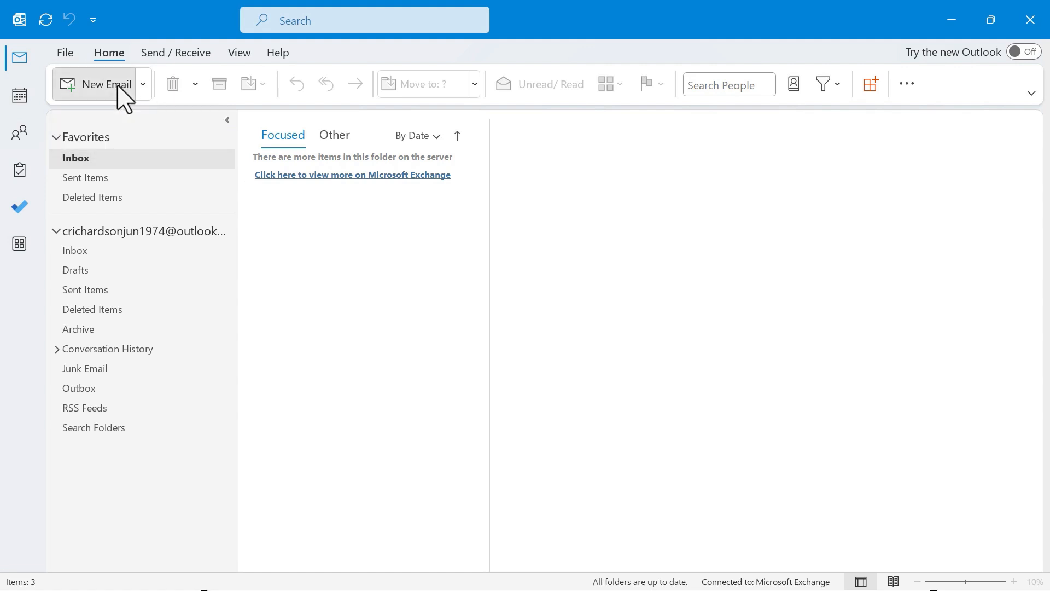
- Start a new email, paste the copied signature card and bring up the photo's context options
left_click(102, 85)
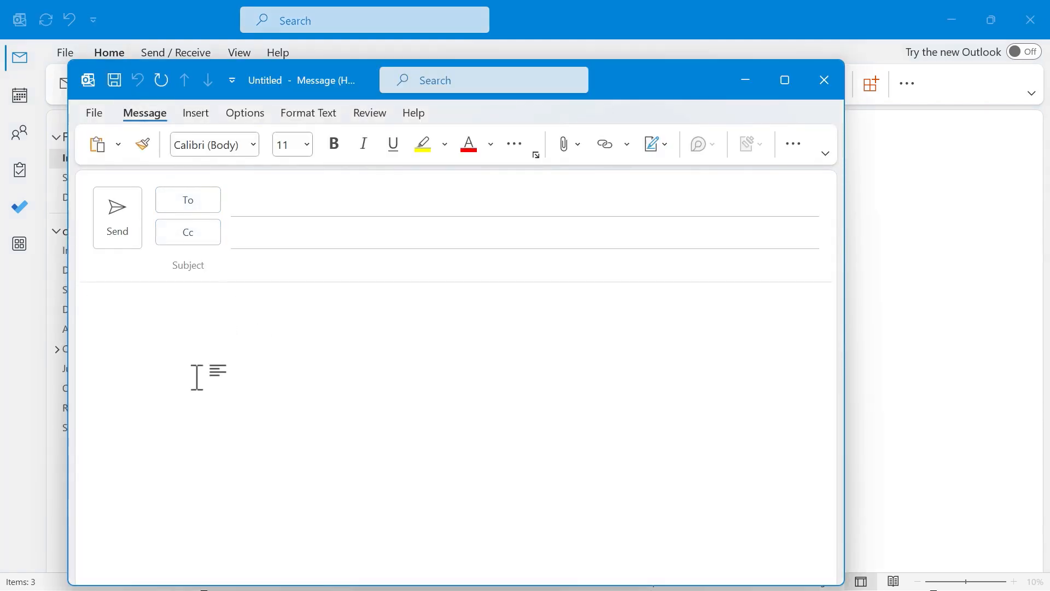
key("ctrl+v")
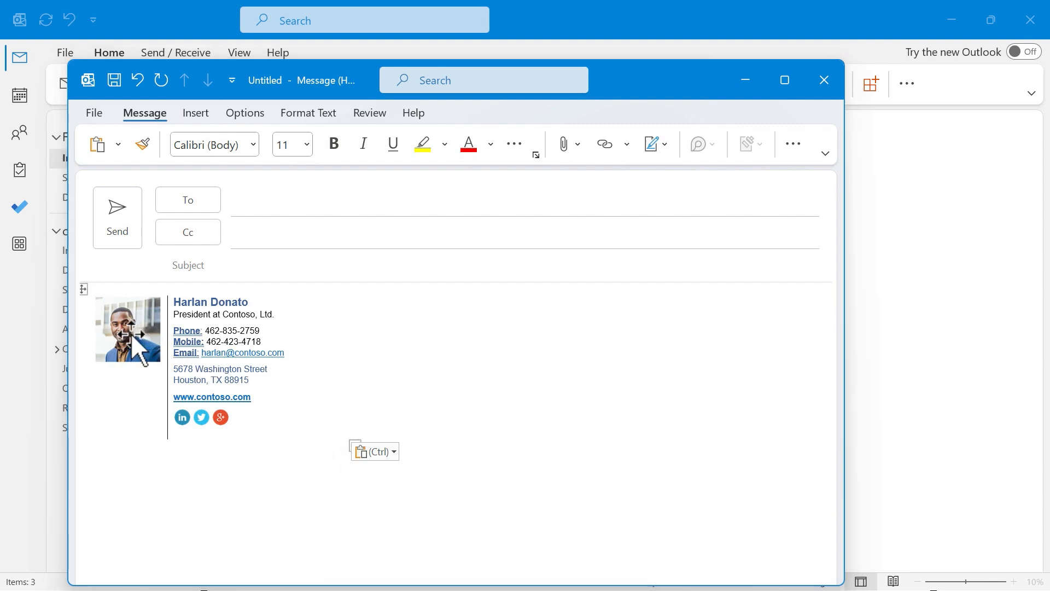
right_click(127, 328)
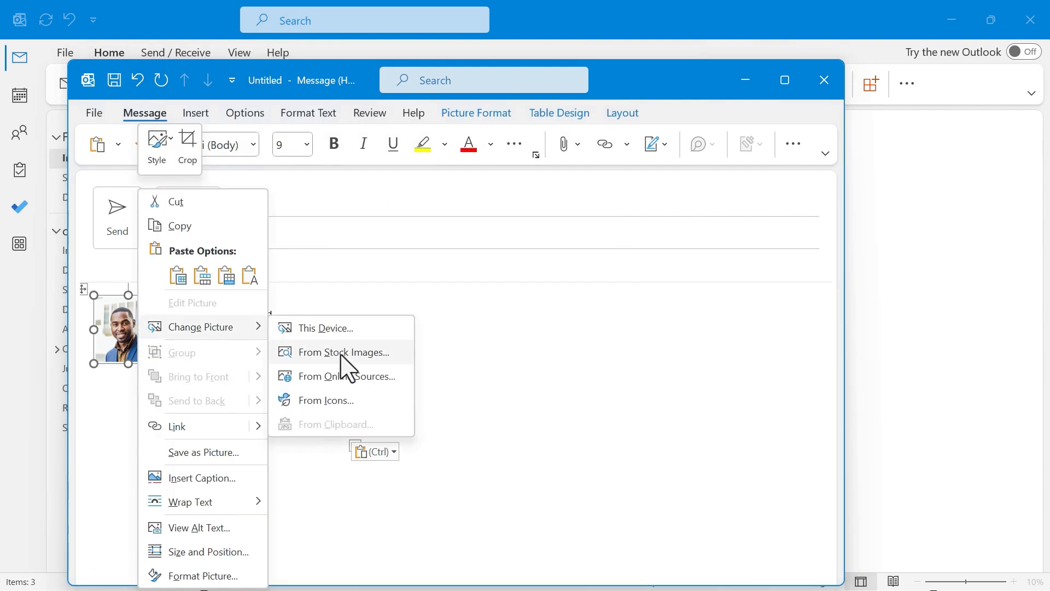
- Replace the signature photo with the stock image of the man with glasses
left_click(346, 352)
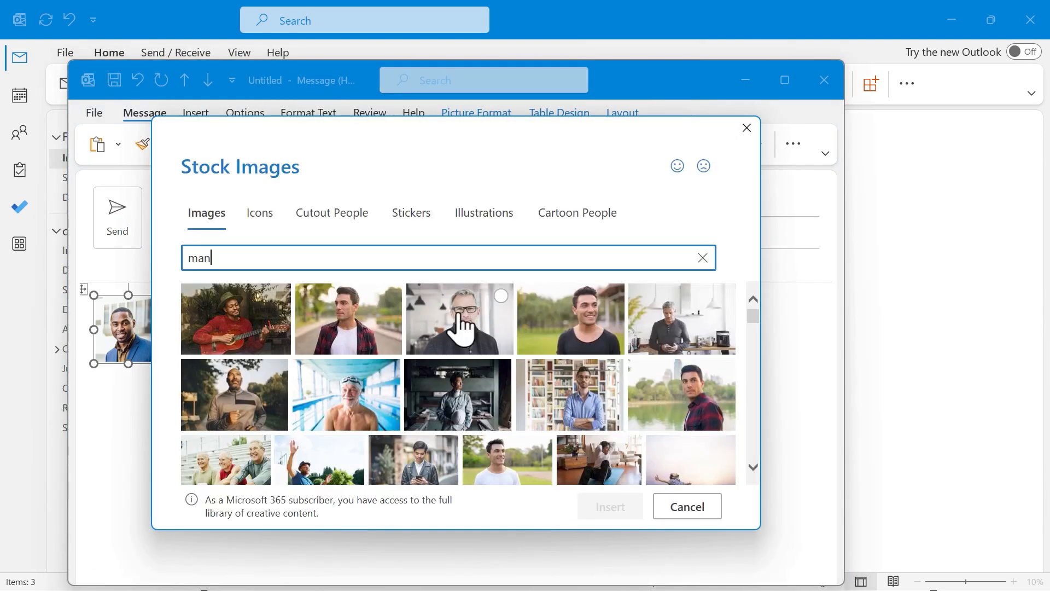
left_click(686, 505)
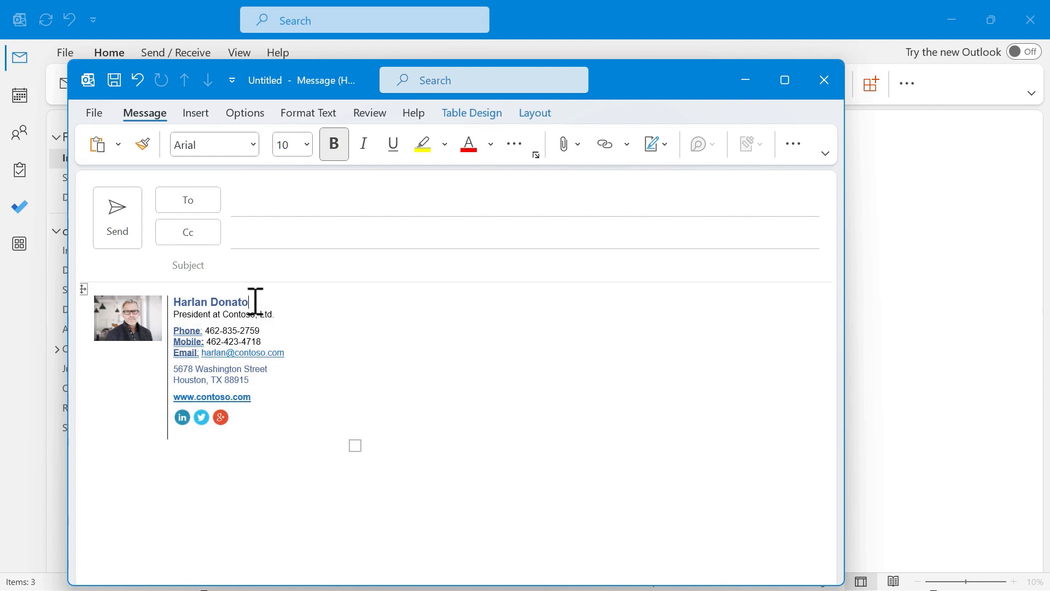
type("Charles Richardson")
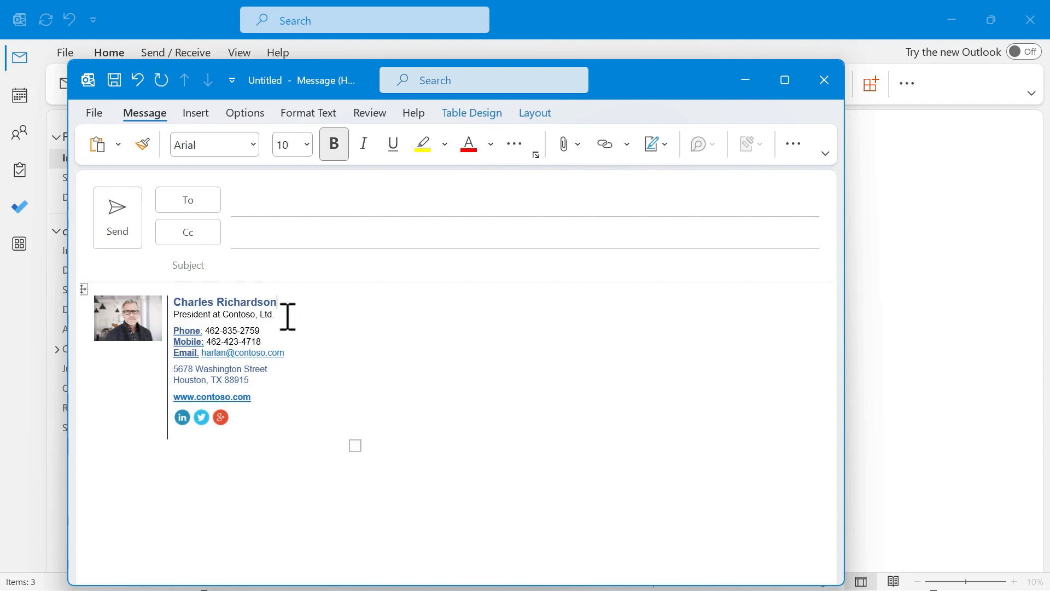
type("asdfasf")
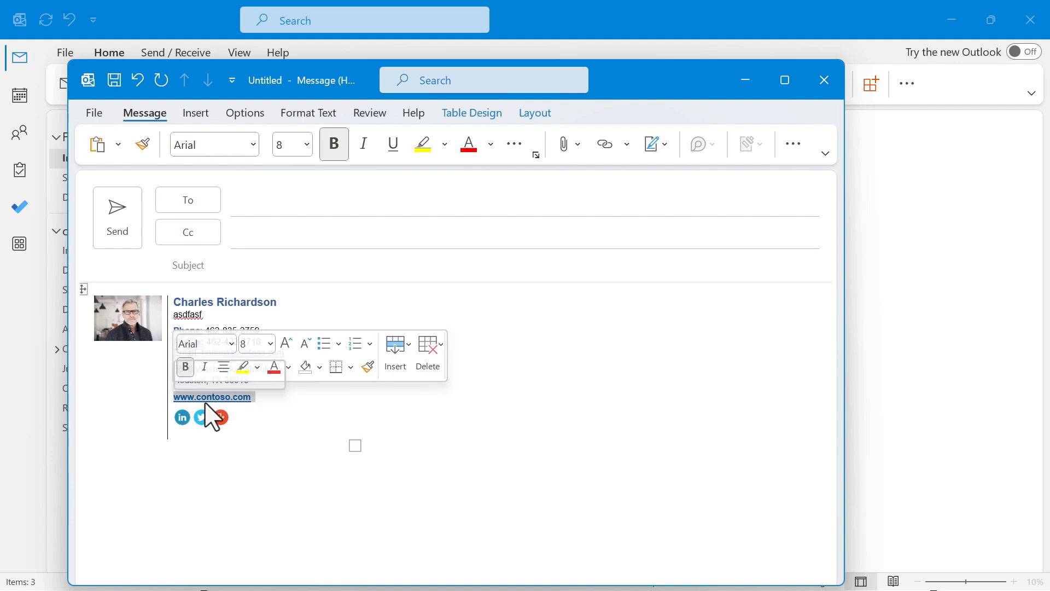
left_click(393, 144)
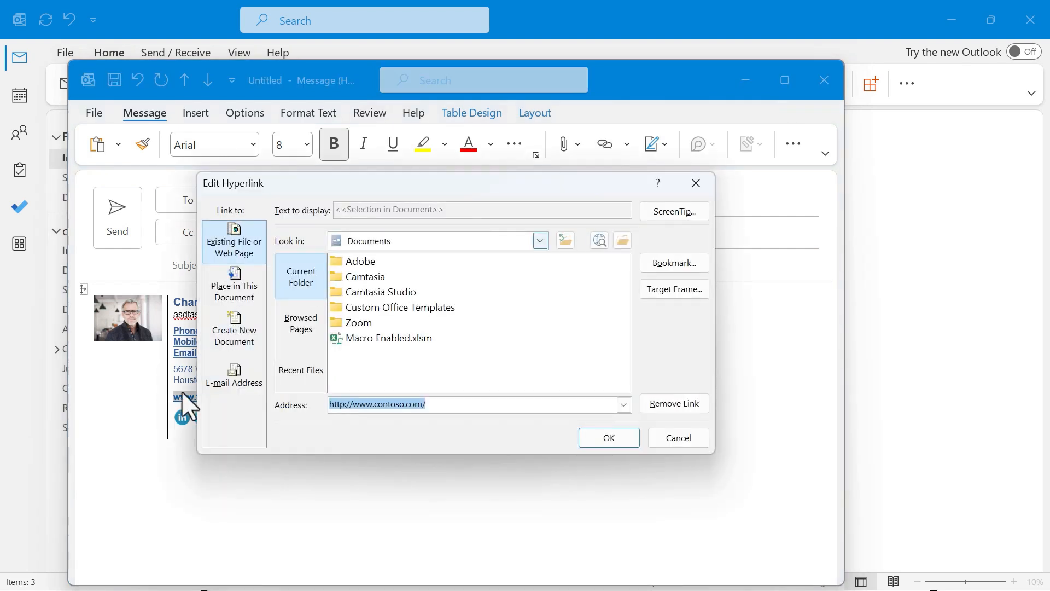
left_click(425, 403)
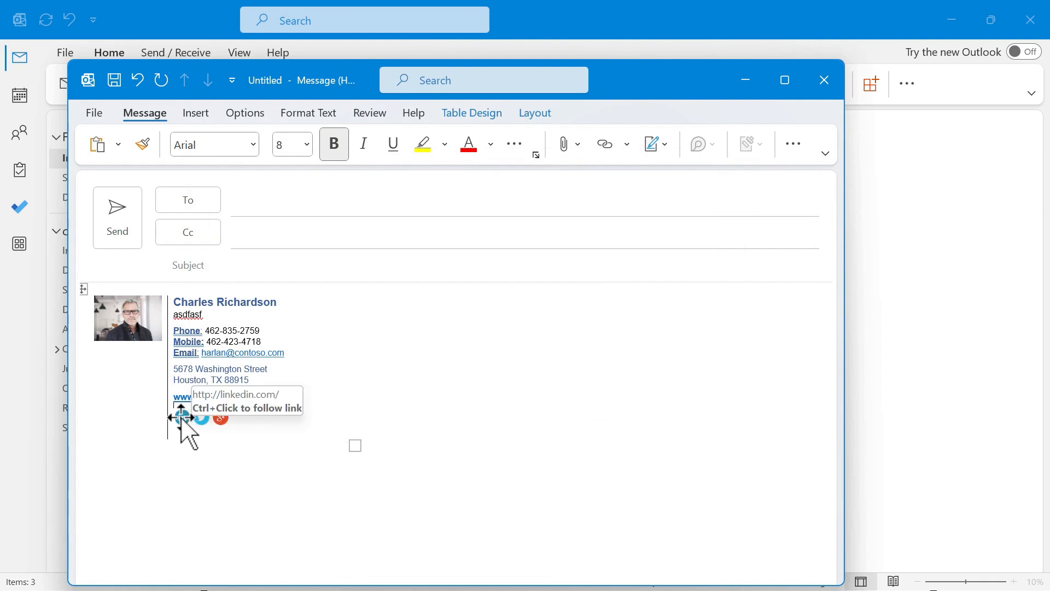
mouse_move(201, 417)
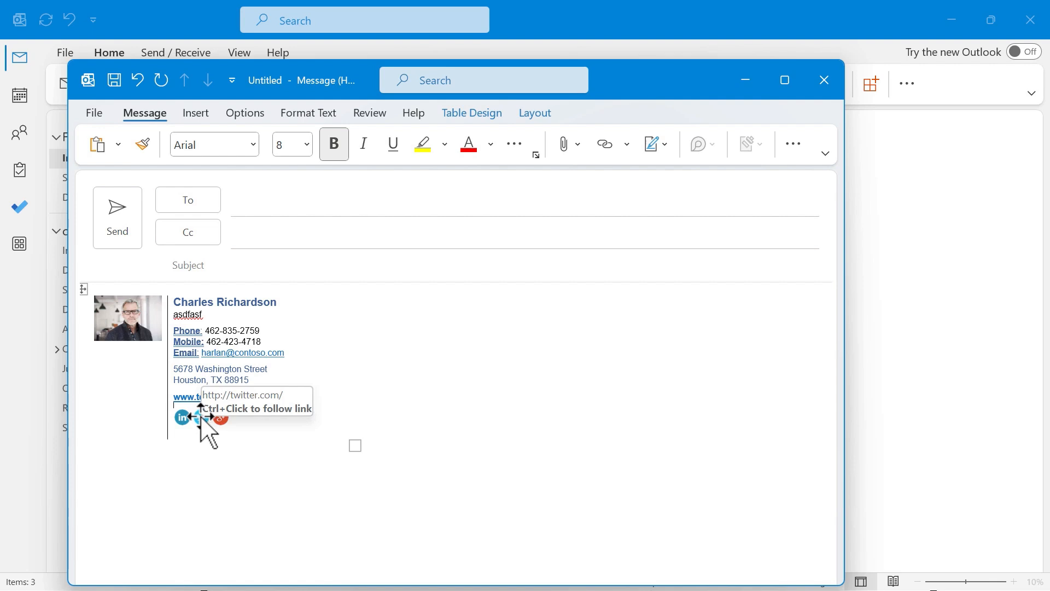
- Check the Twitter icon's hyperlink settings and cancel without changes
left_click(199, 415)
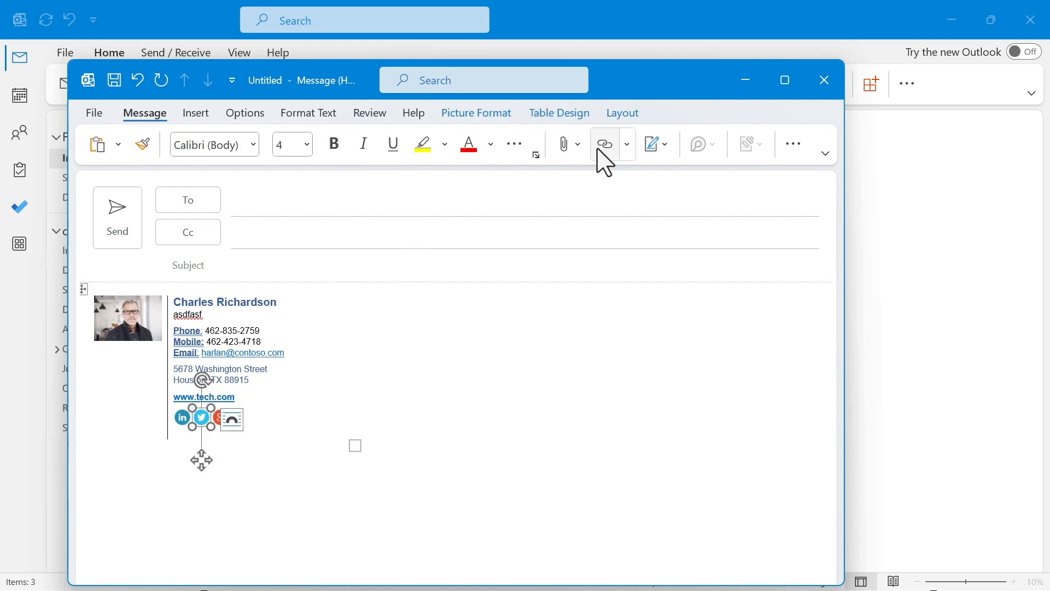
left_click(604, 144)
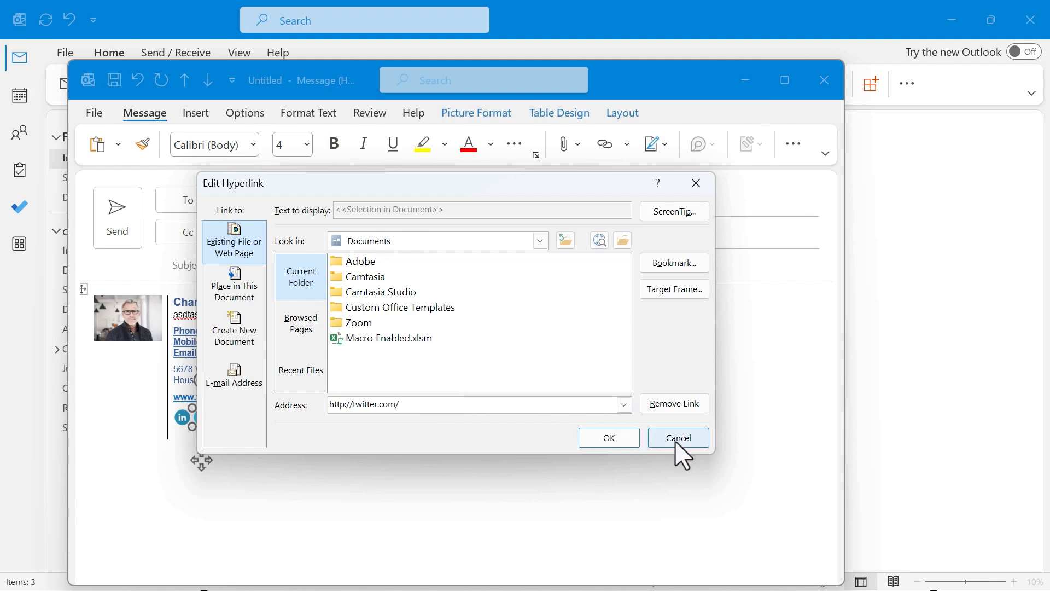
left_click(676, 437)
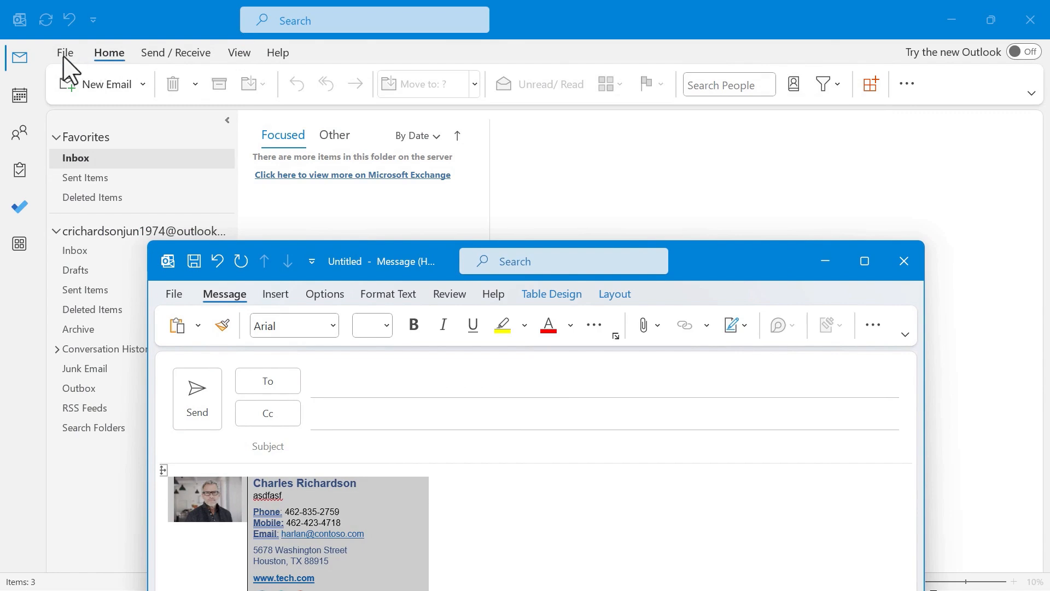
- Create a signature named With Social Media holding the pasted card and save it
left_click(64, 52)
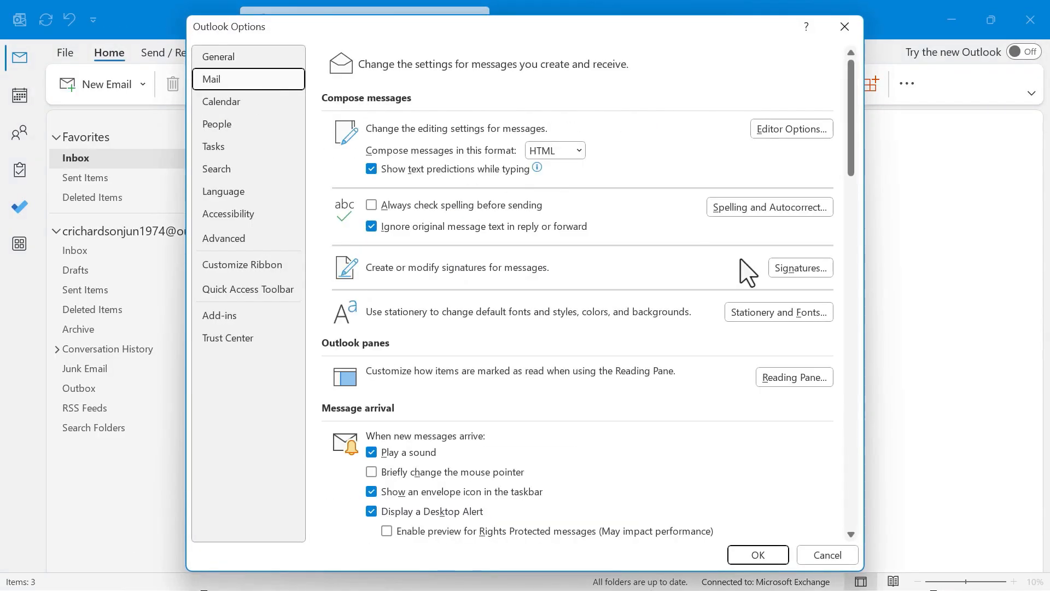
left_click(798, 266)
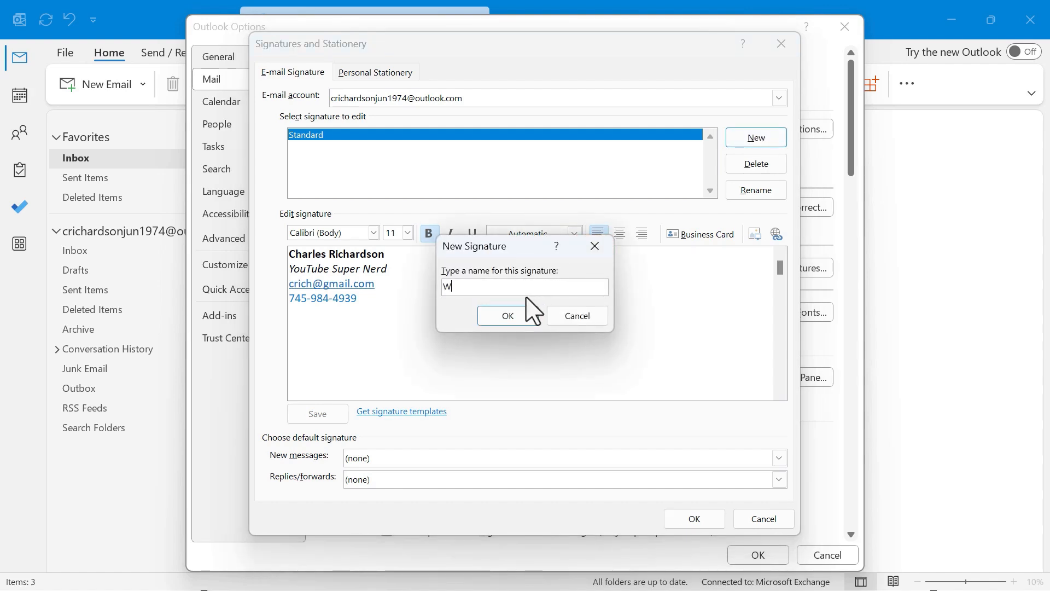
type("ith Social Media")
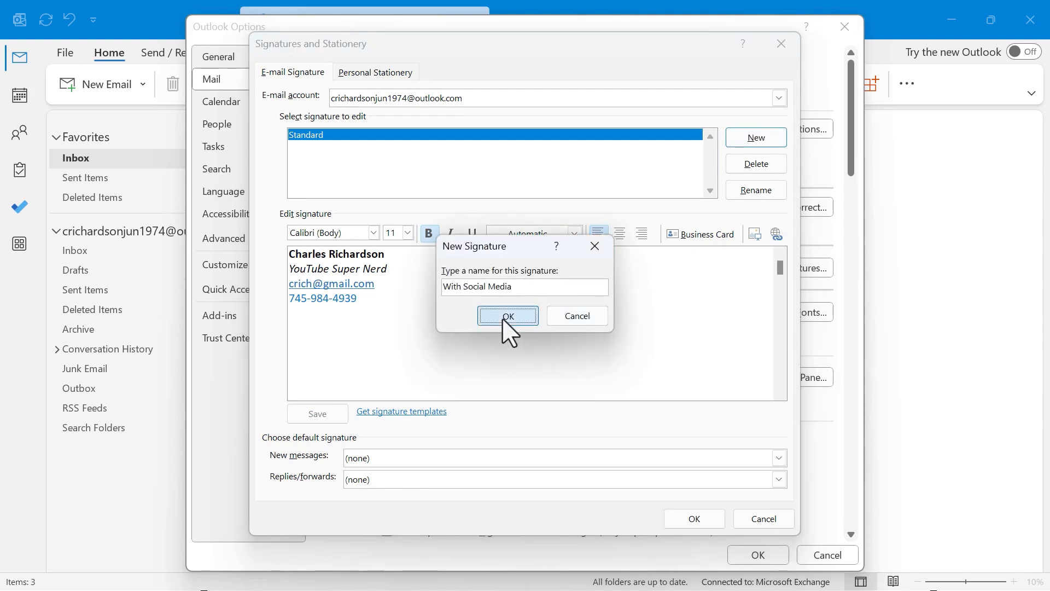
left_click(507, 314)
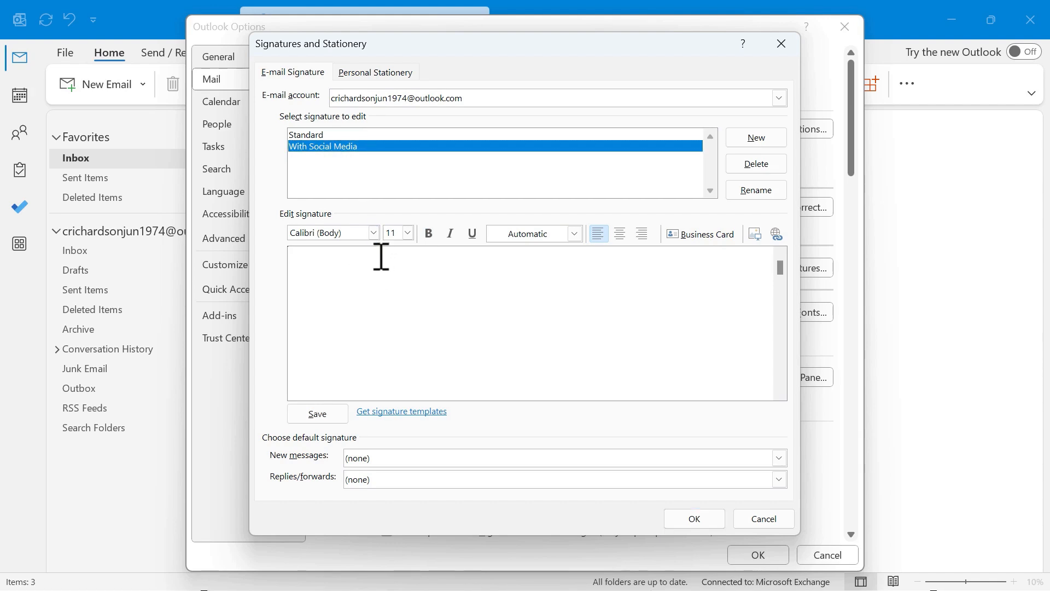
left_click(322, 146)
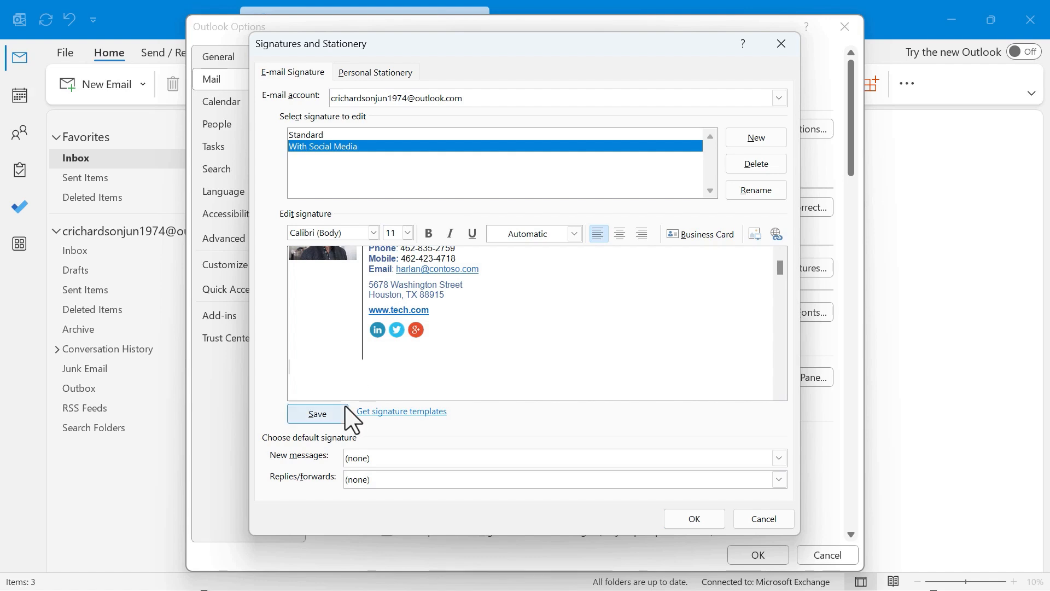
left_click(316, 414)
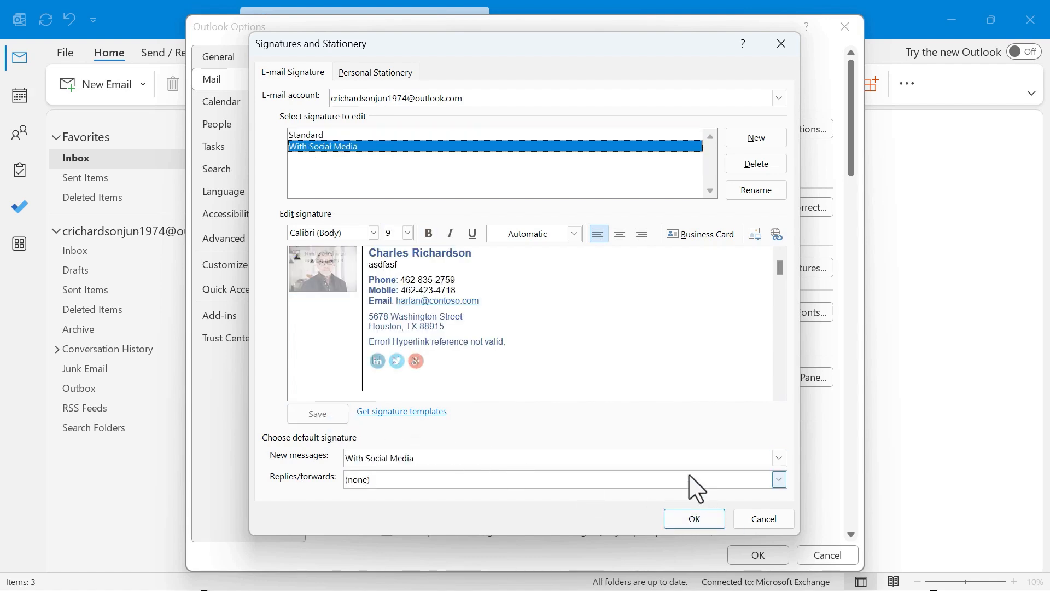
mouse_move(395, 469)
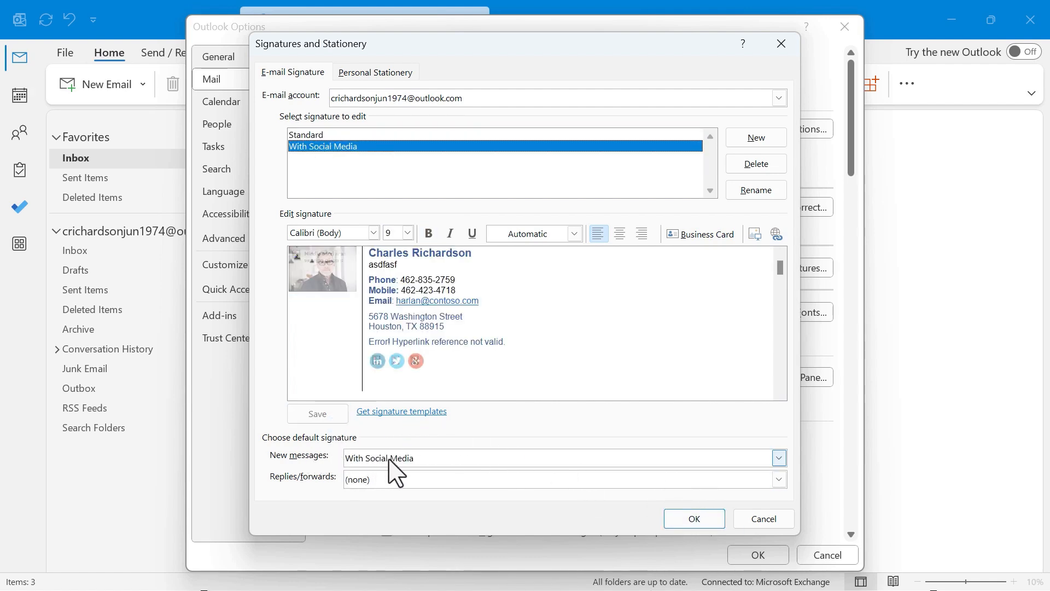
- Set the new-message default signature to (none) and close Outlook's options
left_click(778, 458)
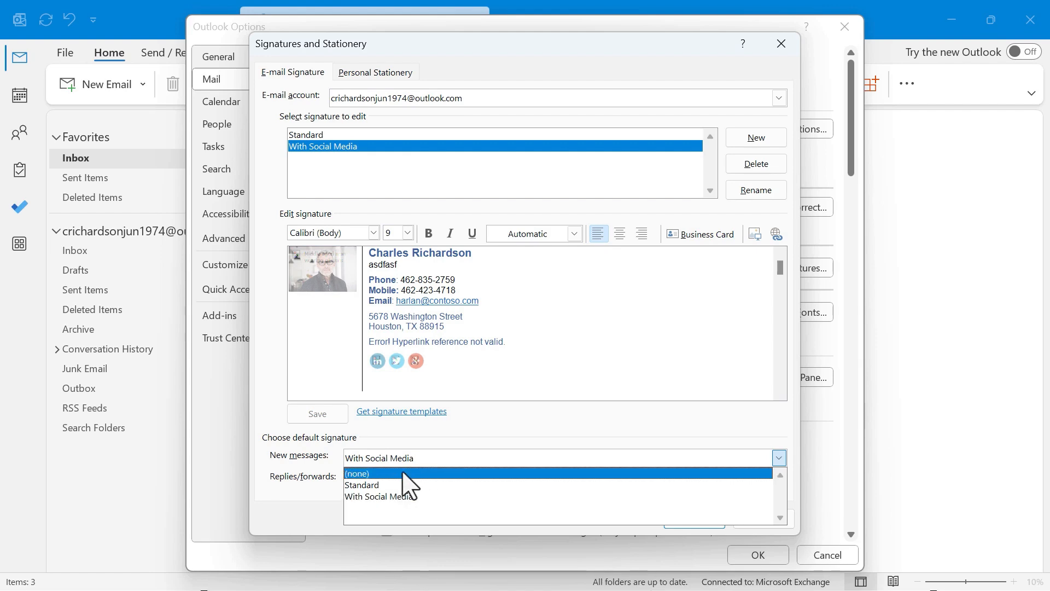
left_click(356, 474)
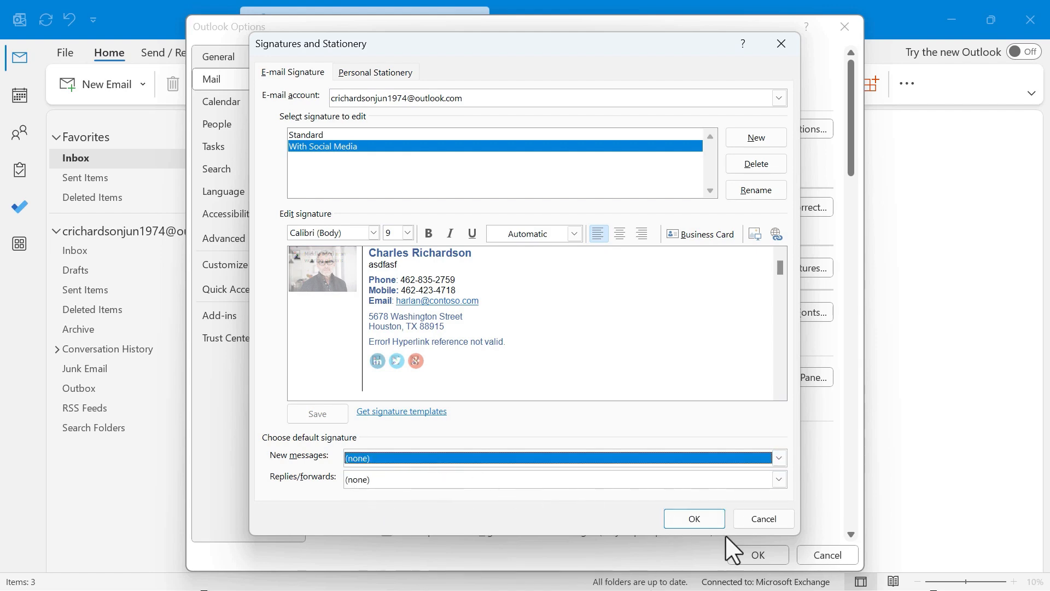
left_click(694, 518)
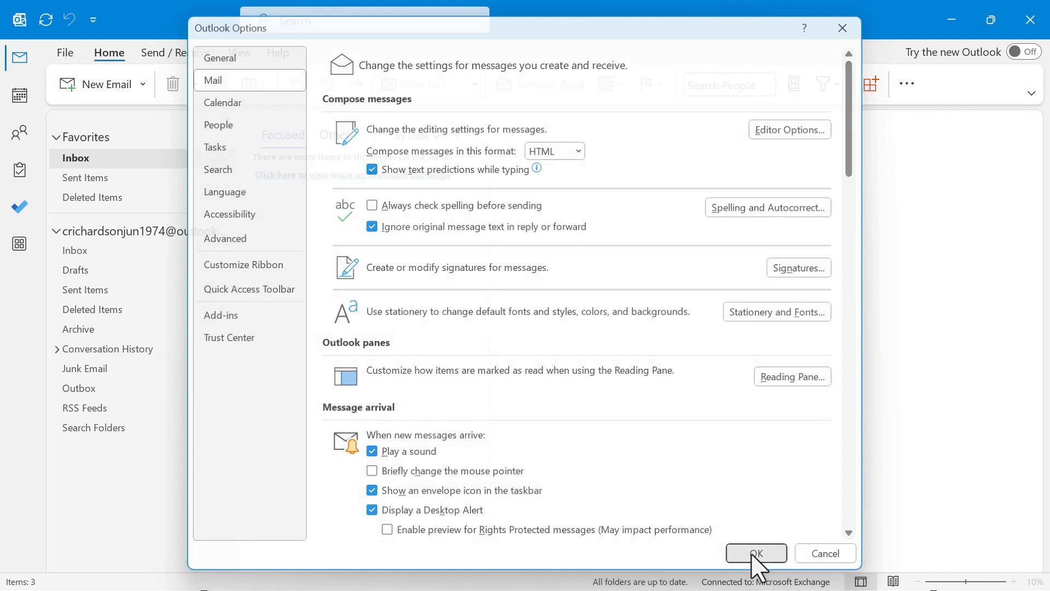
left_click(756, 552)
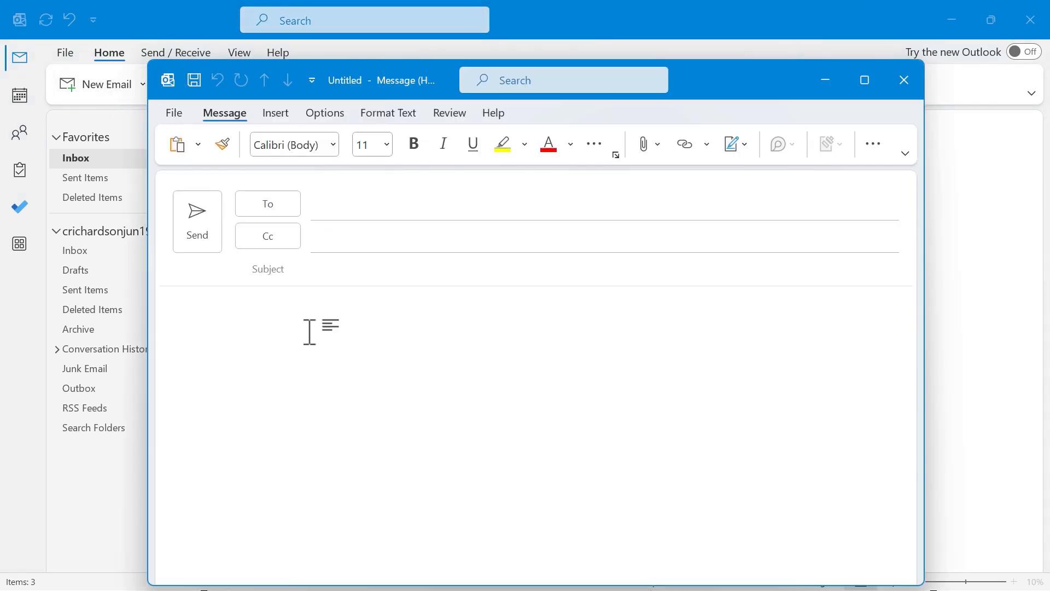
- Type test text in the message and insert a saved signature from the Signature list
type("Kldsaj;skdjflkjasdlfkjasl;kdfjlkasdflkasjkdf")
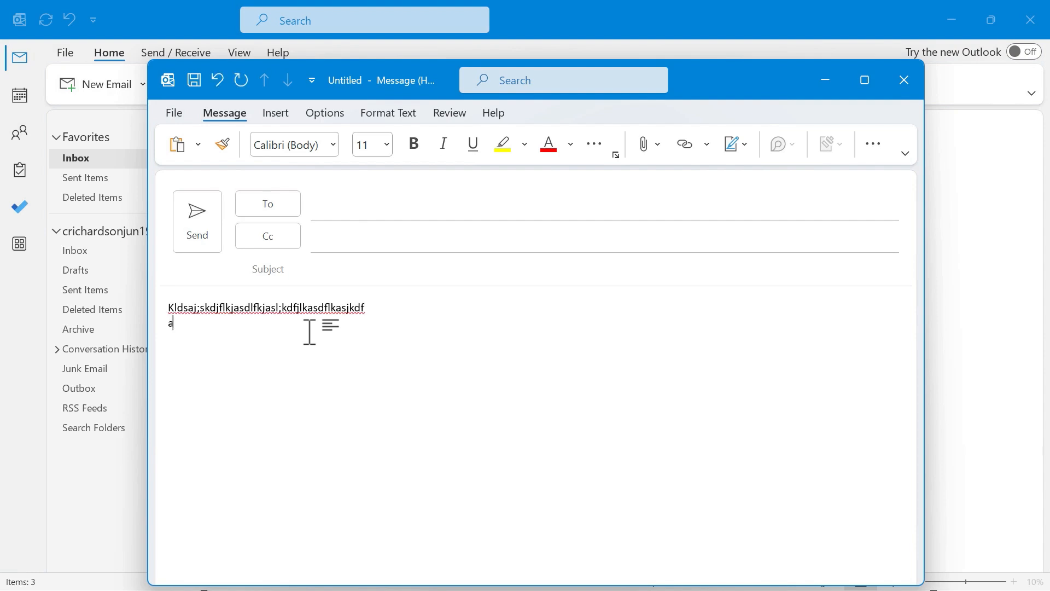
type("kls;diflkajs;dfsf")
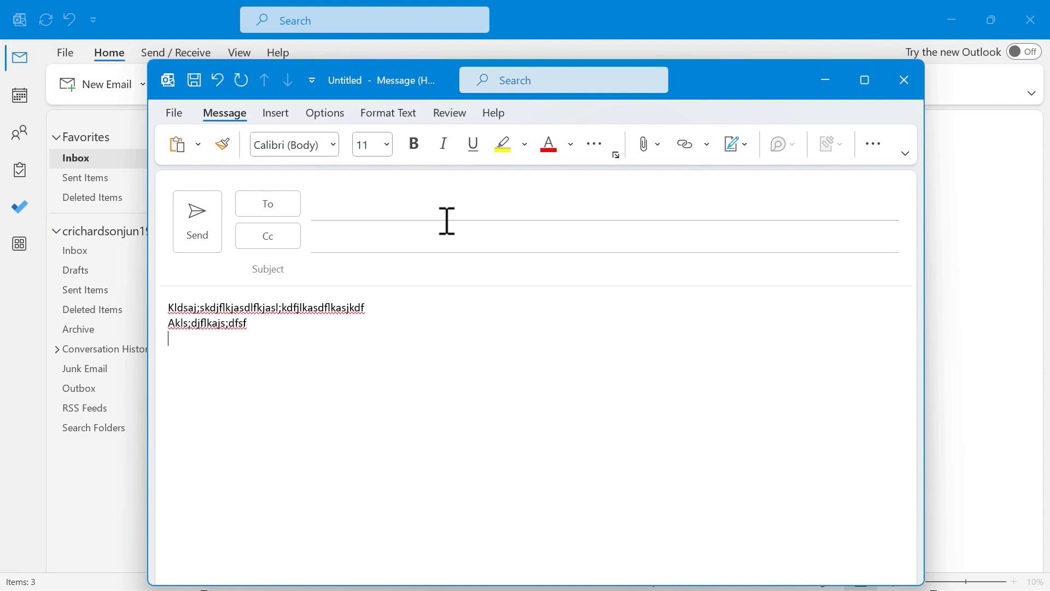
mouse_move(281, 124)
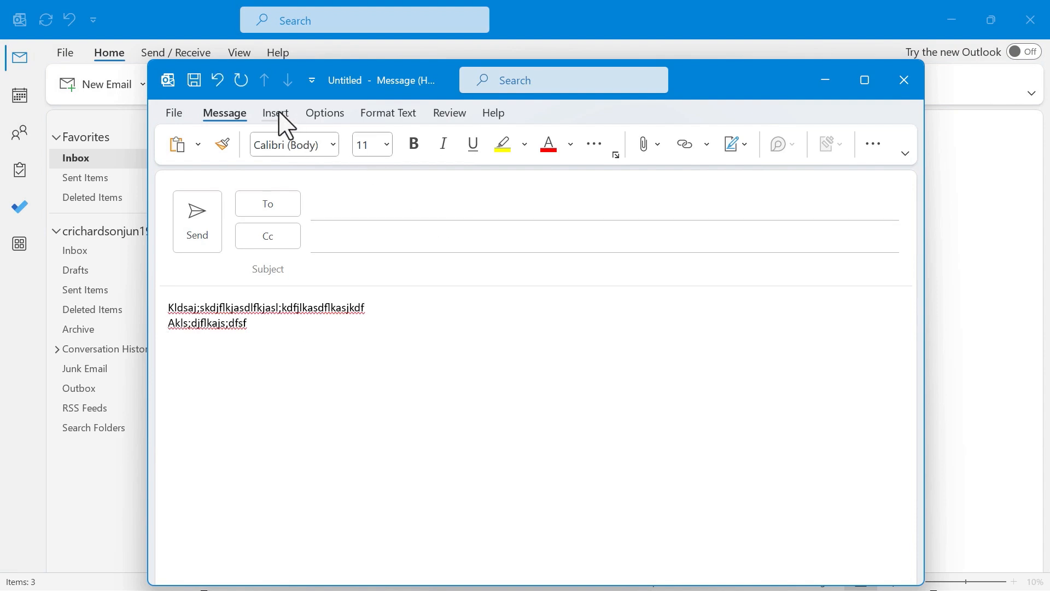
left_click(303, 145)
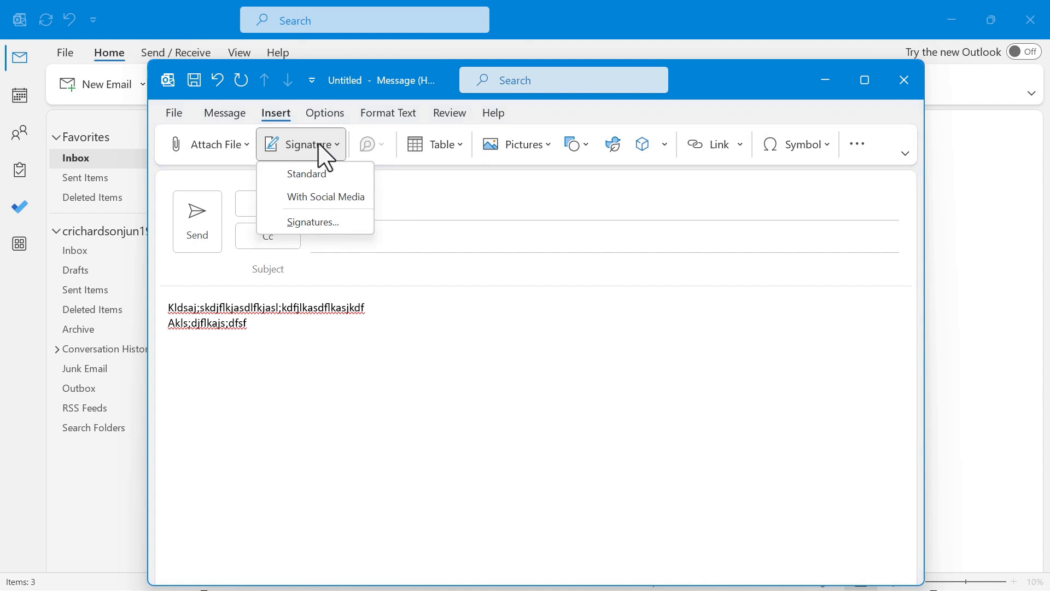
mouse_move(334, 181)
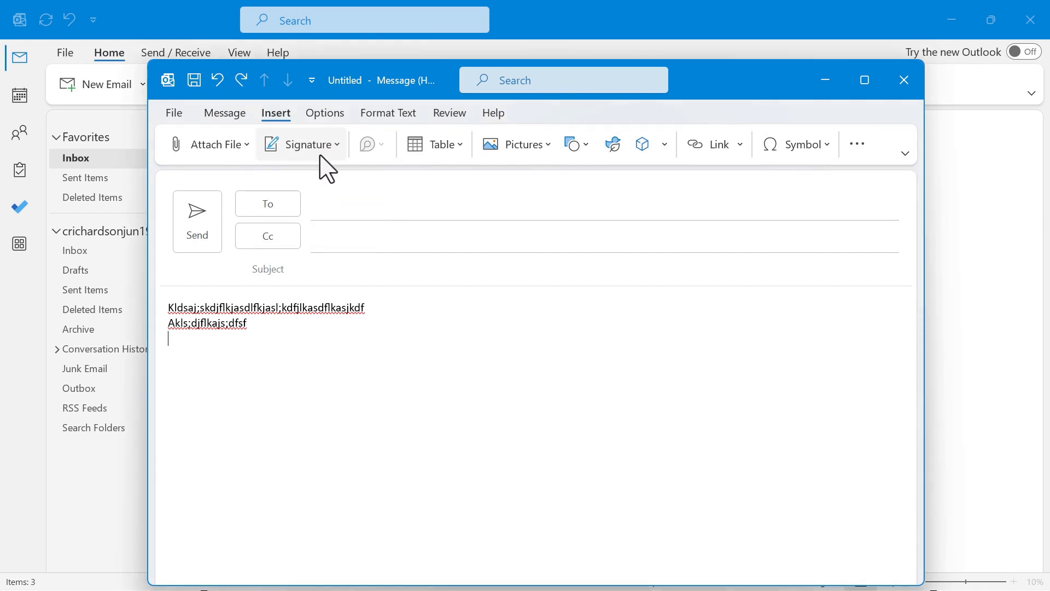
left_click(309, 144)
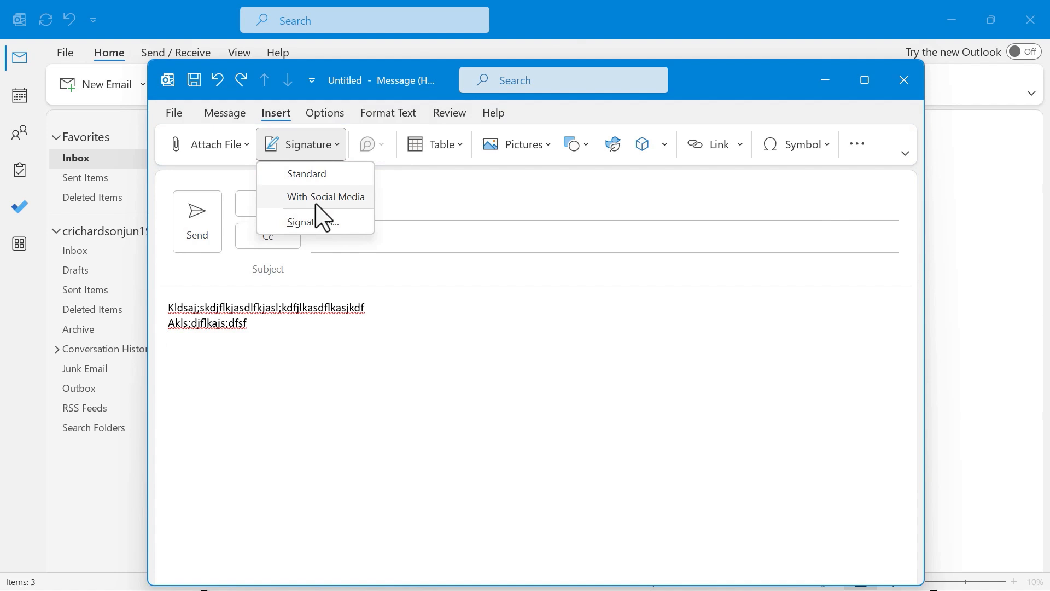
left_click(326, 195)
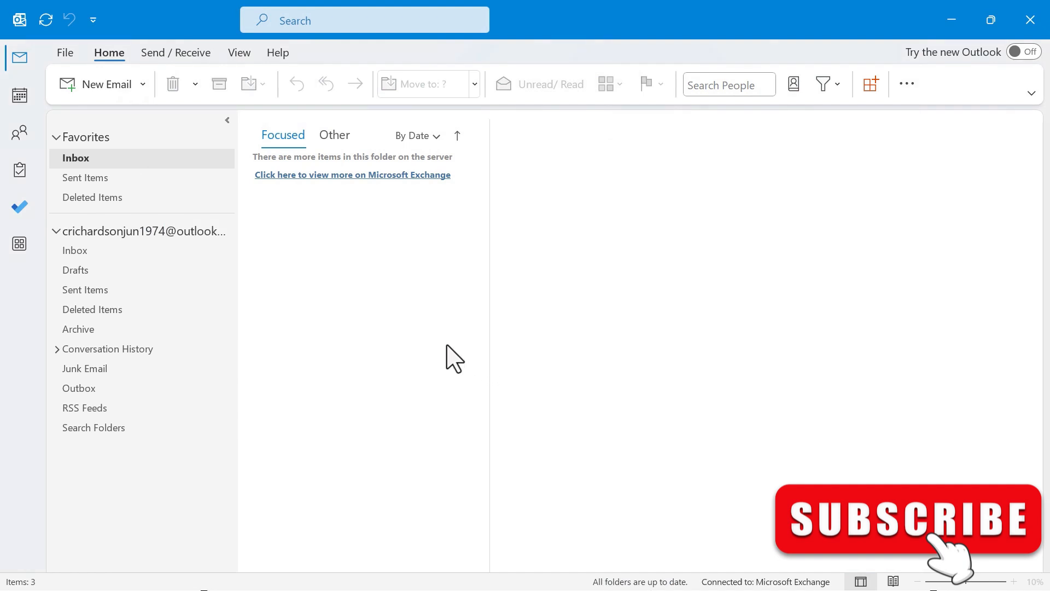
mouse_move(448, 373)
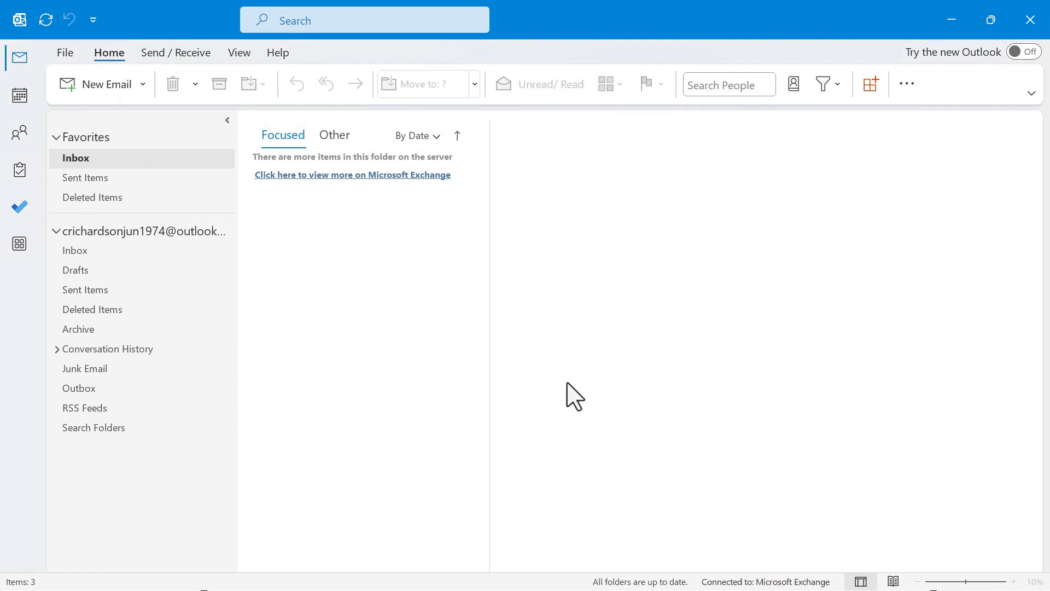
mouse_move(671, 166)
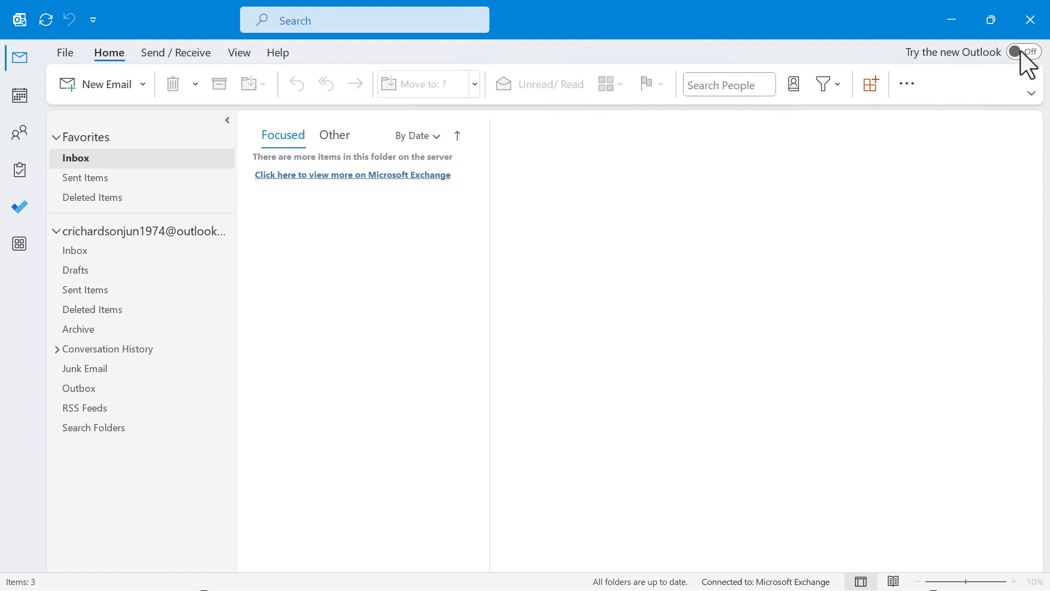
mouse_move(1018, 51)
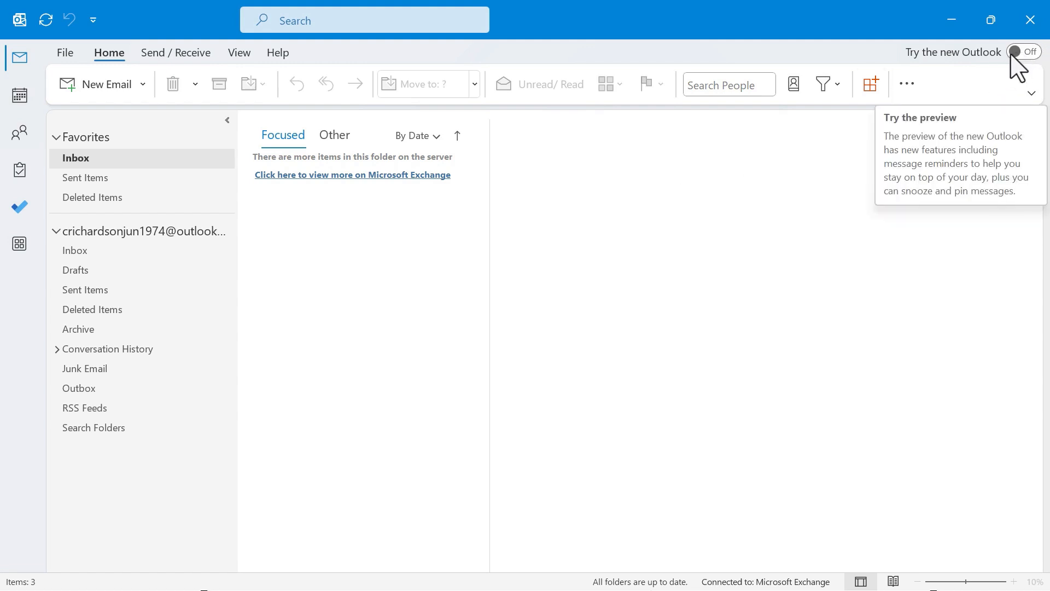
- Turn on the Try the new Outlook toggle and let the new Outlook load
left_click(1022, 51)
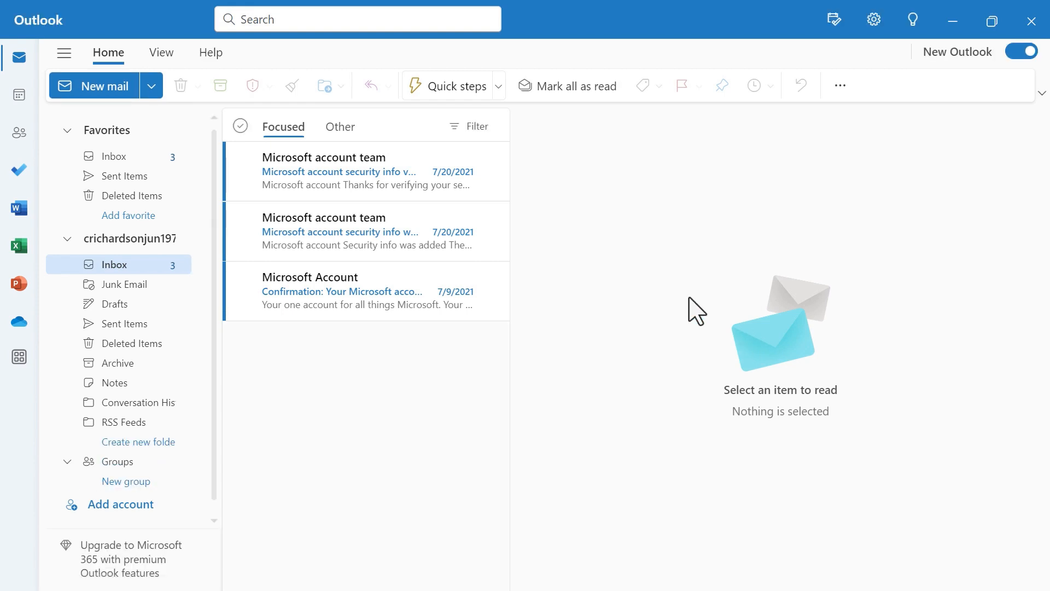
mouse_move(134, 101)
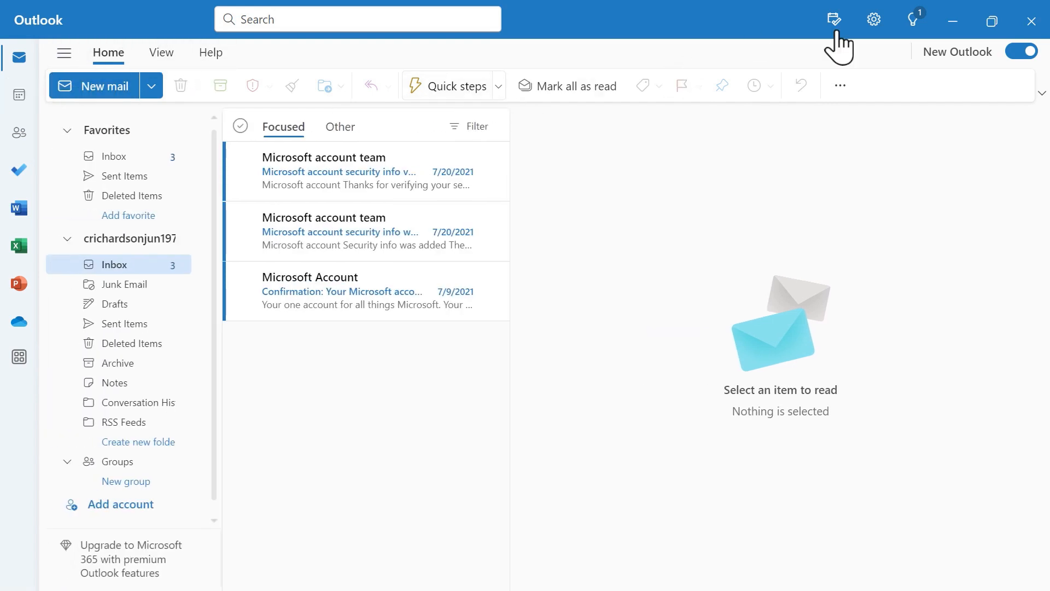
mouse_move(873, 18)
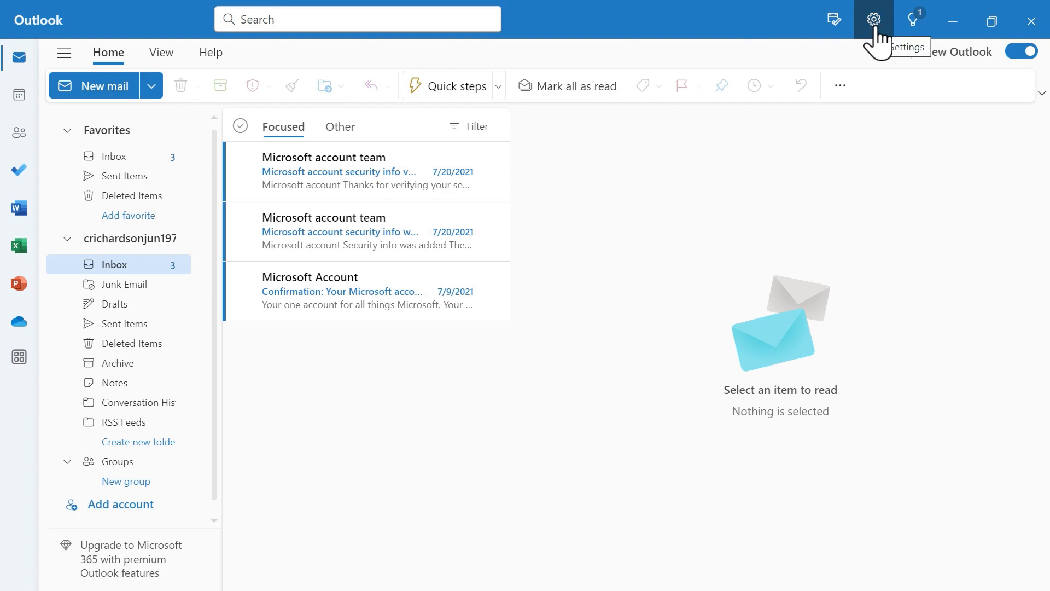
- In Settings > Accounts > Signatures, select and save With Social Media, then start a new signature
left_click(873, 19)
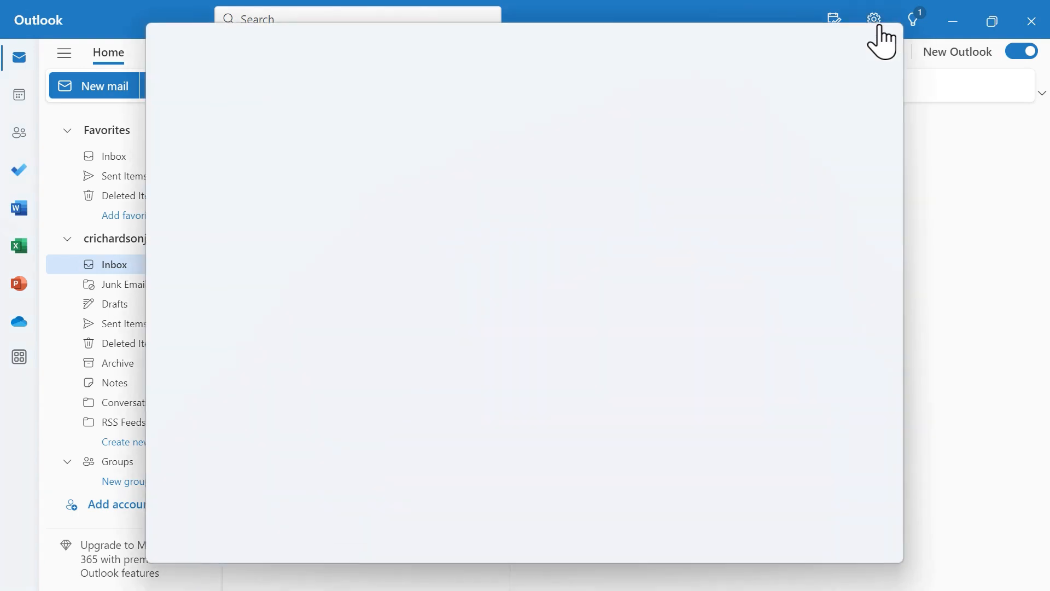
left_click(874, 19)
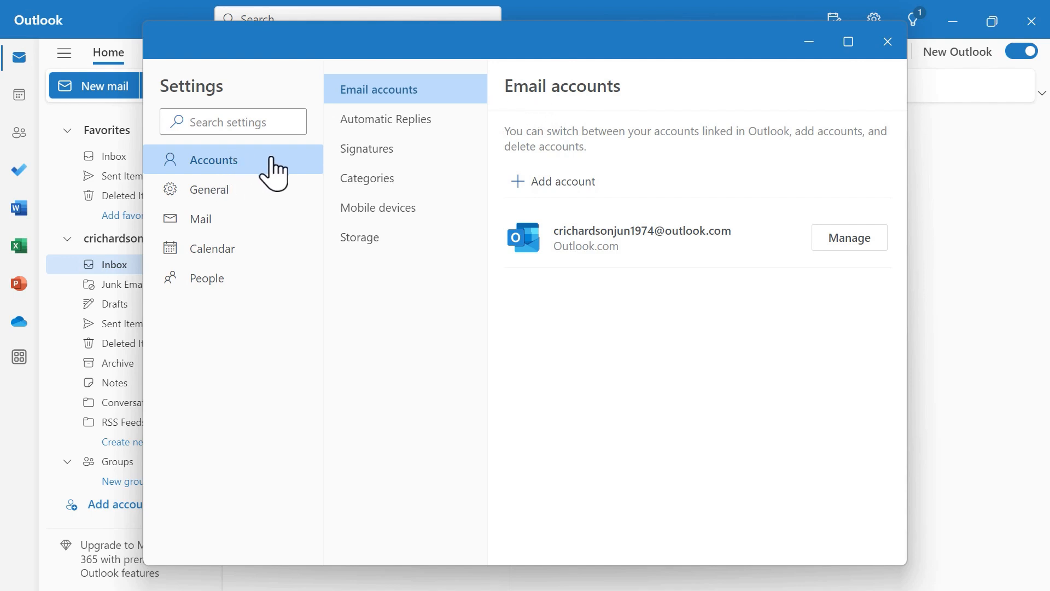
left_click(367, 147)
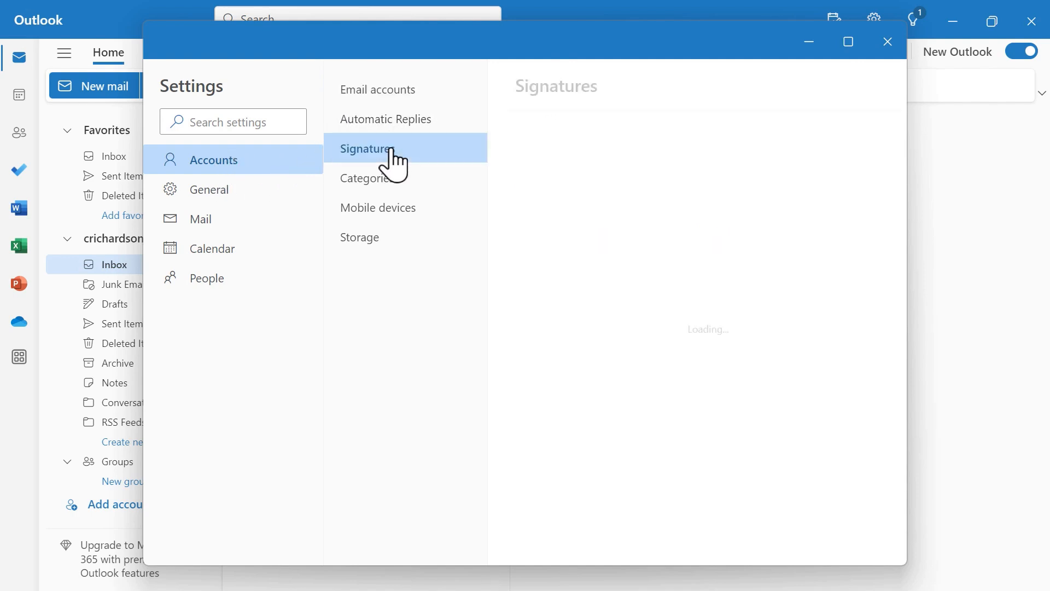
left_click(368, 148)
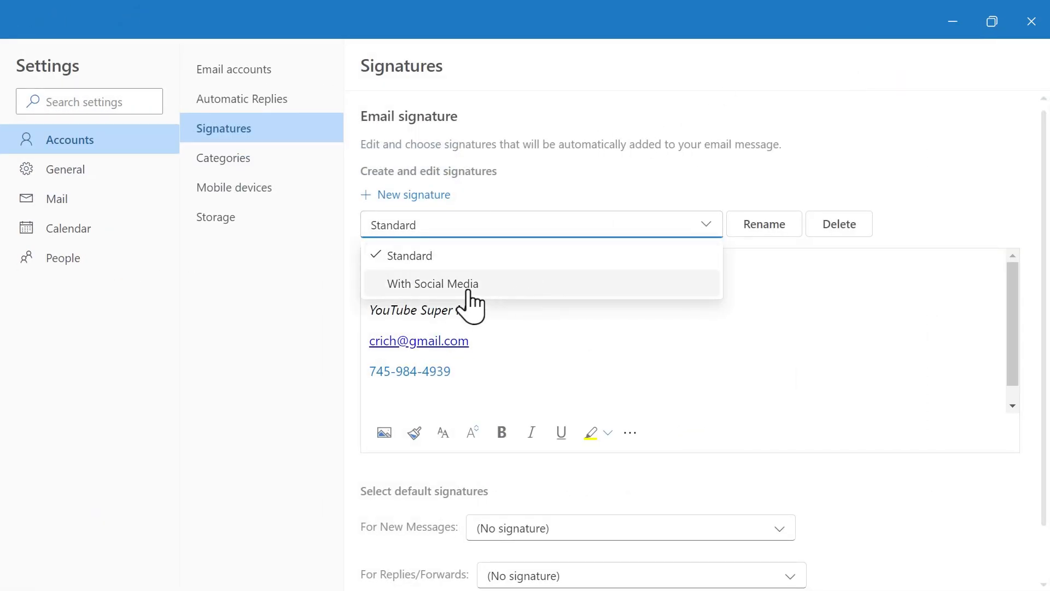
left_click(433, 282)
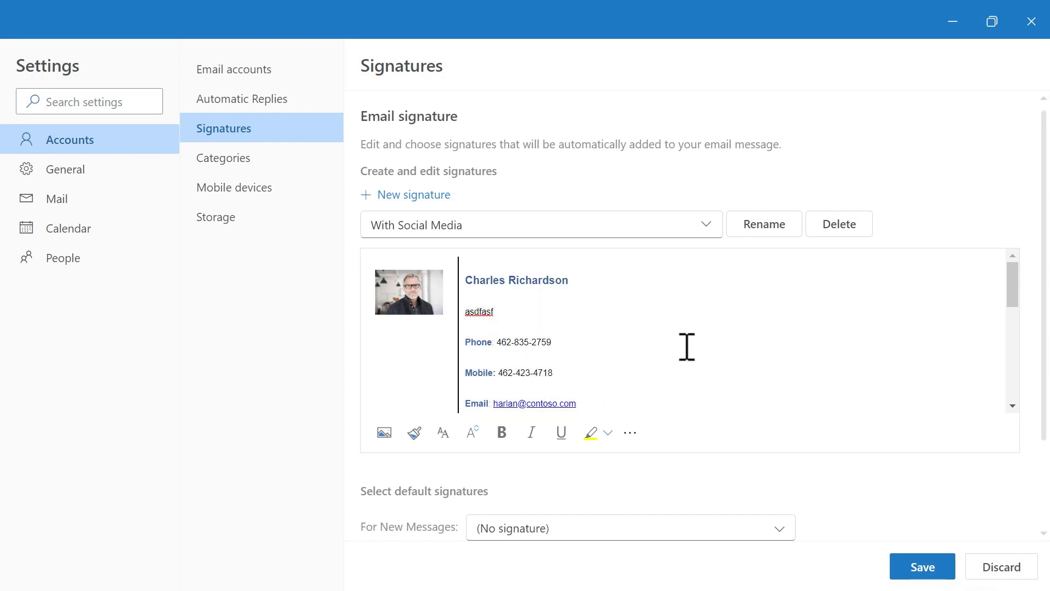
left_click(921, 565)
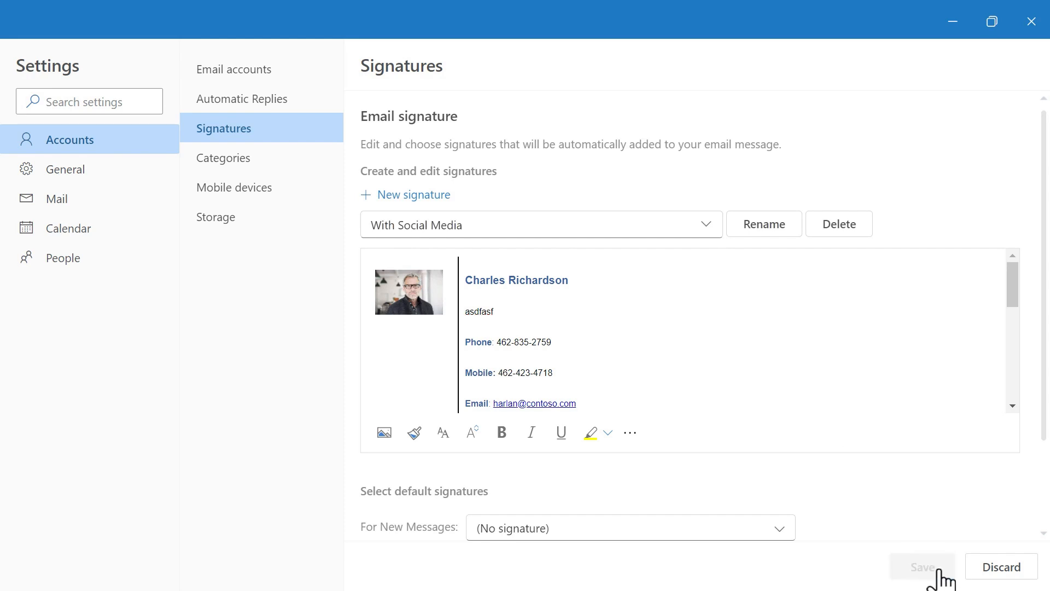
left_click(405, 194)
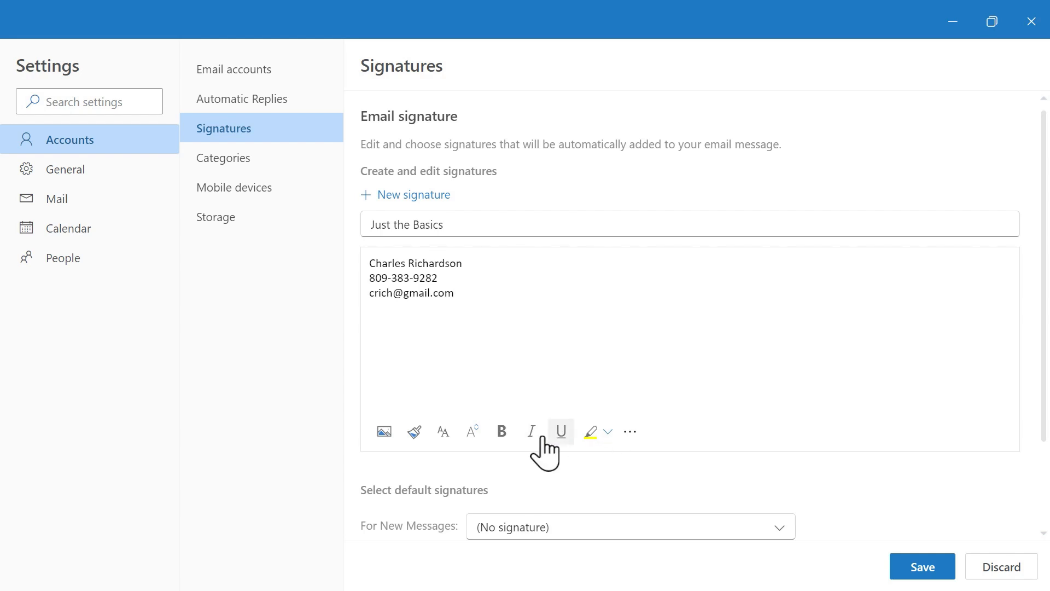
mouse_move(383, 431)
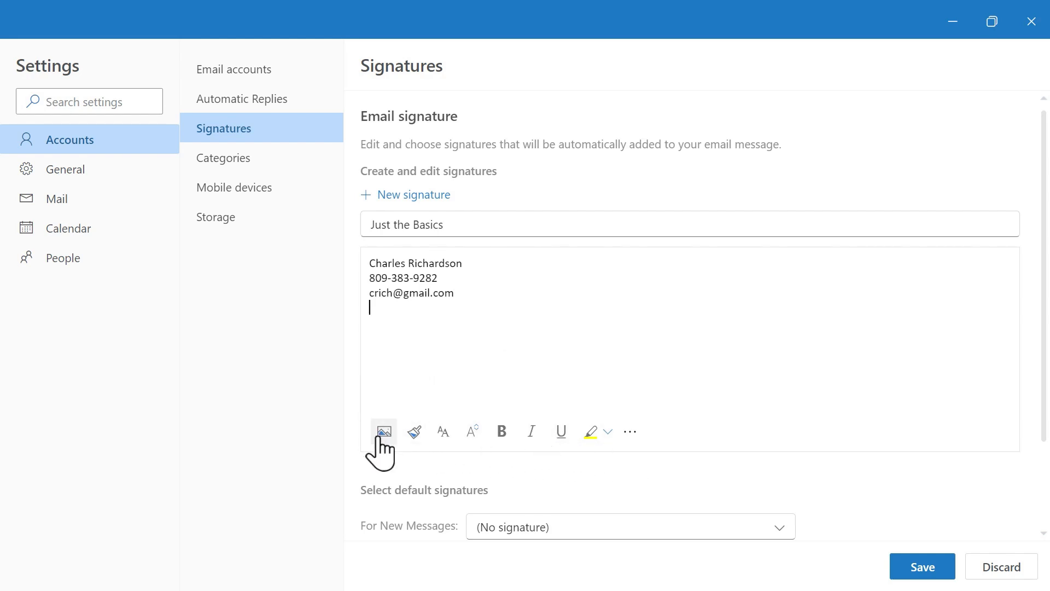
- Add a red flower image to the Just the Basics signature and close Settings
left_click(382, 431)
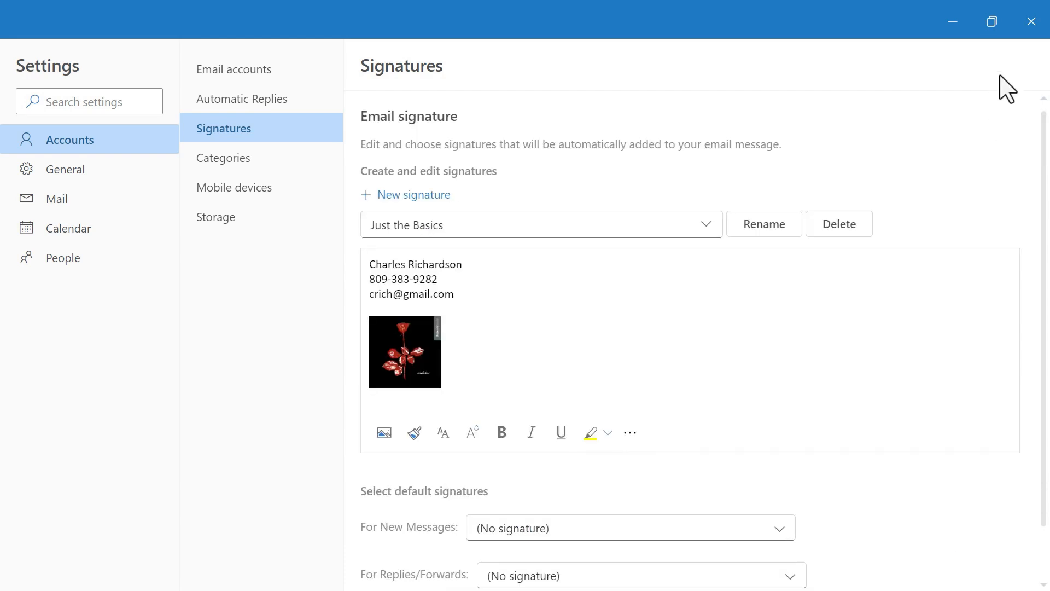
left_click(1030, 21)
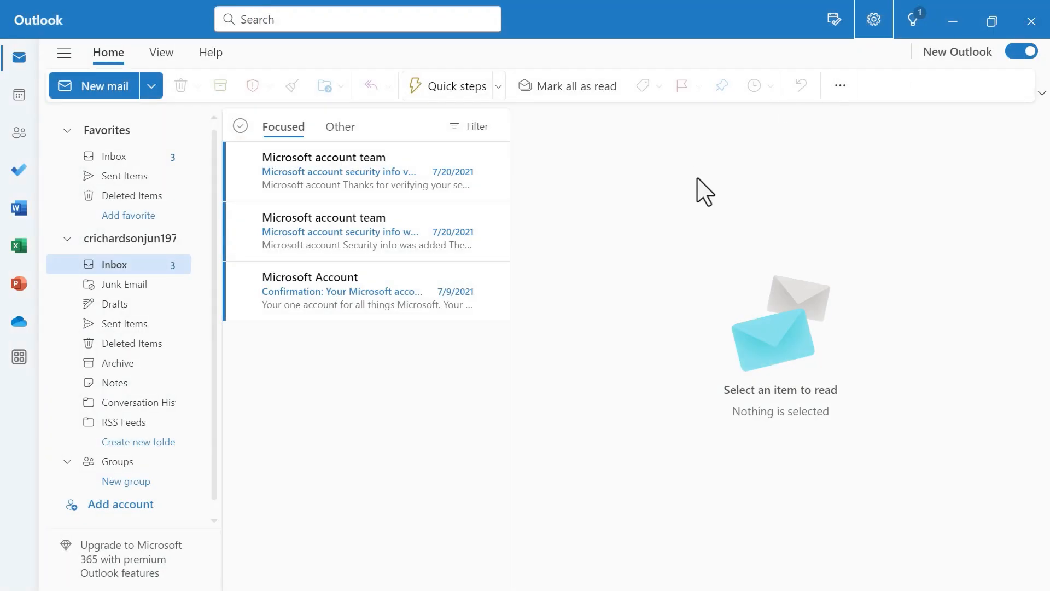
mouse_move(141, 120)
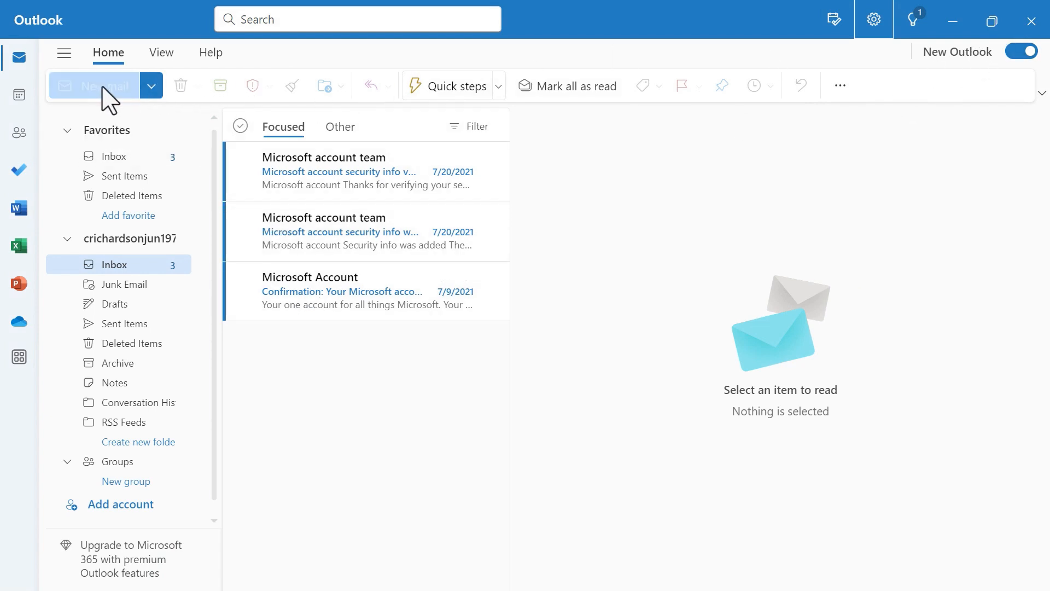
- Insert the Just the Basics signature into a new mail, then close and discard the draft
left_click(95, 85)
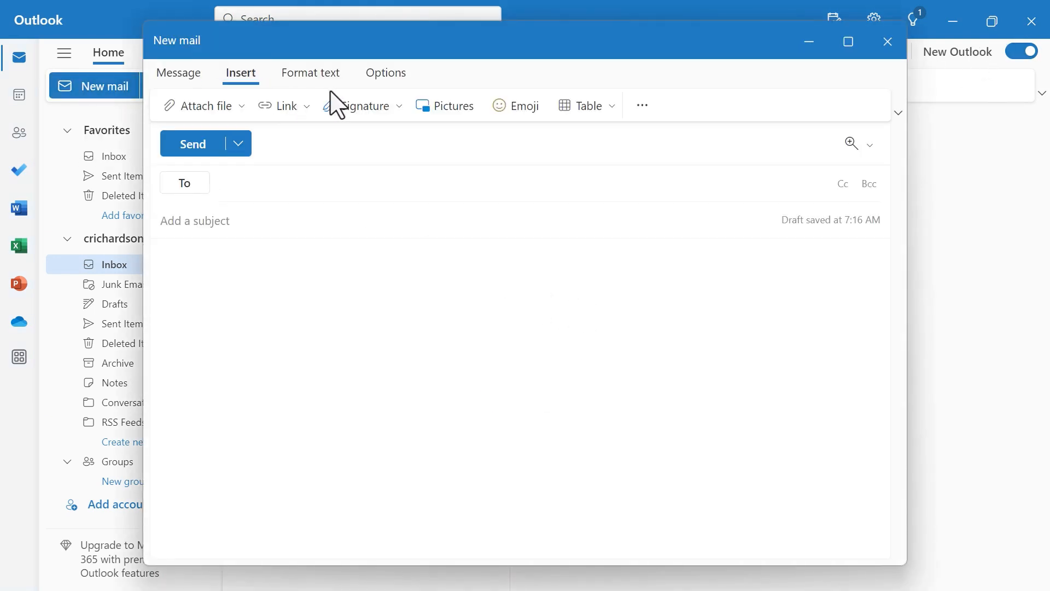
left_click(362, 105)
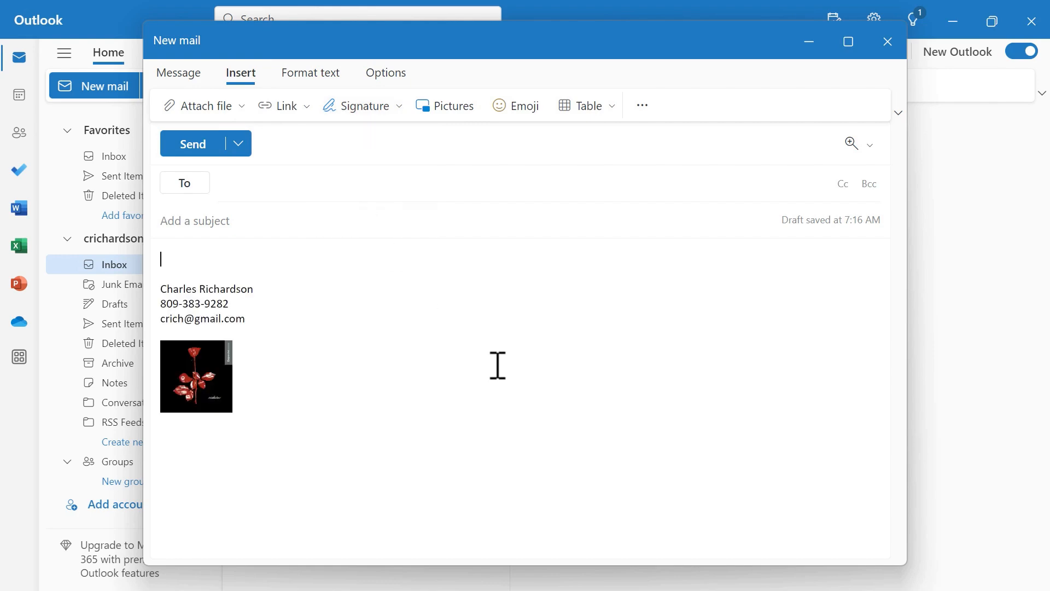
left_click(887, 40)
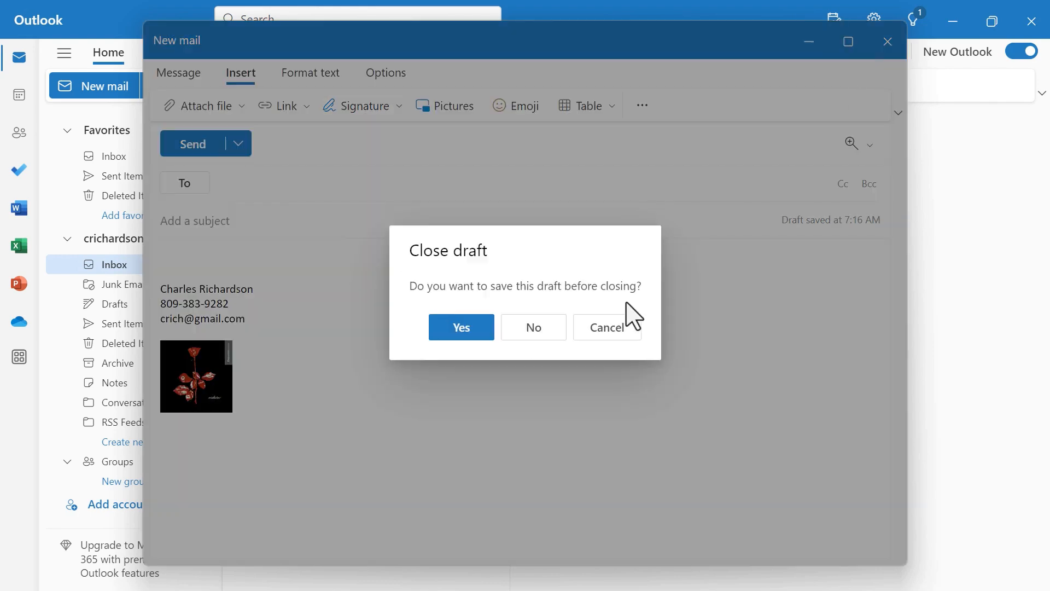
left_click(532, 327)
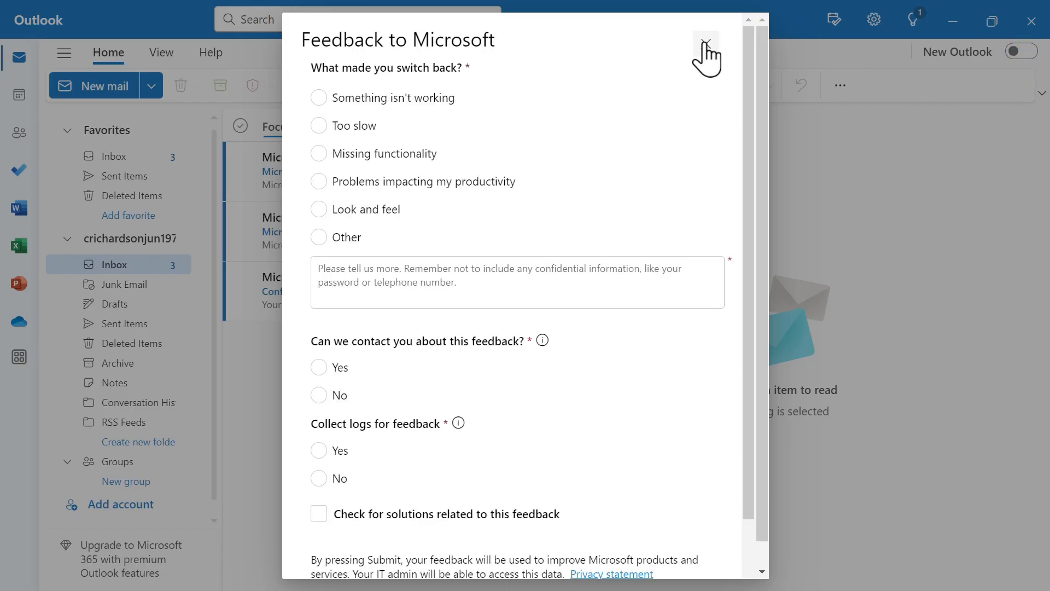
- Skip the Outlook feedback form, then bring up the Super Thanks panel under the YouTube tutorial
scroll("down", 3)
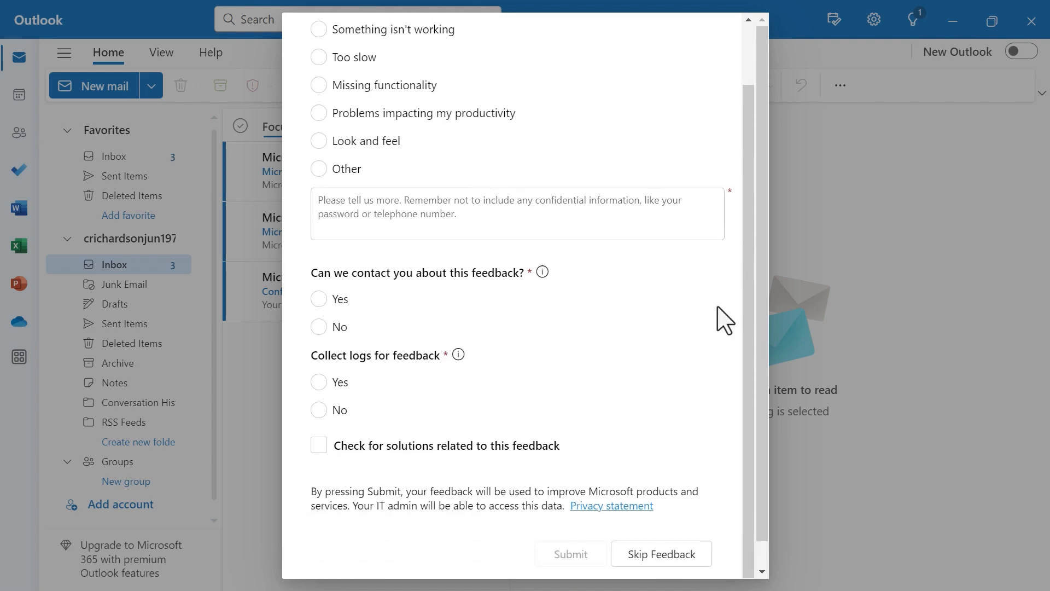
left_click(661, 553)
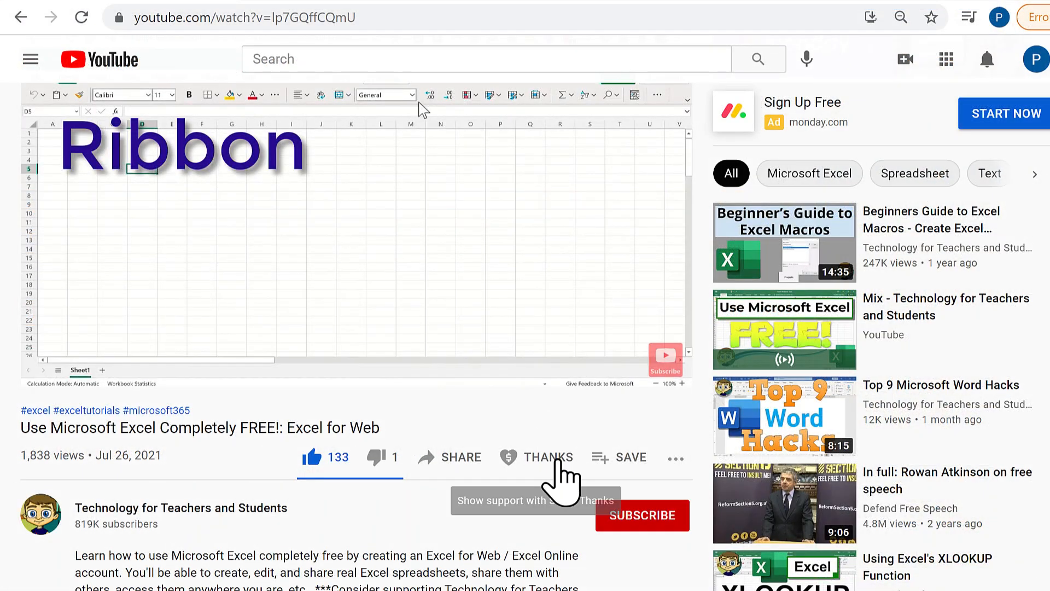
left_click(547, 457)
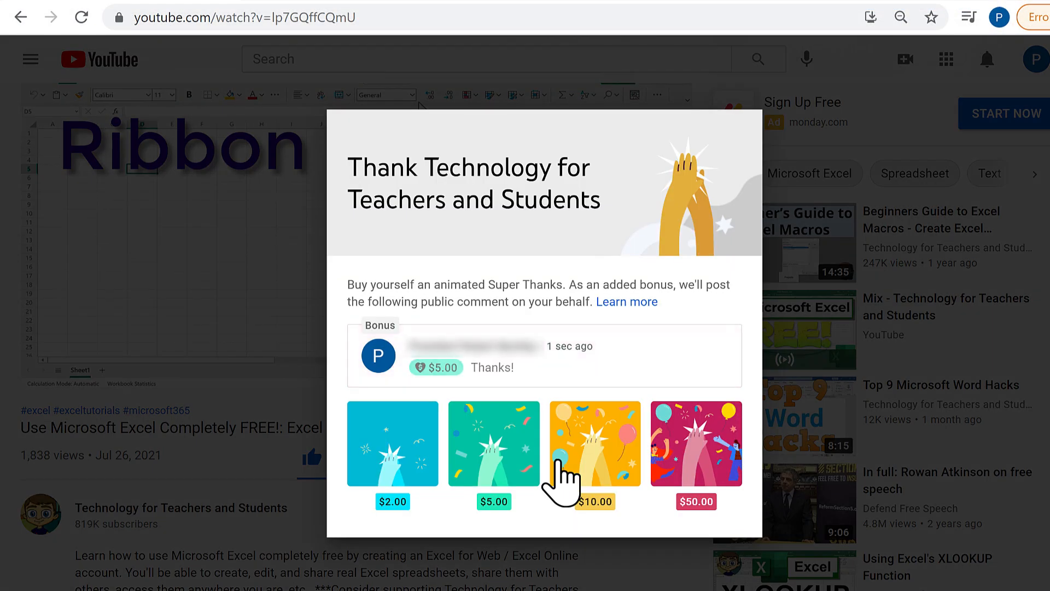